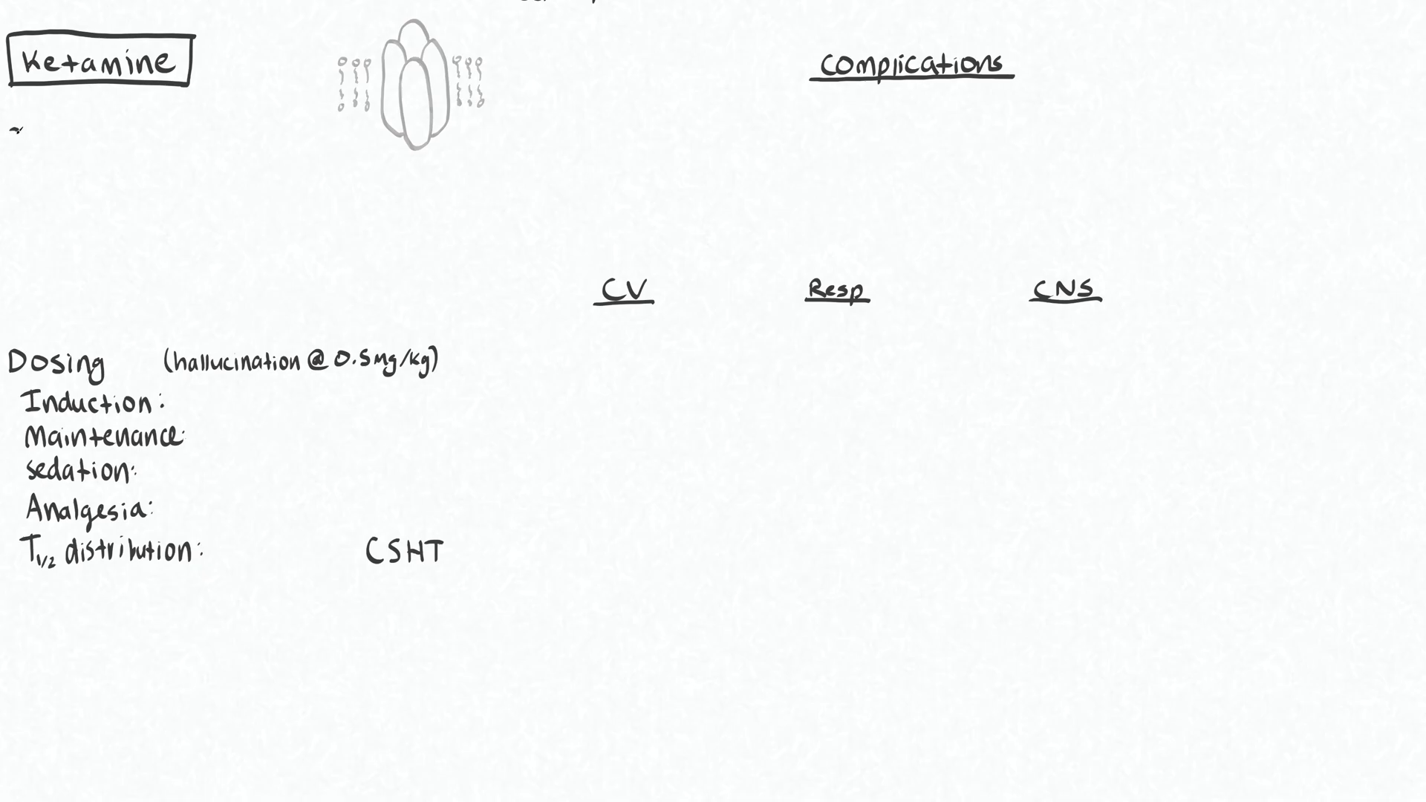
Handwrite 'NMDA receptors antagonist' and label glu as excitatory on the receptor sketch
type("NMDA")
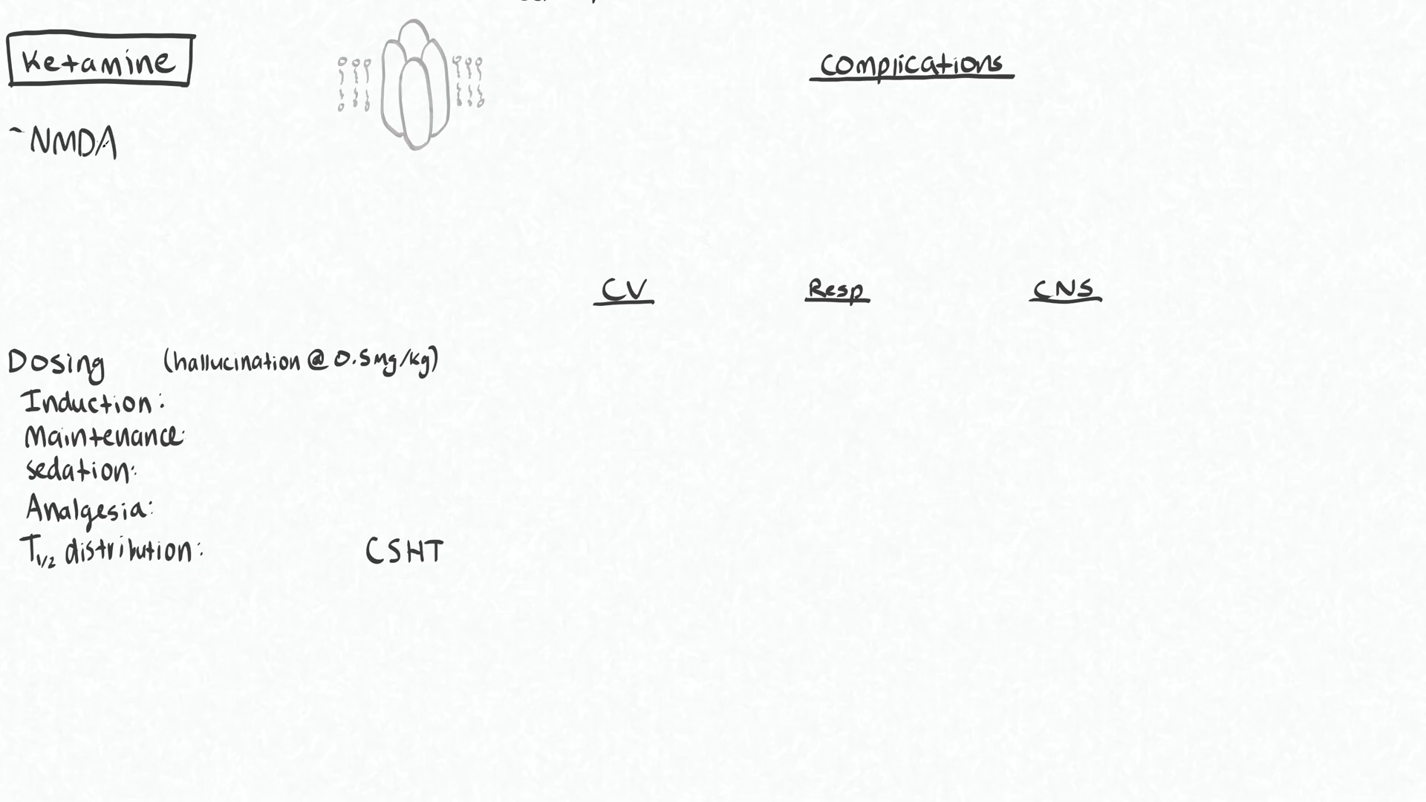
type("receptors")
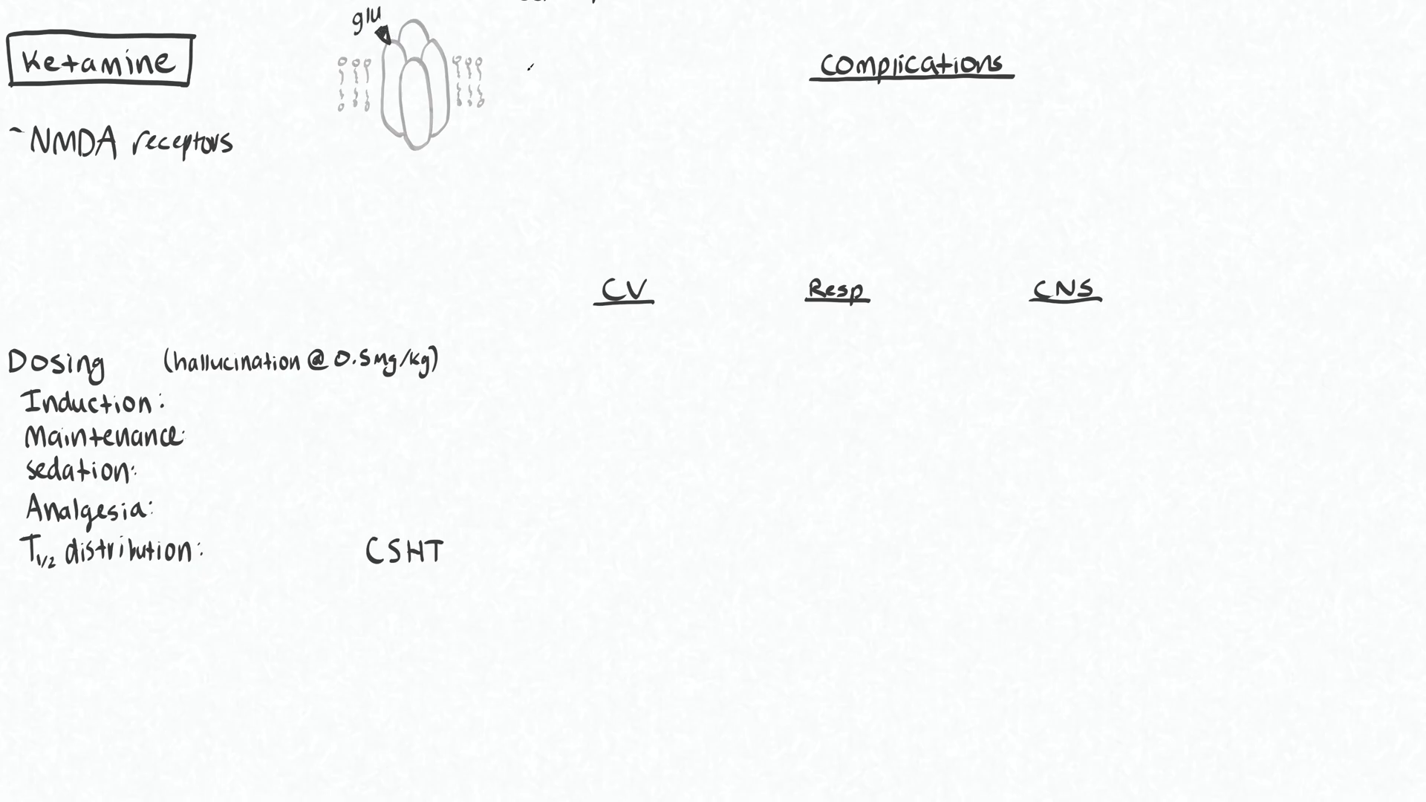
type("exitatory")
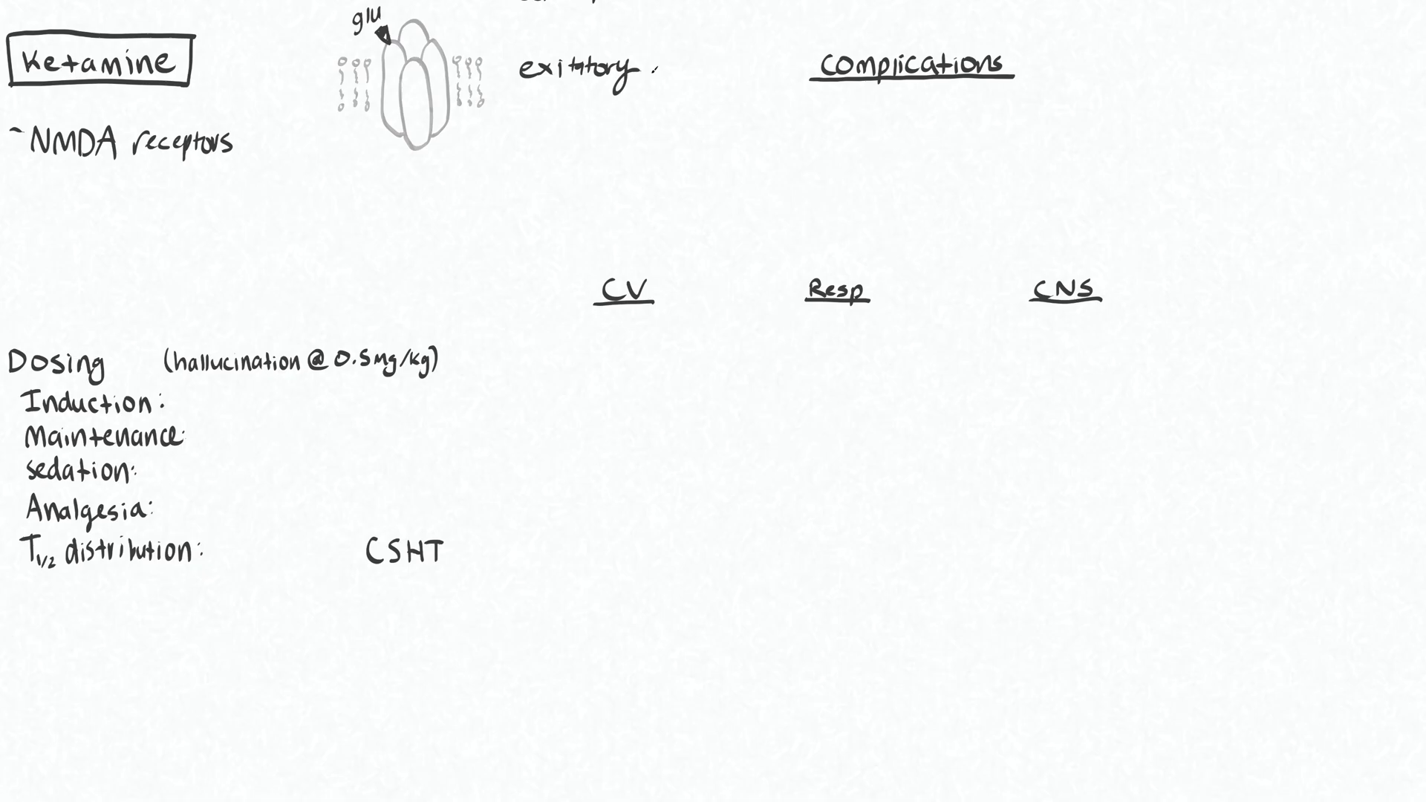
type("an")
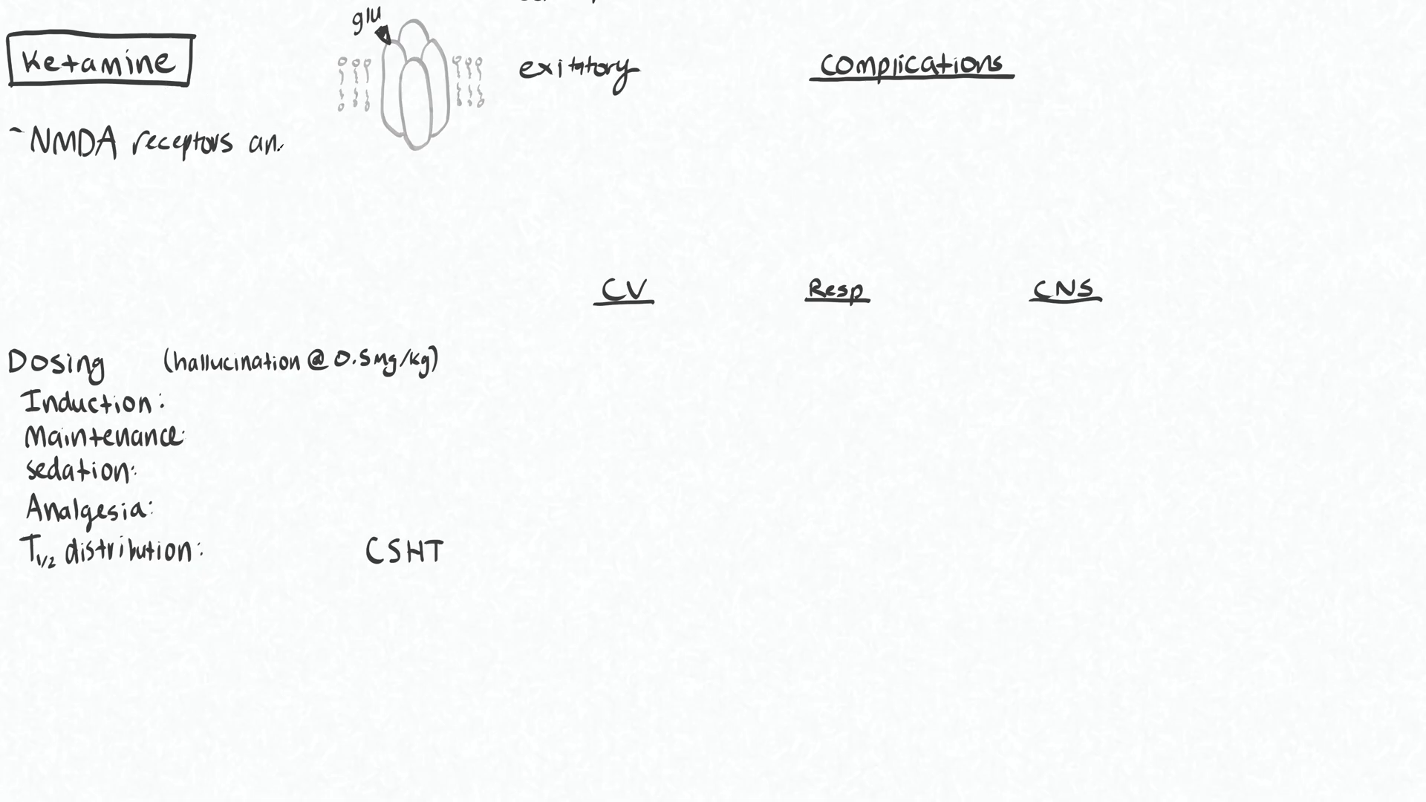
type("antagoni")
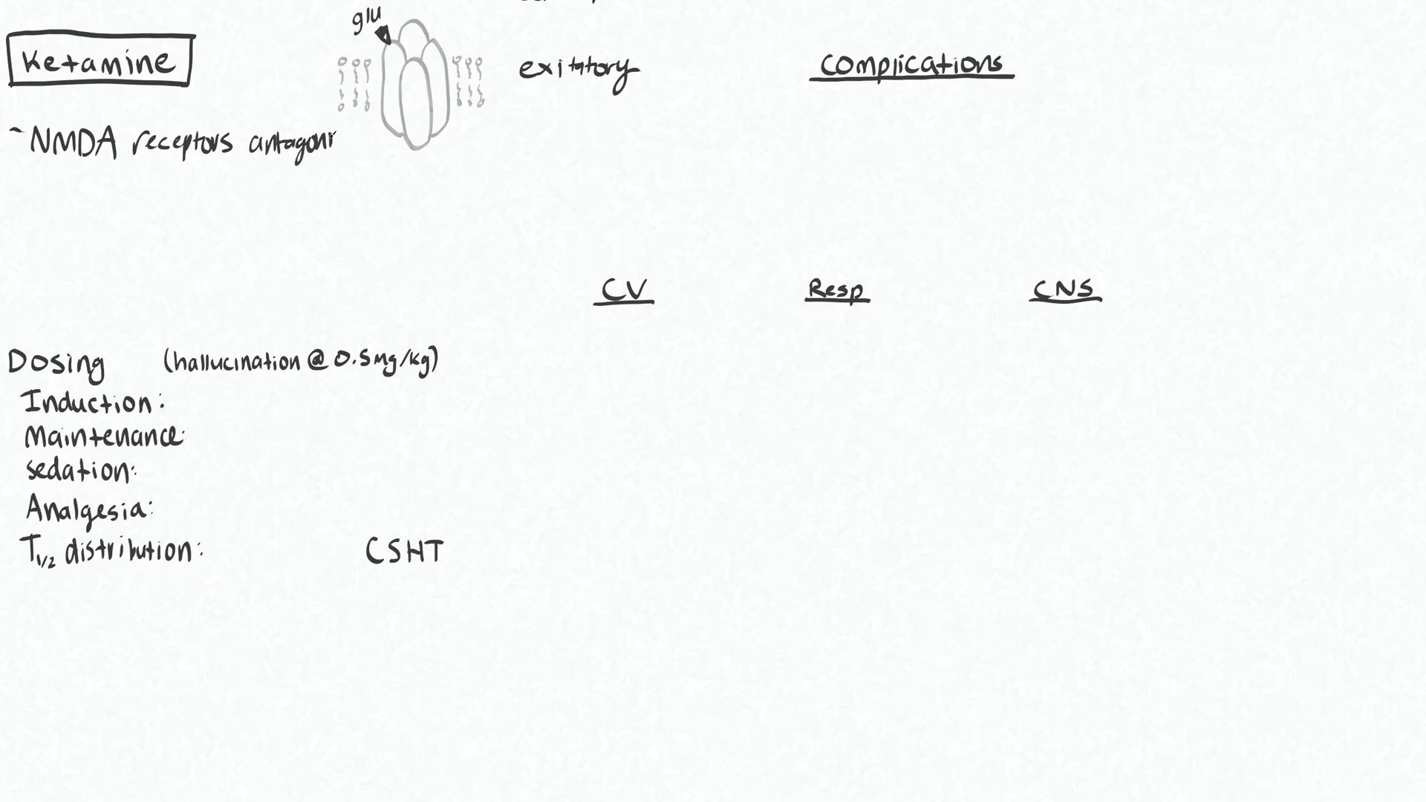
type("st")
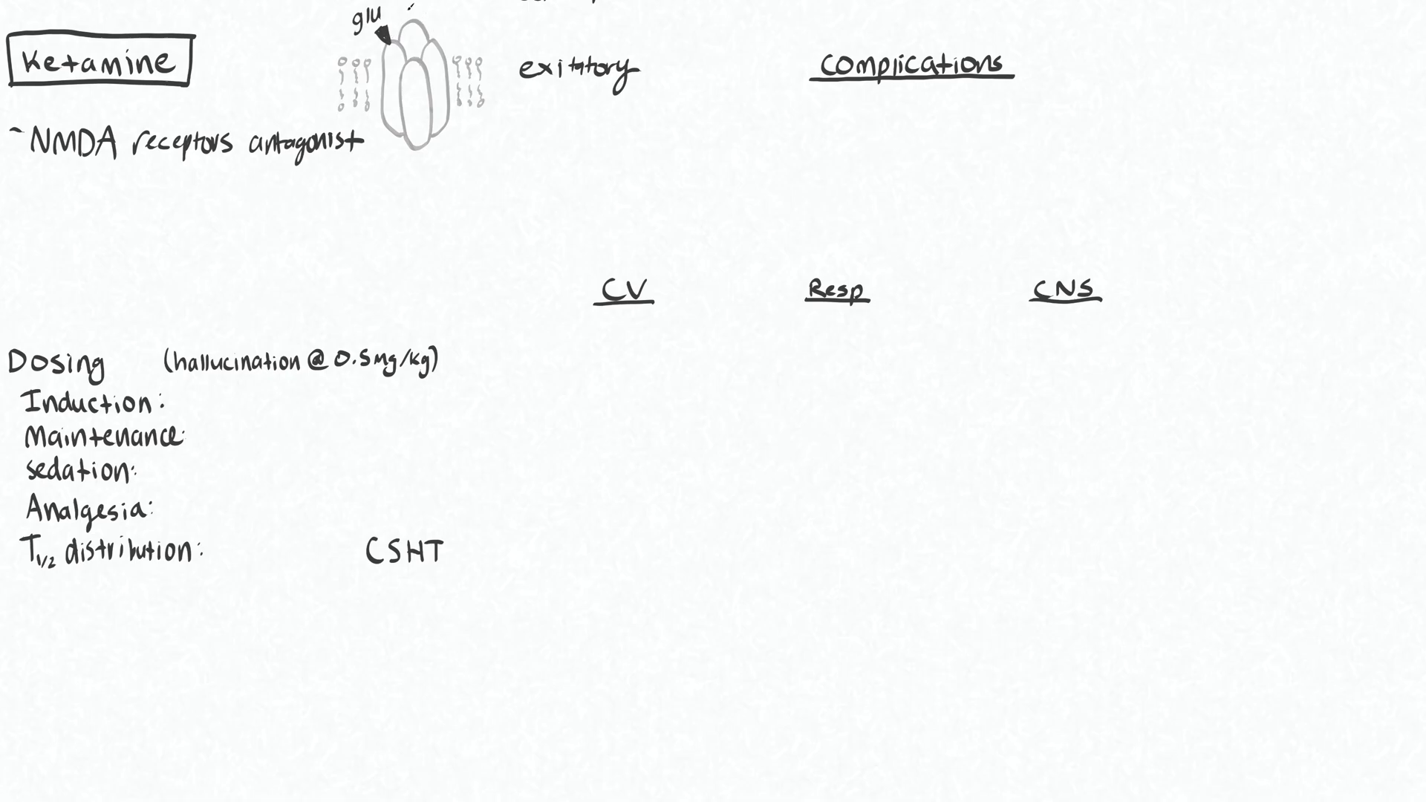
Sketch ketamine blocking the channel with a Ca++ arrow and label it 'Ketamine'
left_click_drag(419, 17, 419, 168)
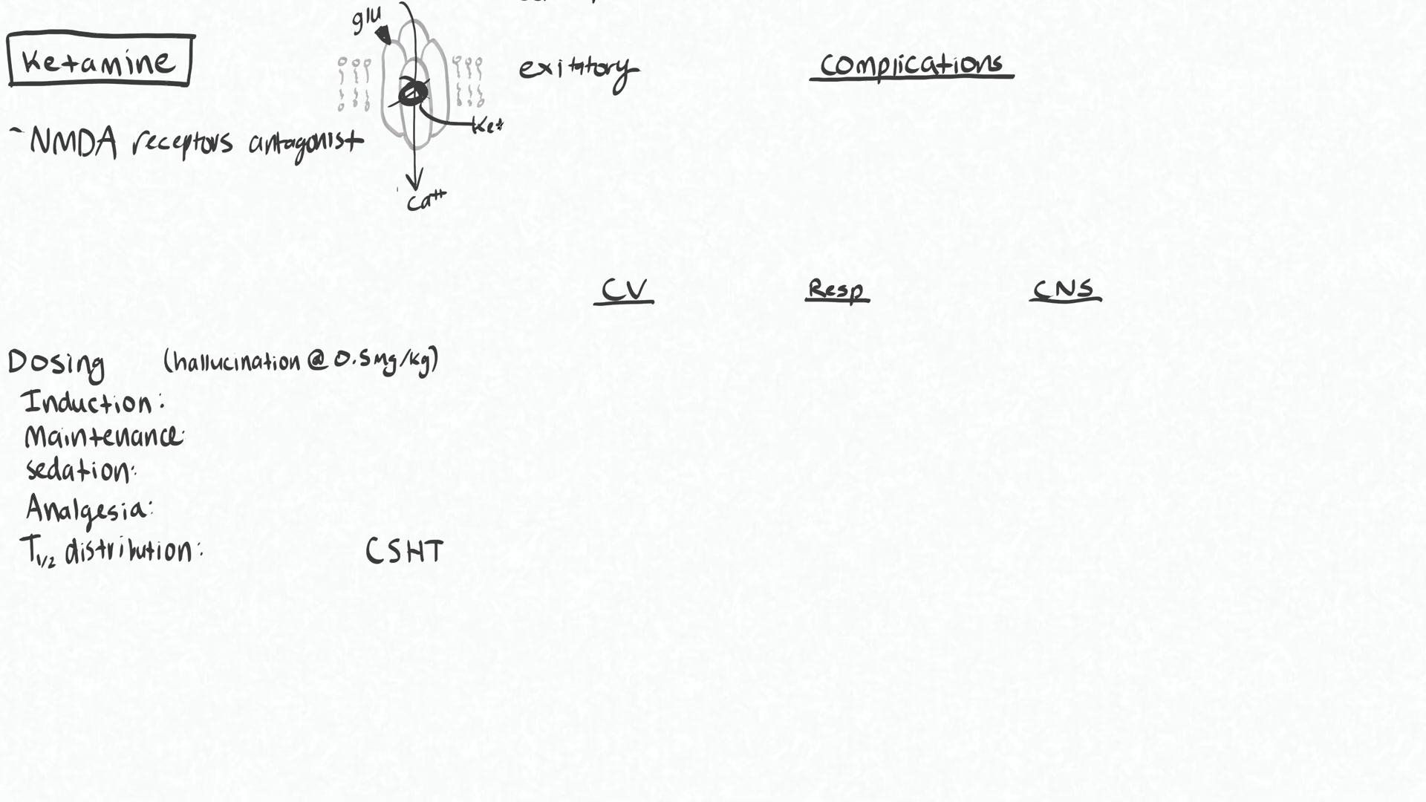
type("Ketamine")
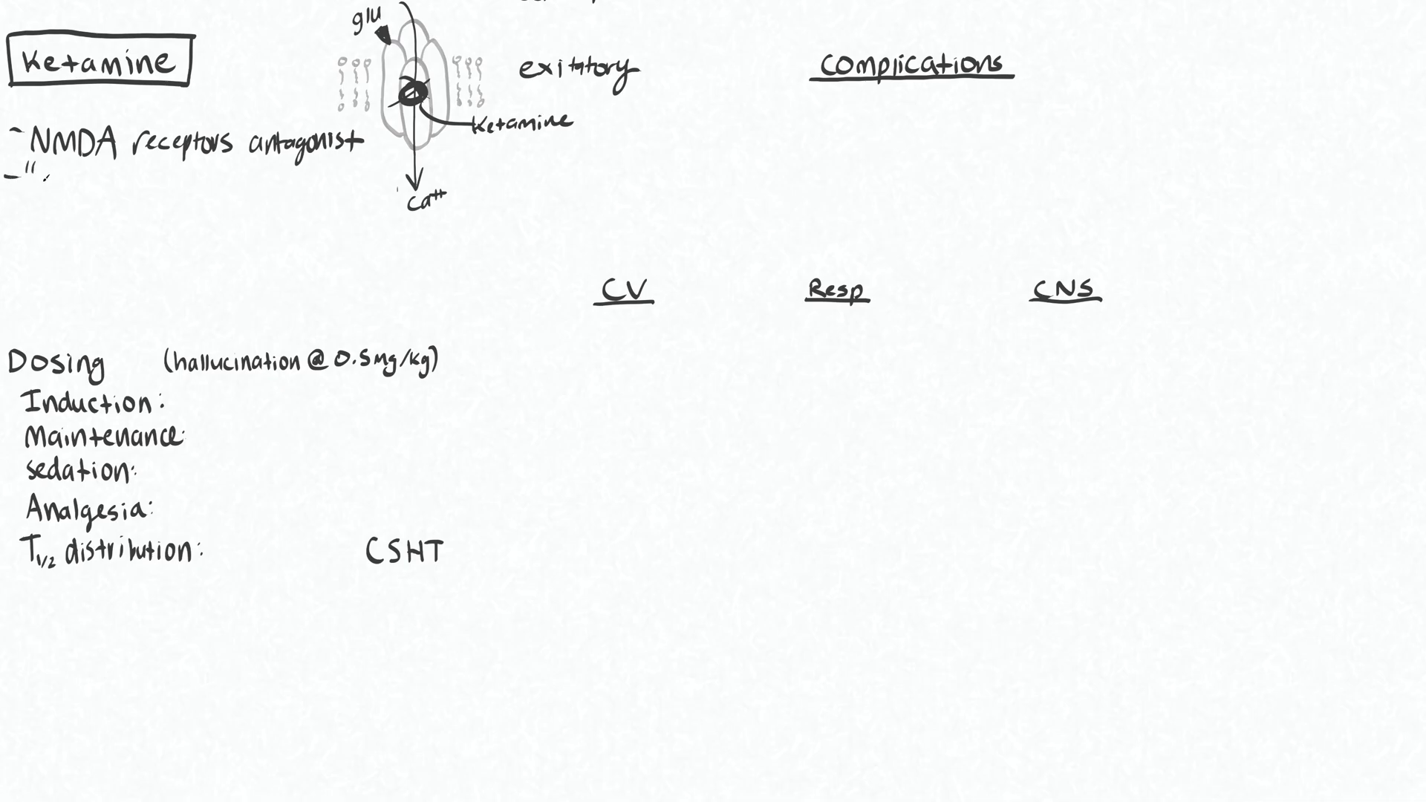
Handwrite '"Dissociative"' and '↓relay sensory info (thalamus)' below the mechanism line
type("Dissociative\"")
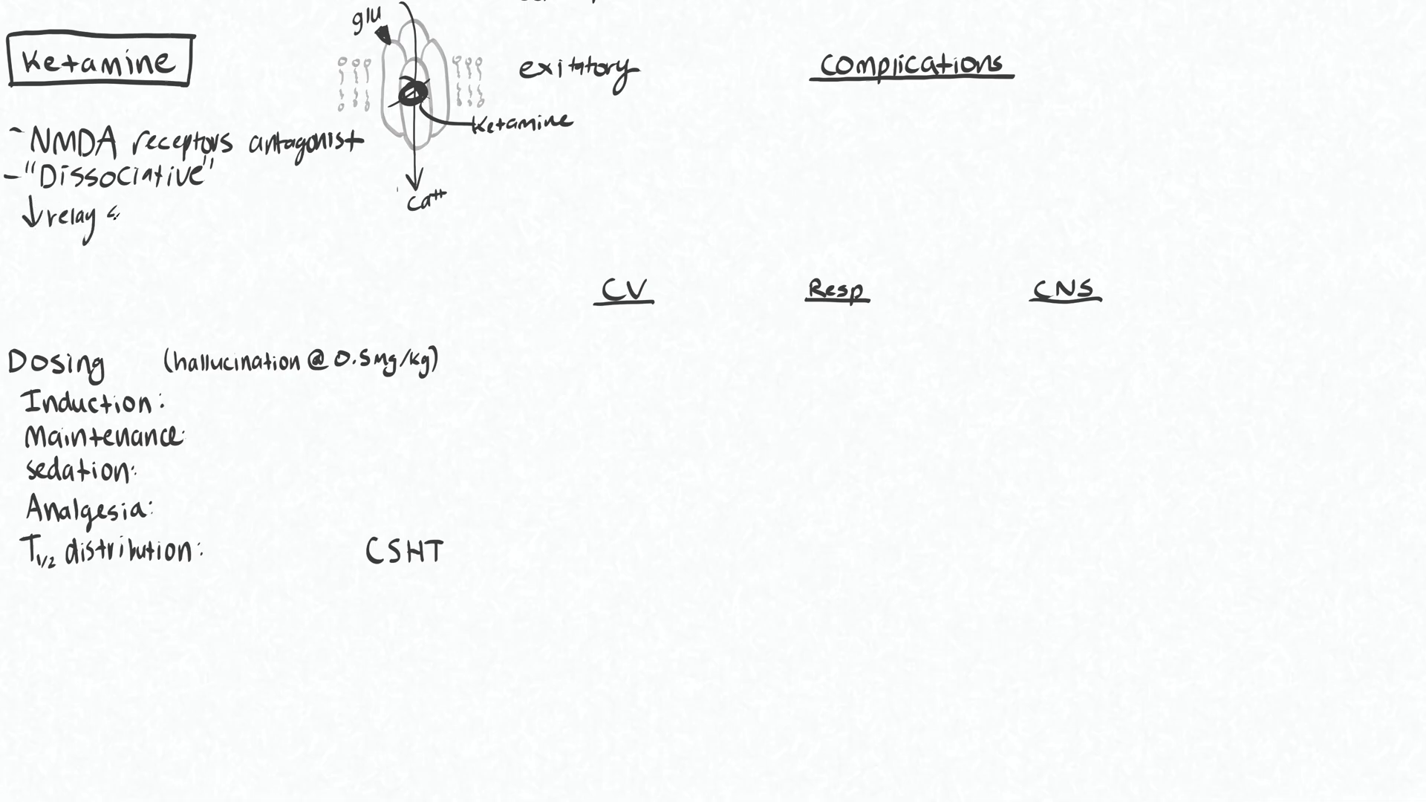
type("sensory")
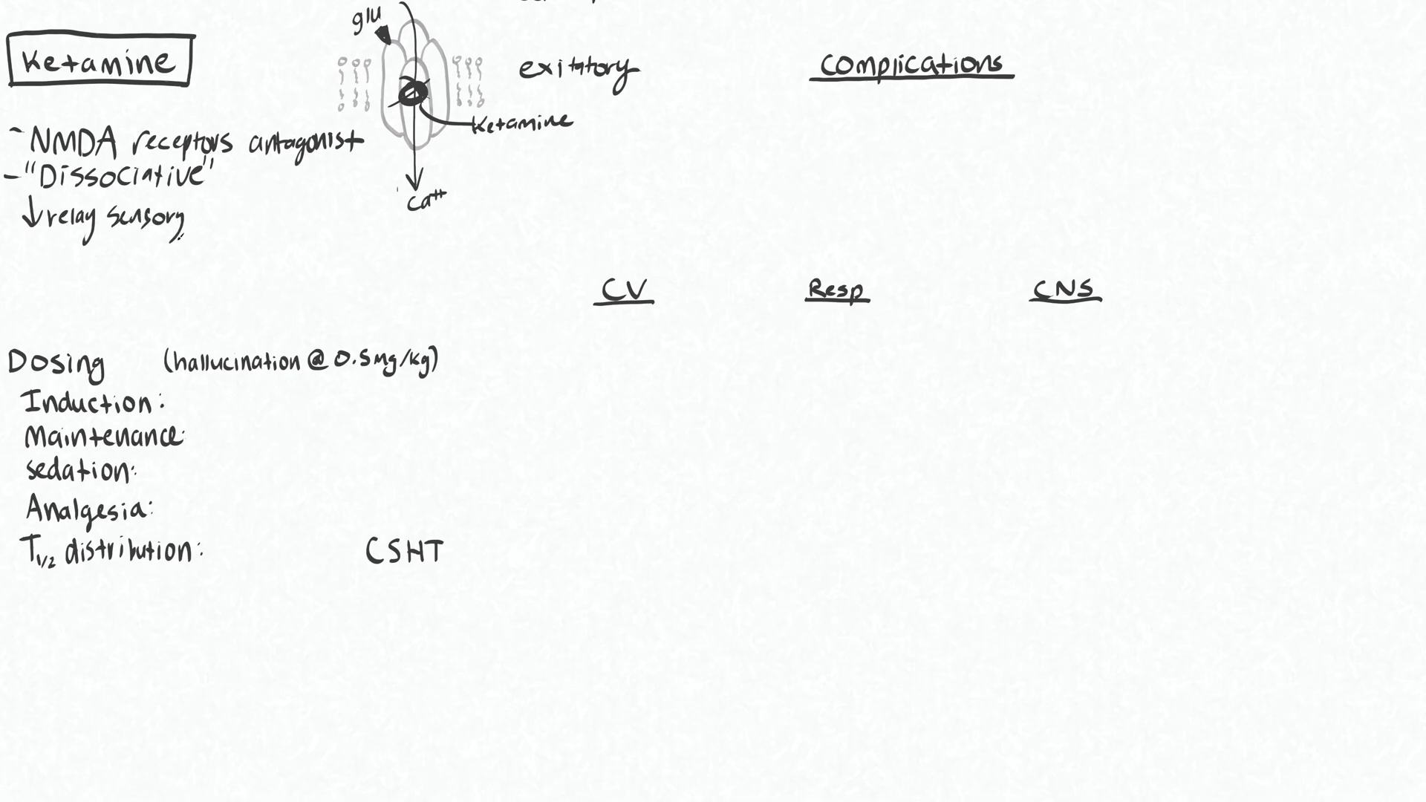
type("info")
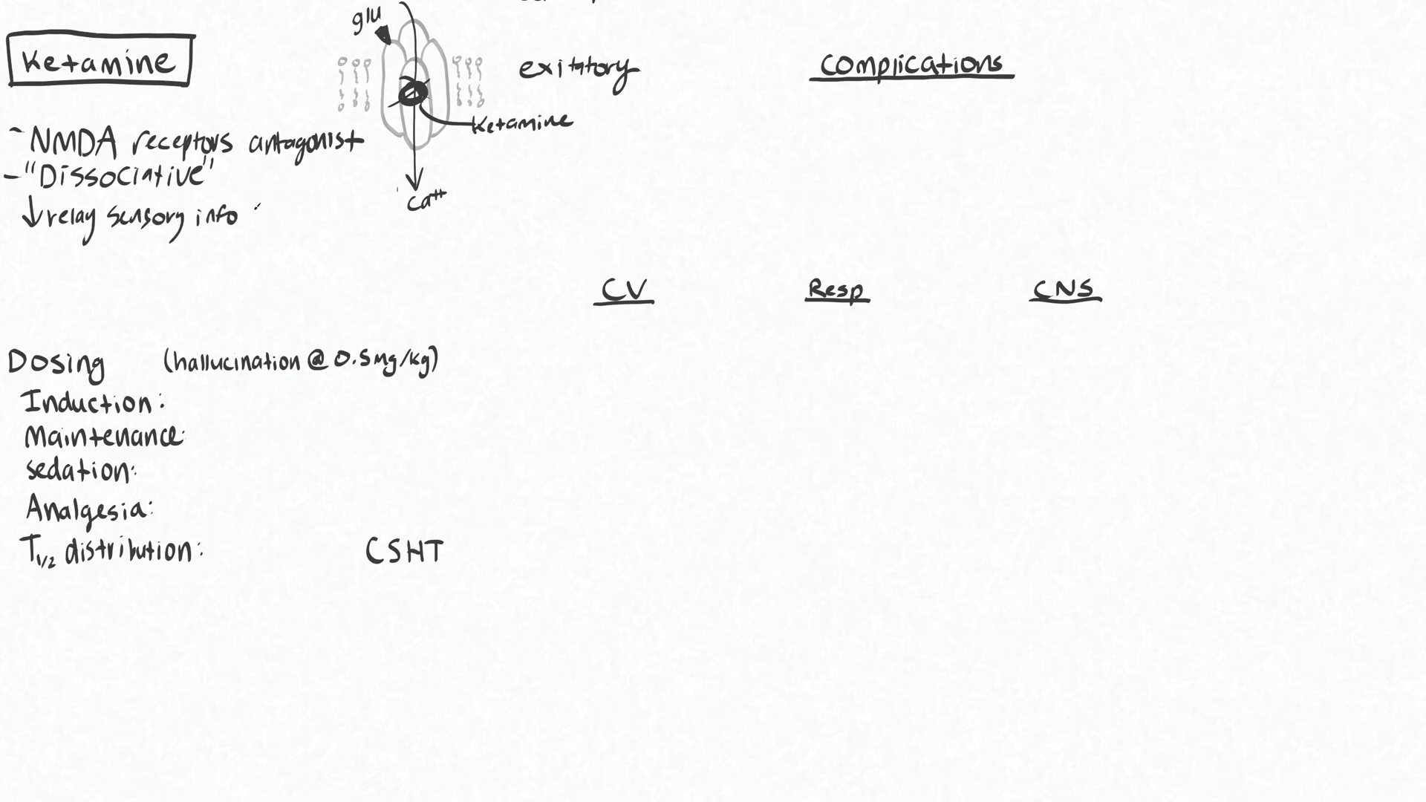
type("(thalamus")
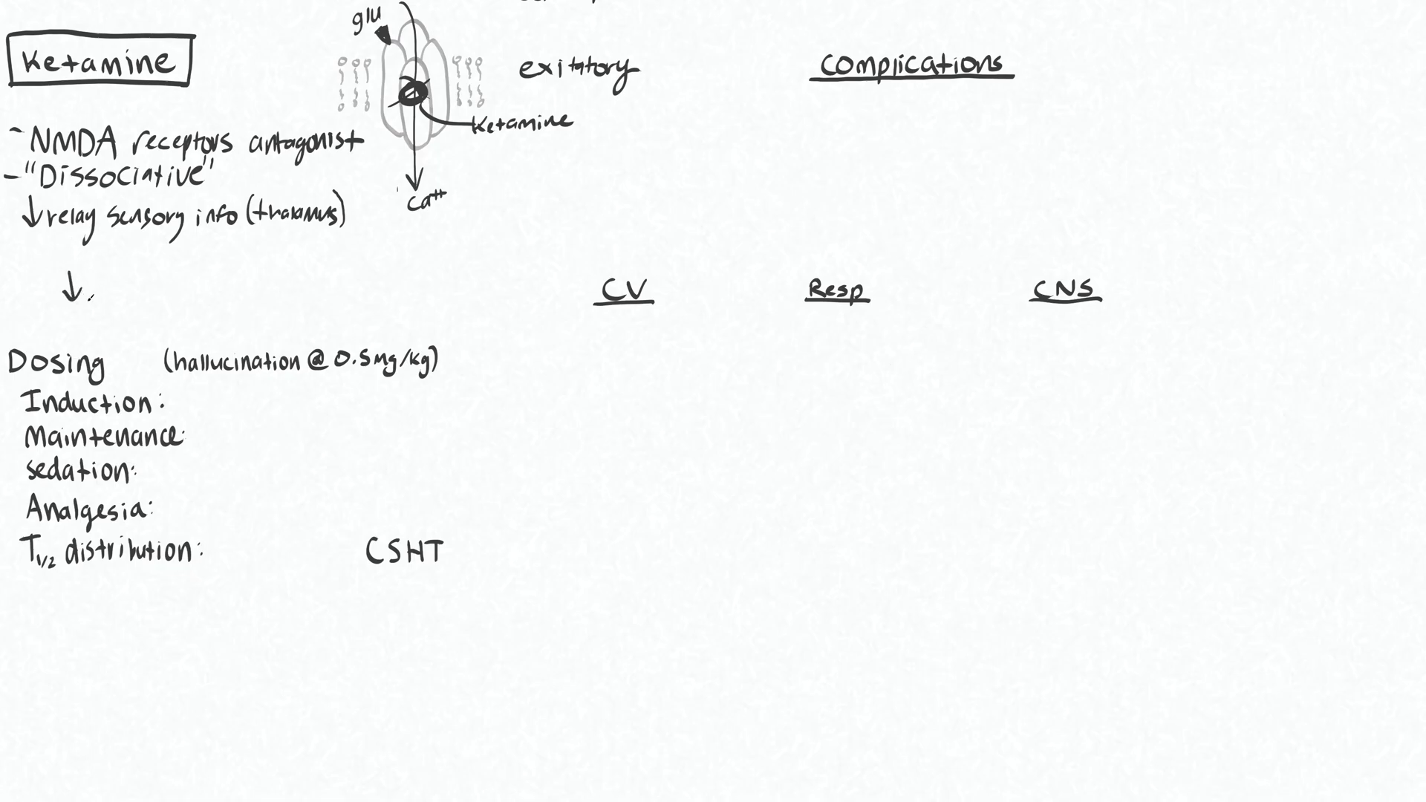
Handwrite '↓Awareness' and '(↓Arousal propofol)' on the same row
type("Awareness")
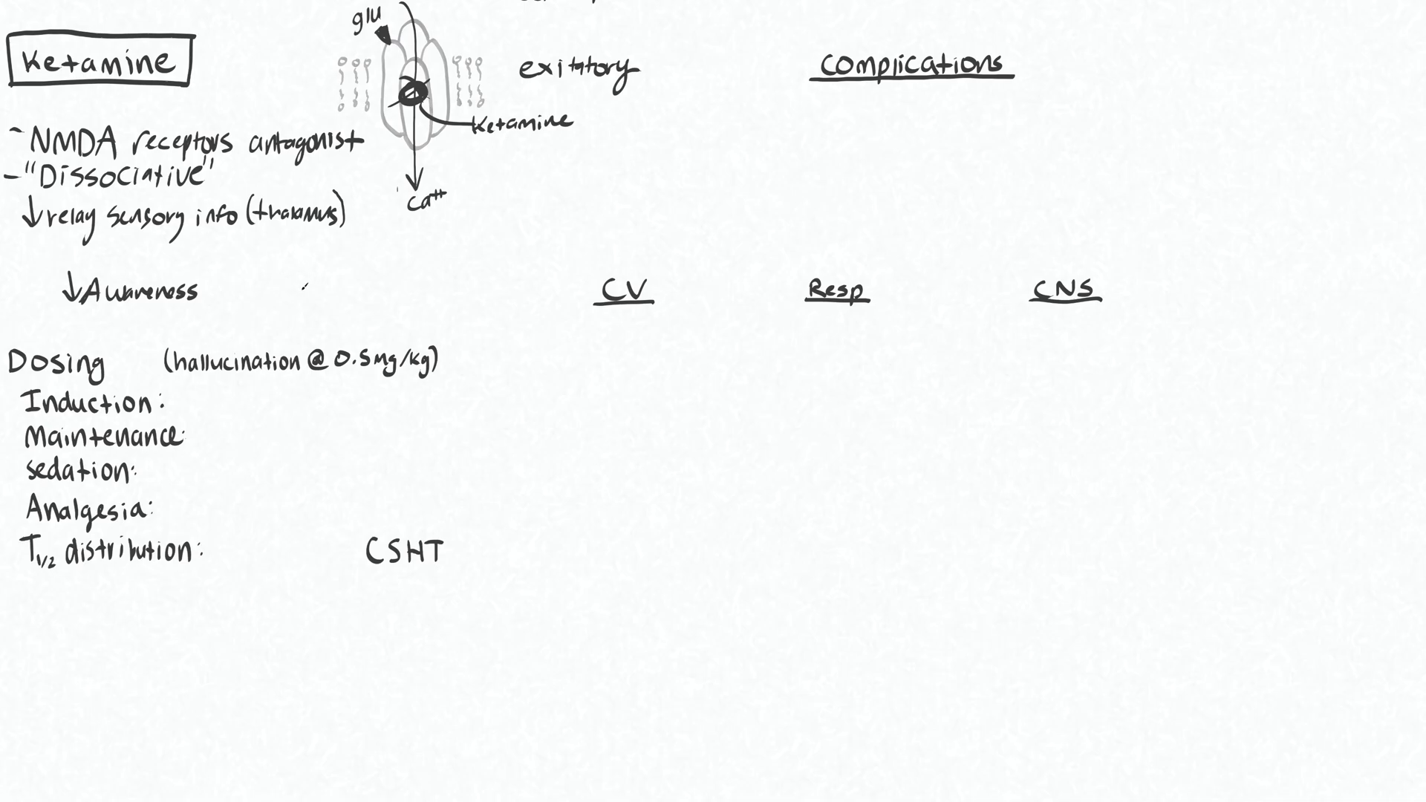
left_click_drag(300, 273, 302, 300)
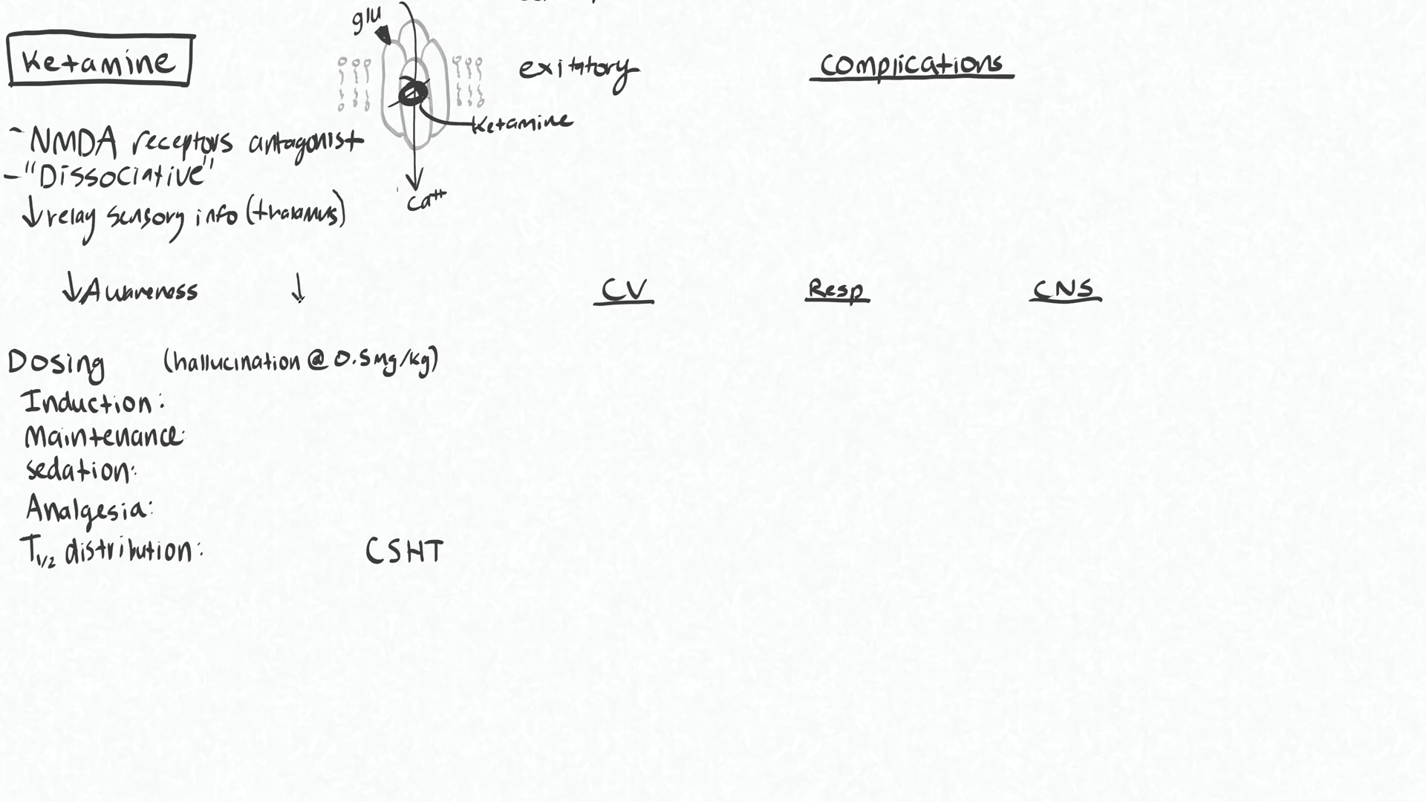
type("A")
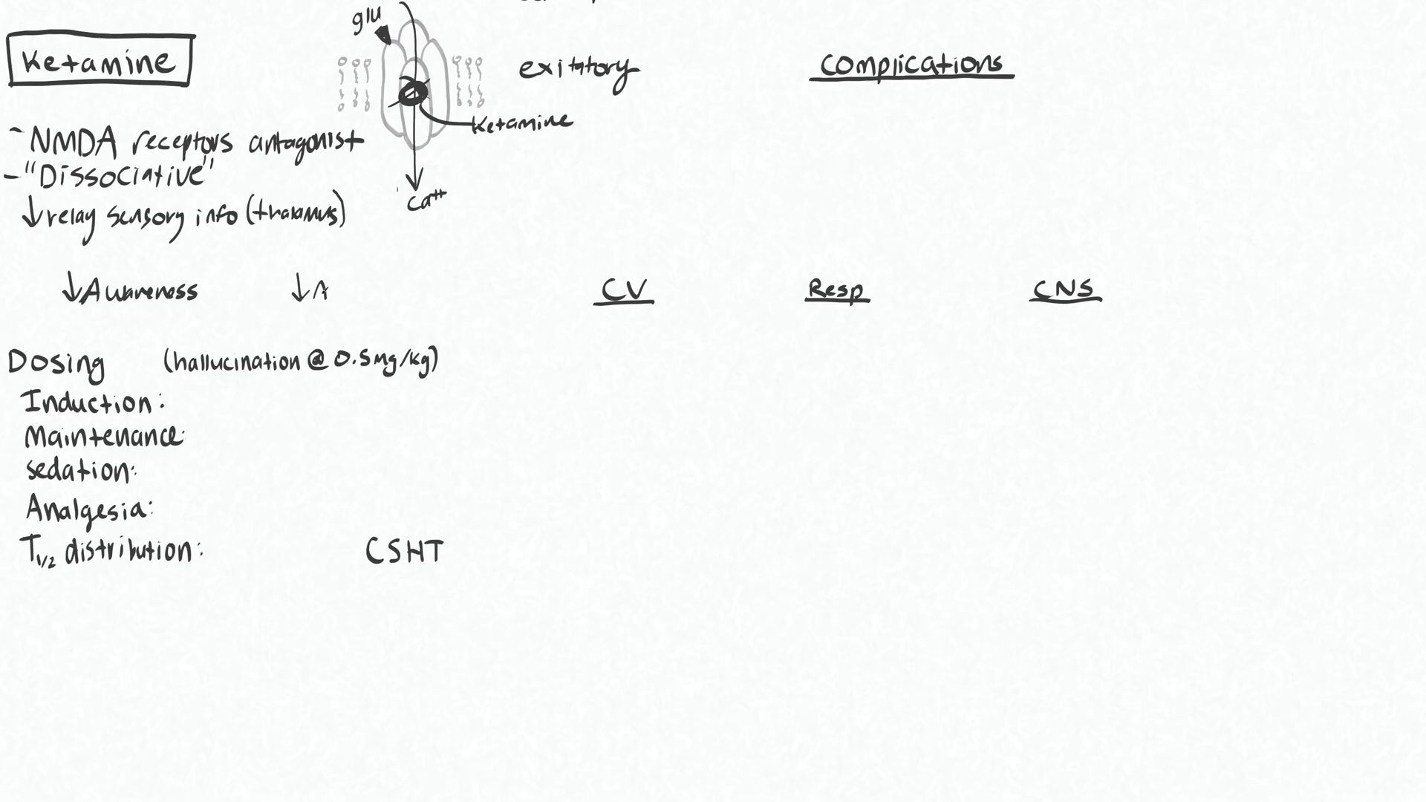
type("Arousal")
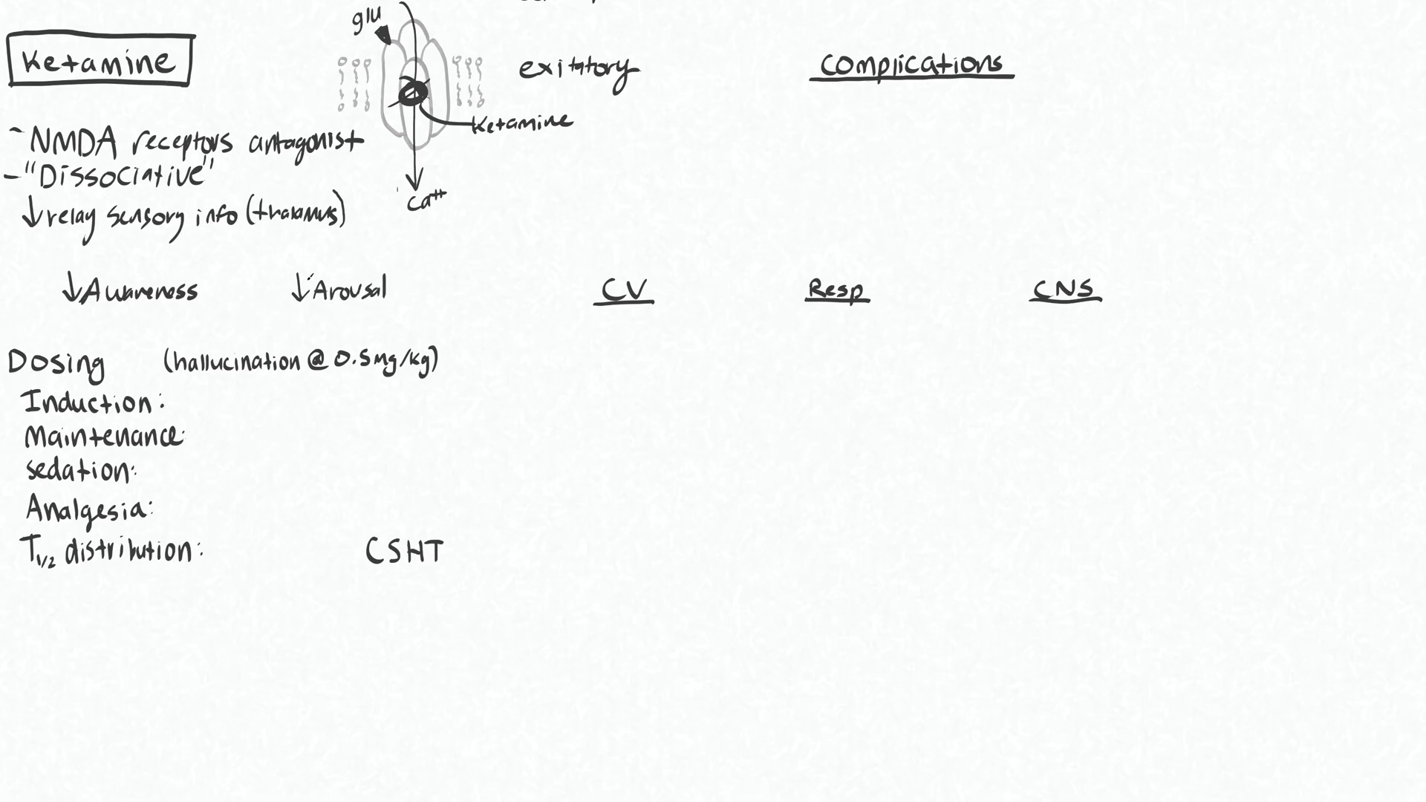
left_click_drag(282, 300, 296, 282)
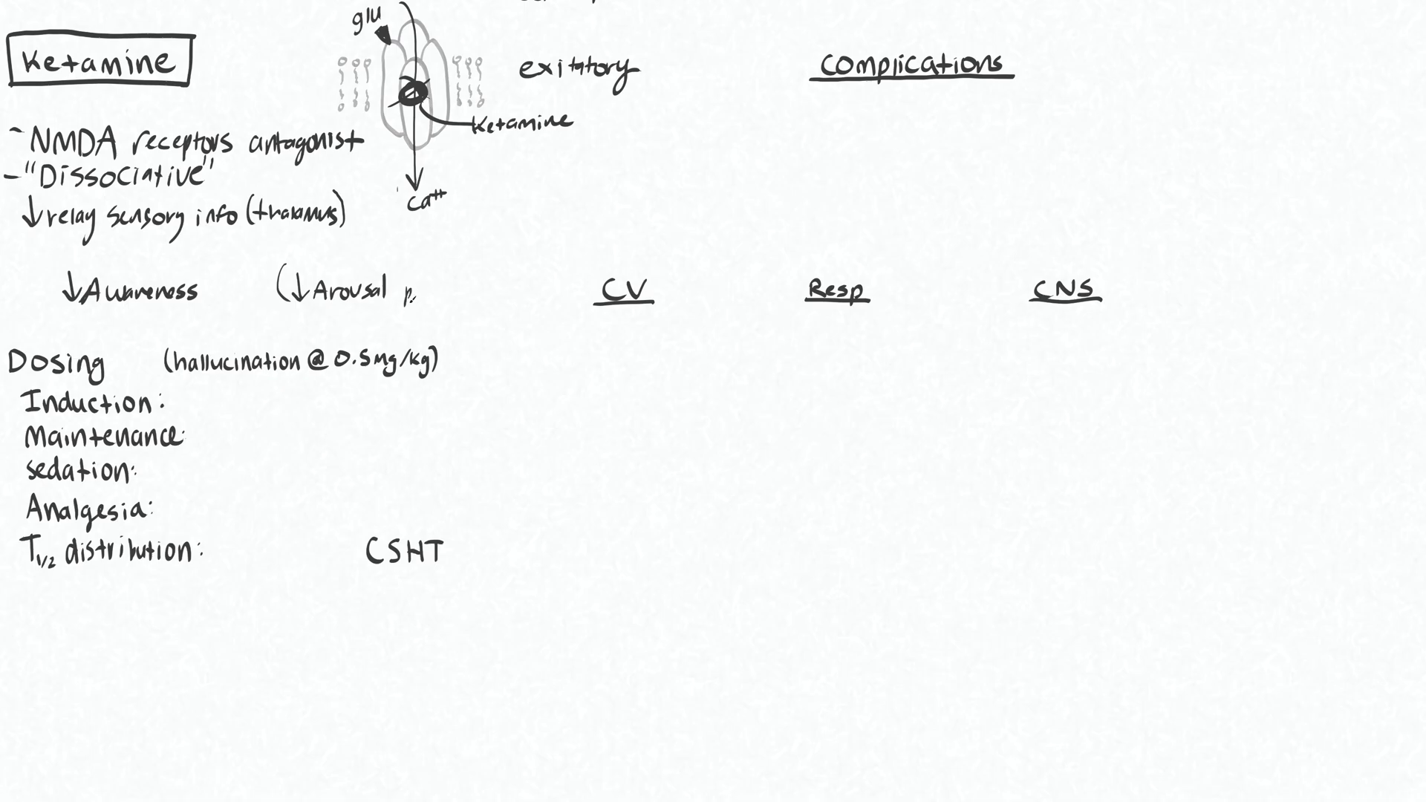
type("proporol)")
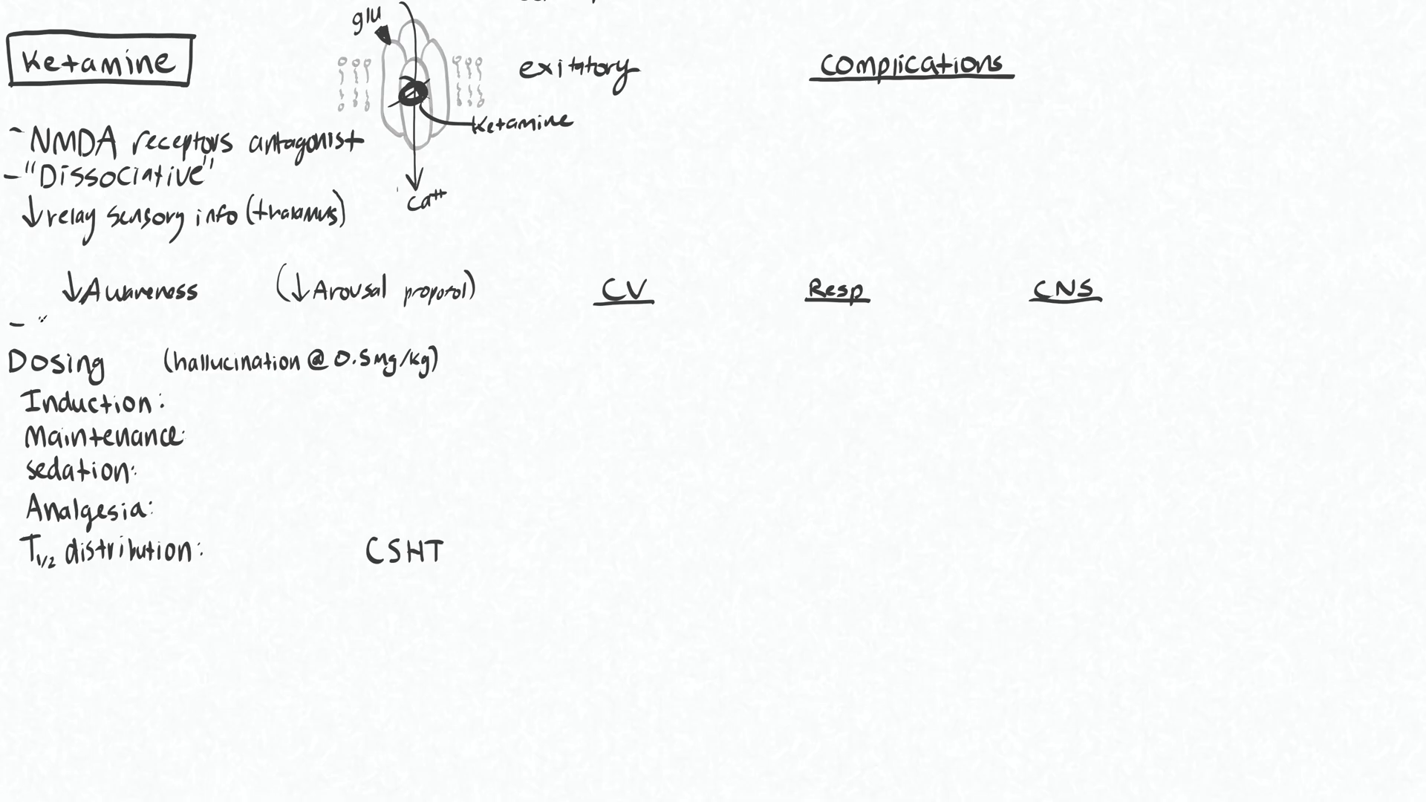
Start the routes line with '-IV' above the Dosing heading
type("-IV,IM,po,sc")
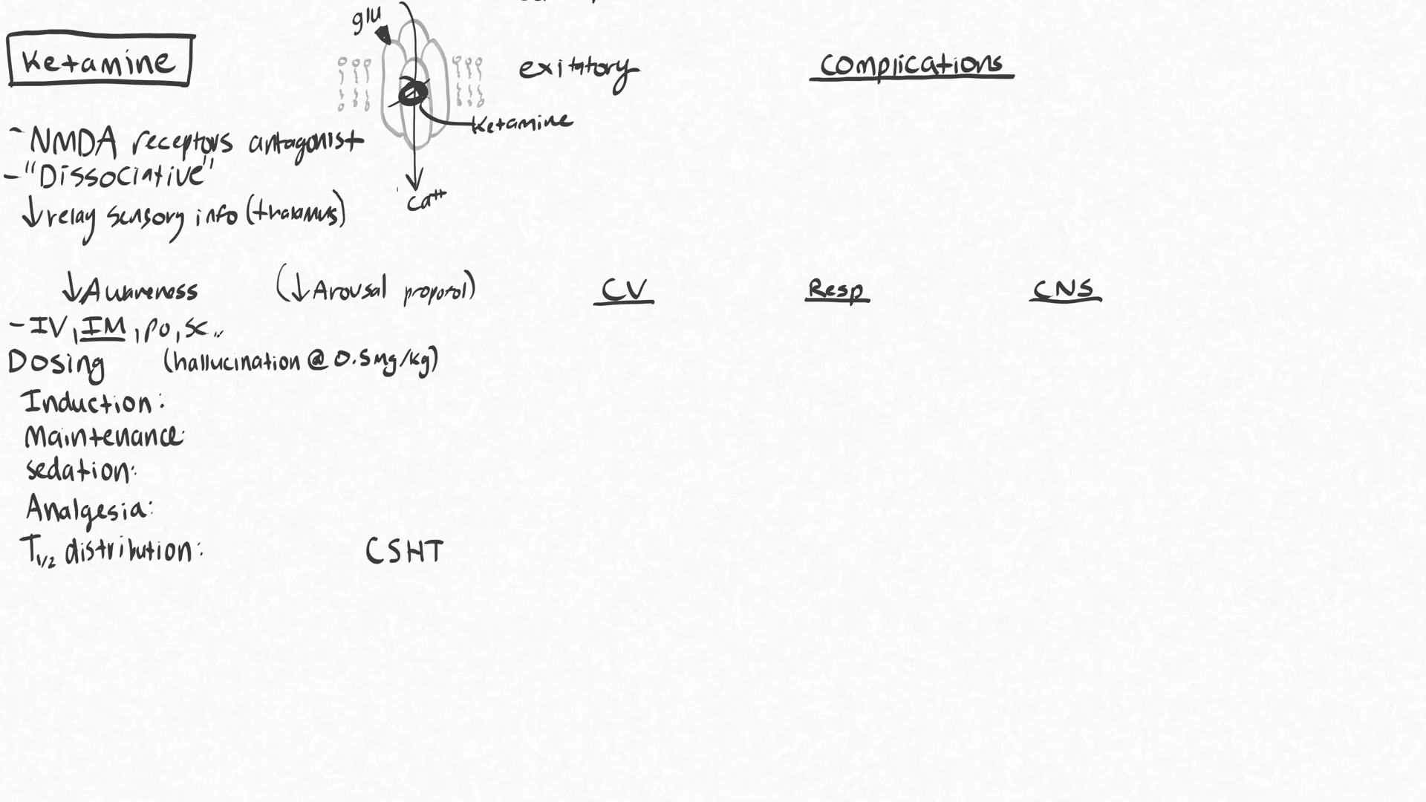
Add 'nasal, rectal' to the routes line and start the induction dose entry
type("nasal, rec")
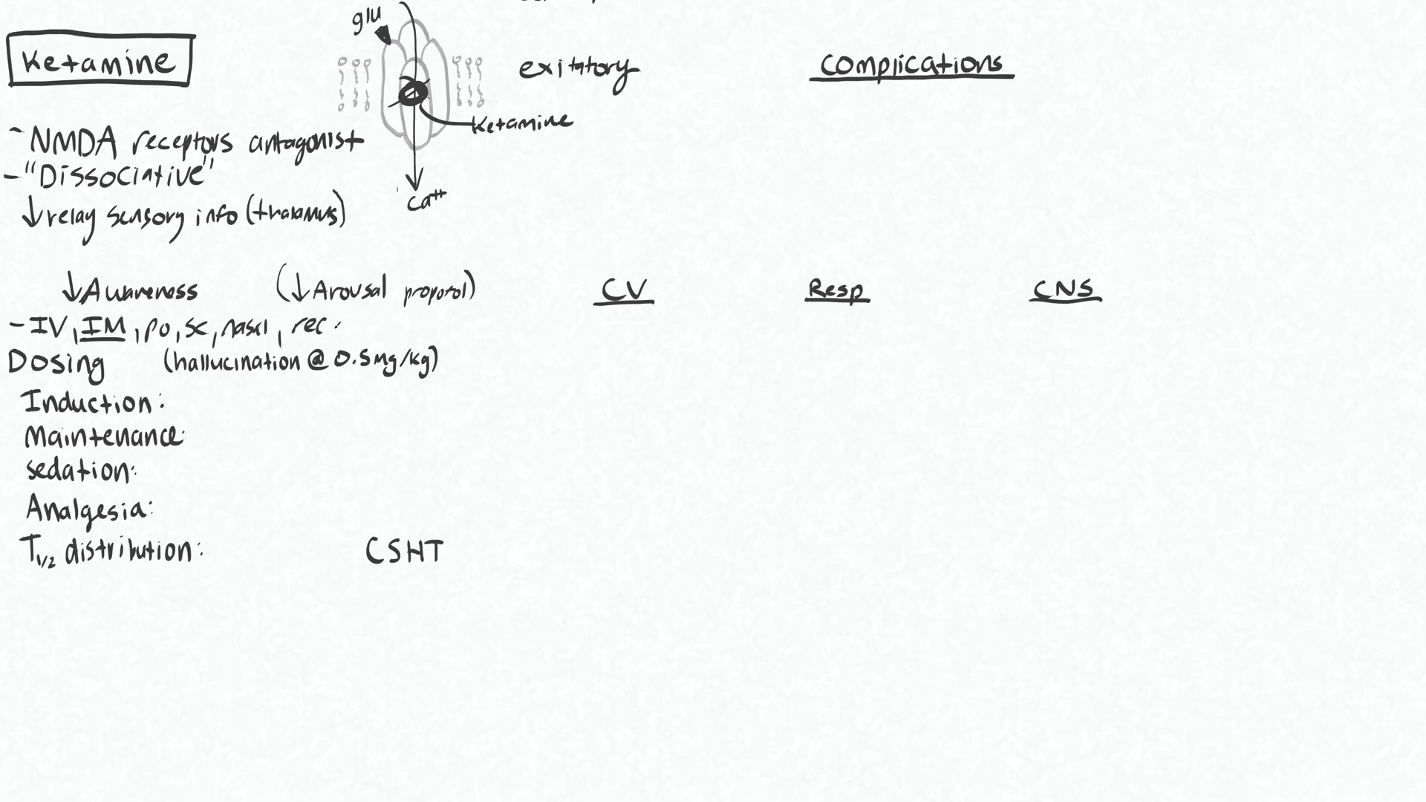
type("tal")
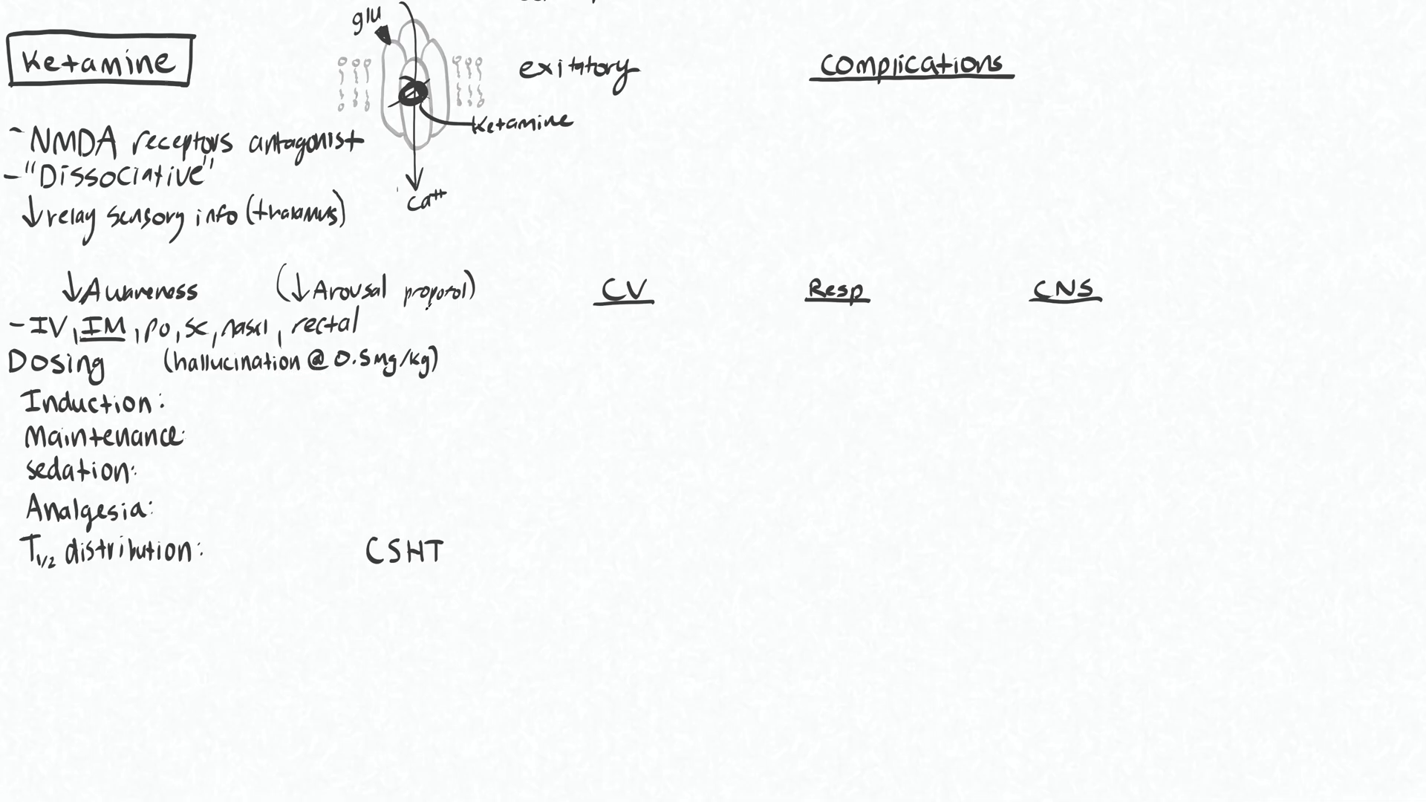
left_click(482, 364)
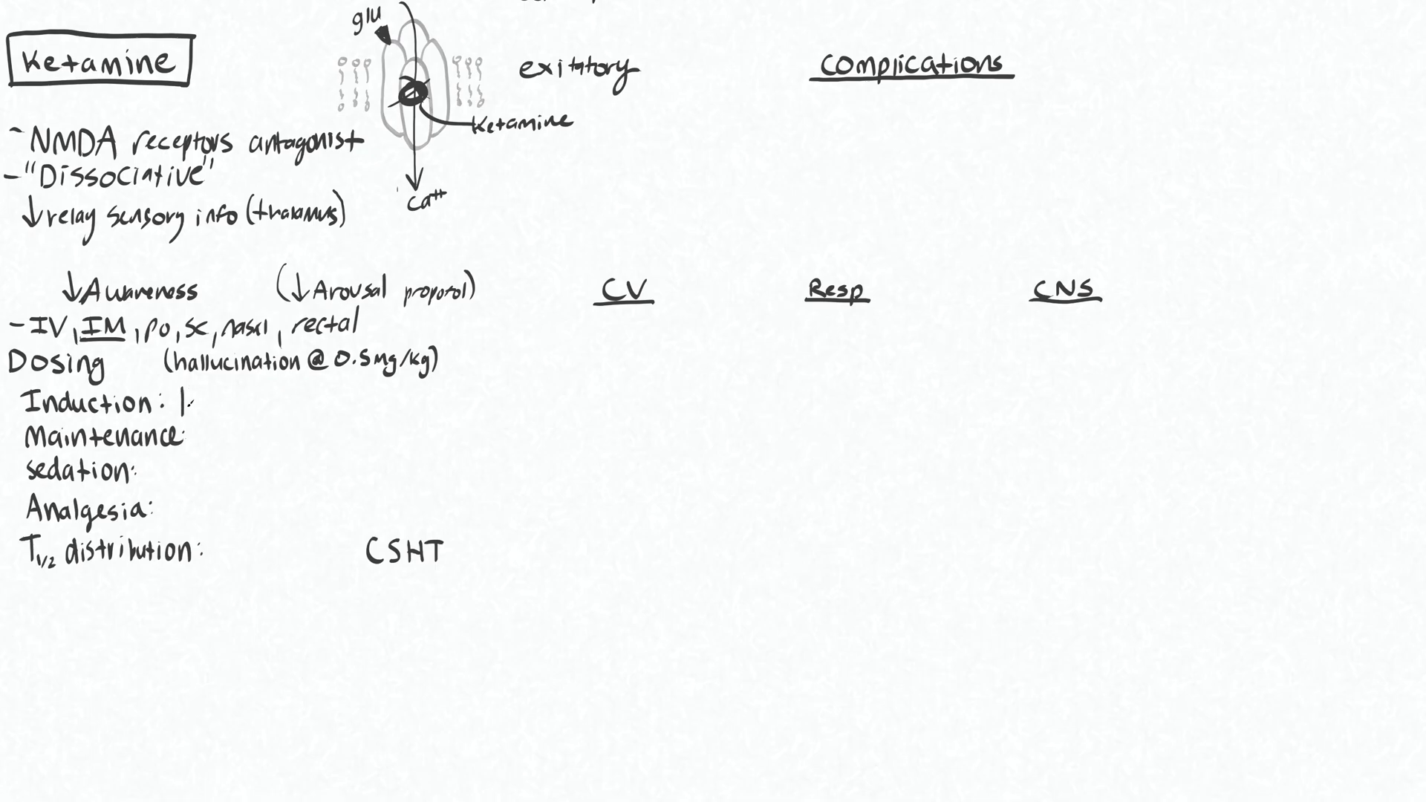
Handwrite the induction dose '1-2mg/kg IV or 3-5mg/kg IM'
type("-2")
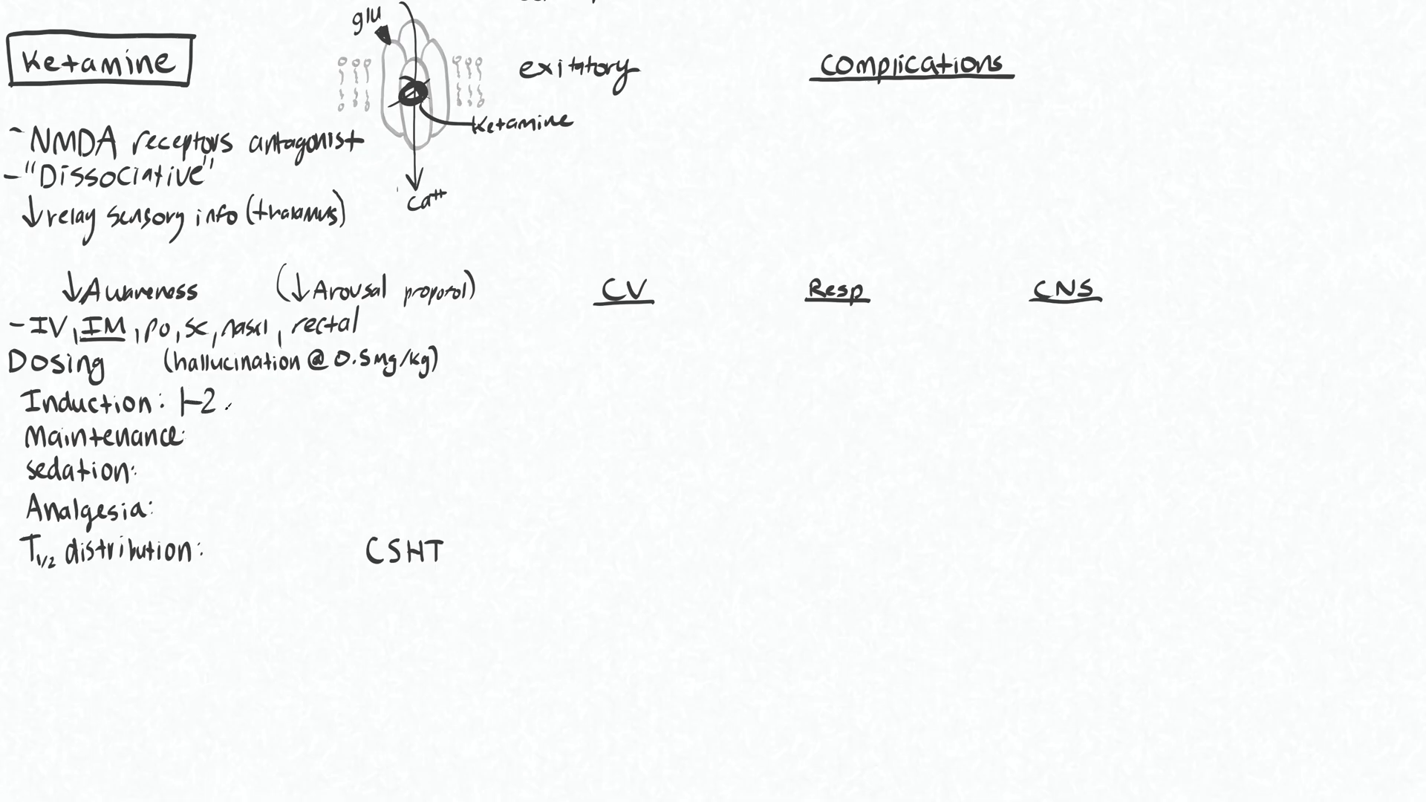
type("mg/k")
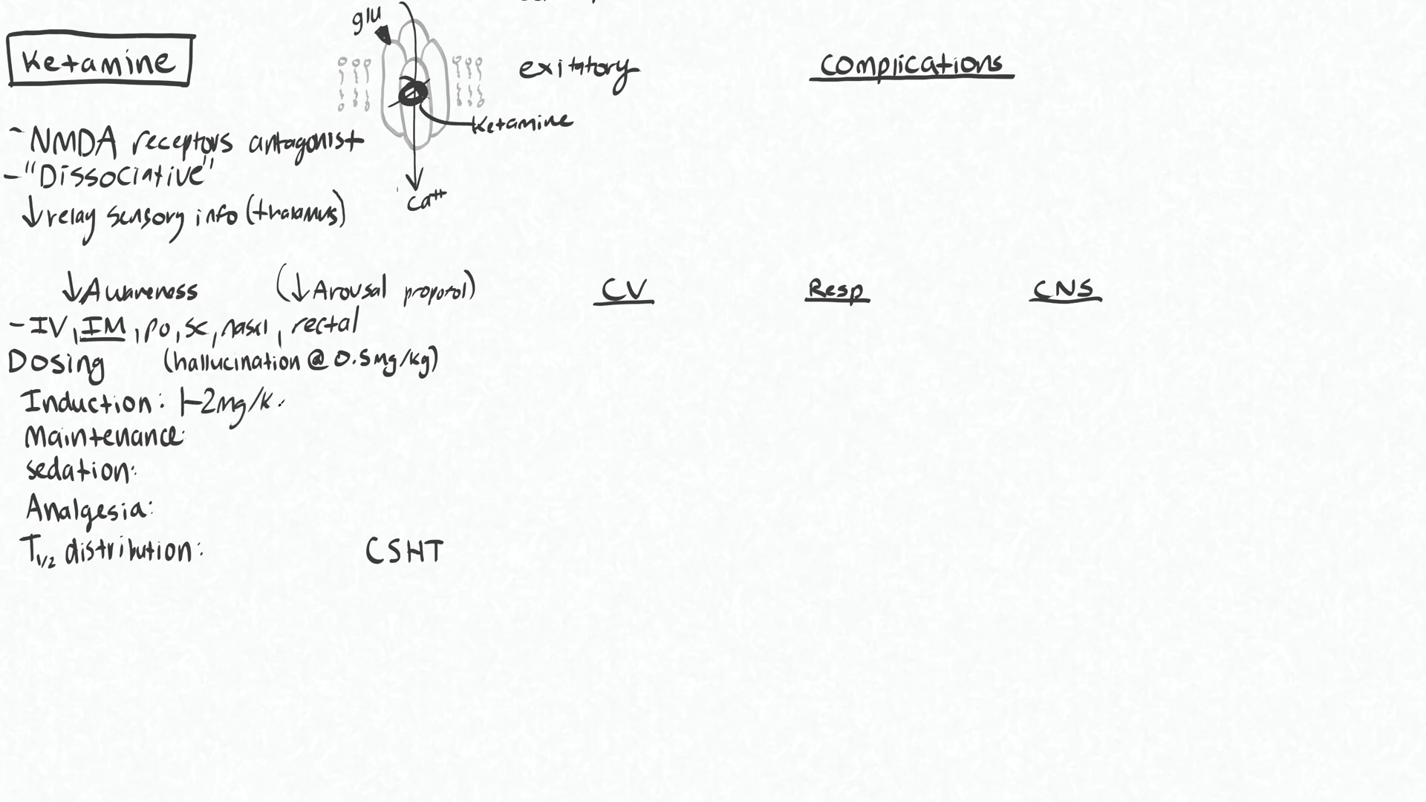
type("IV")
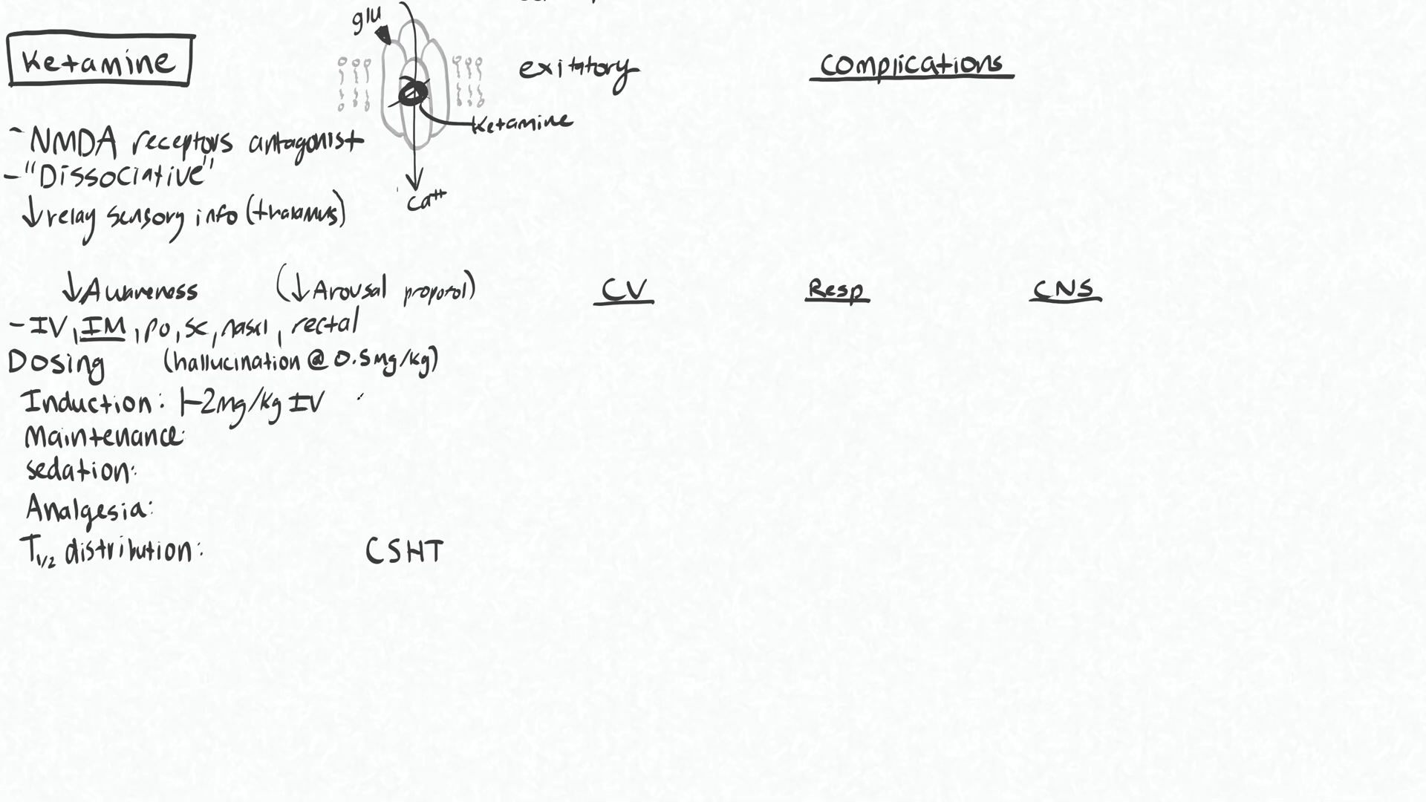
type("3-s")
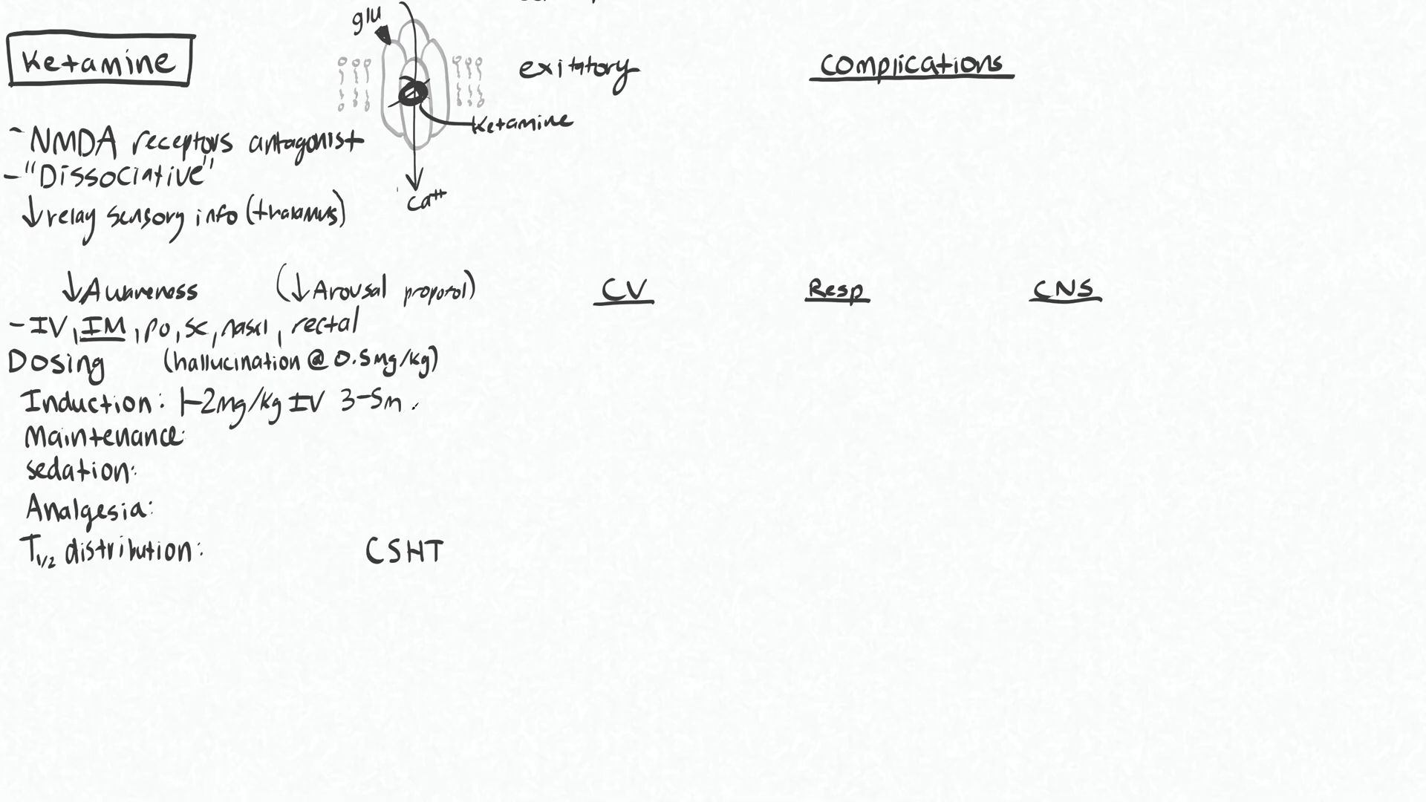
type("/kg")
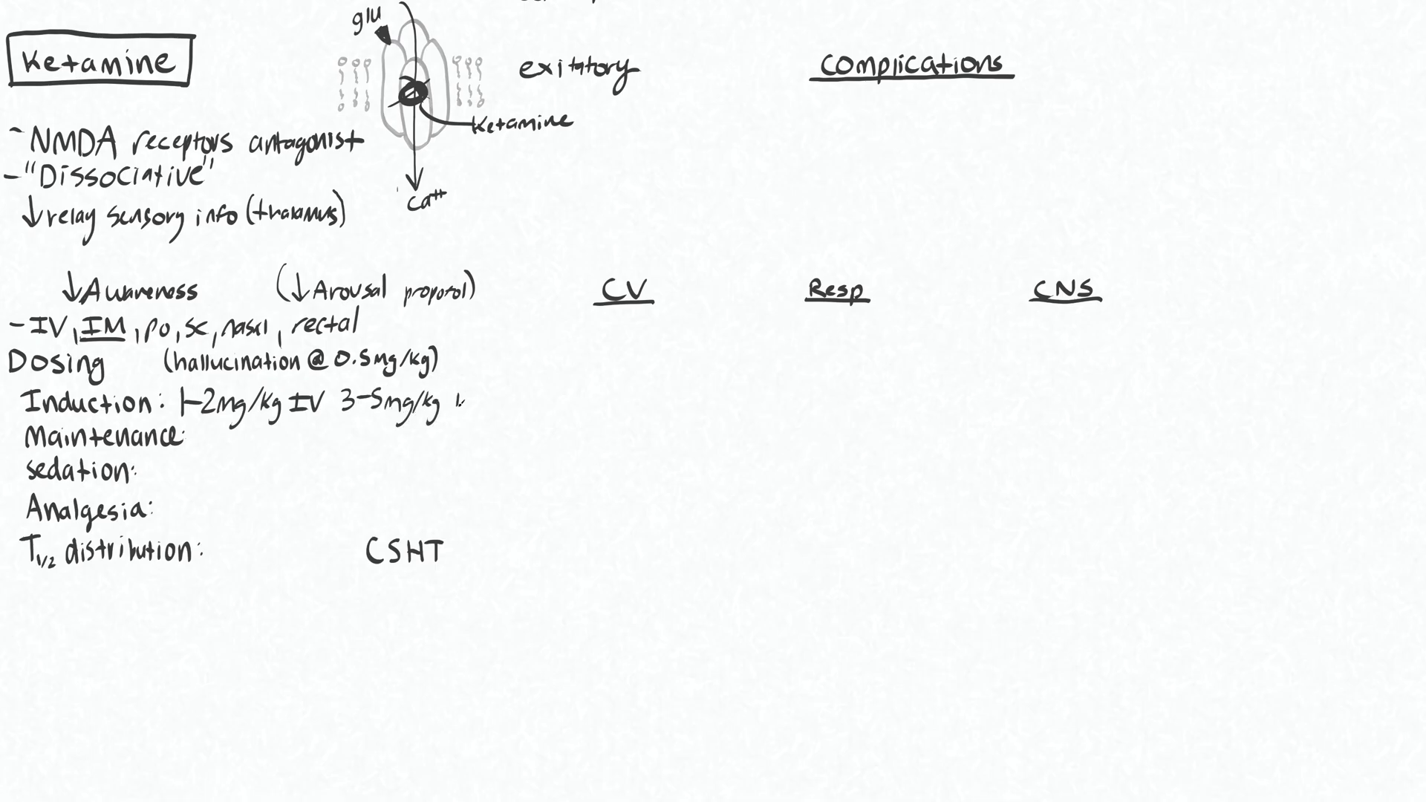
type("IM")
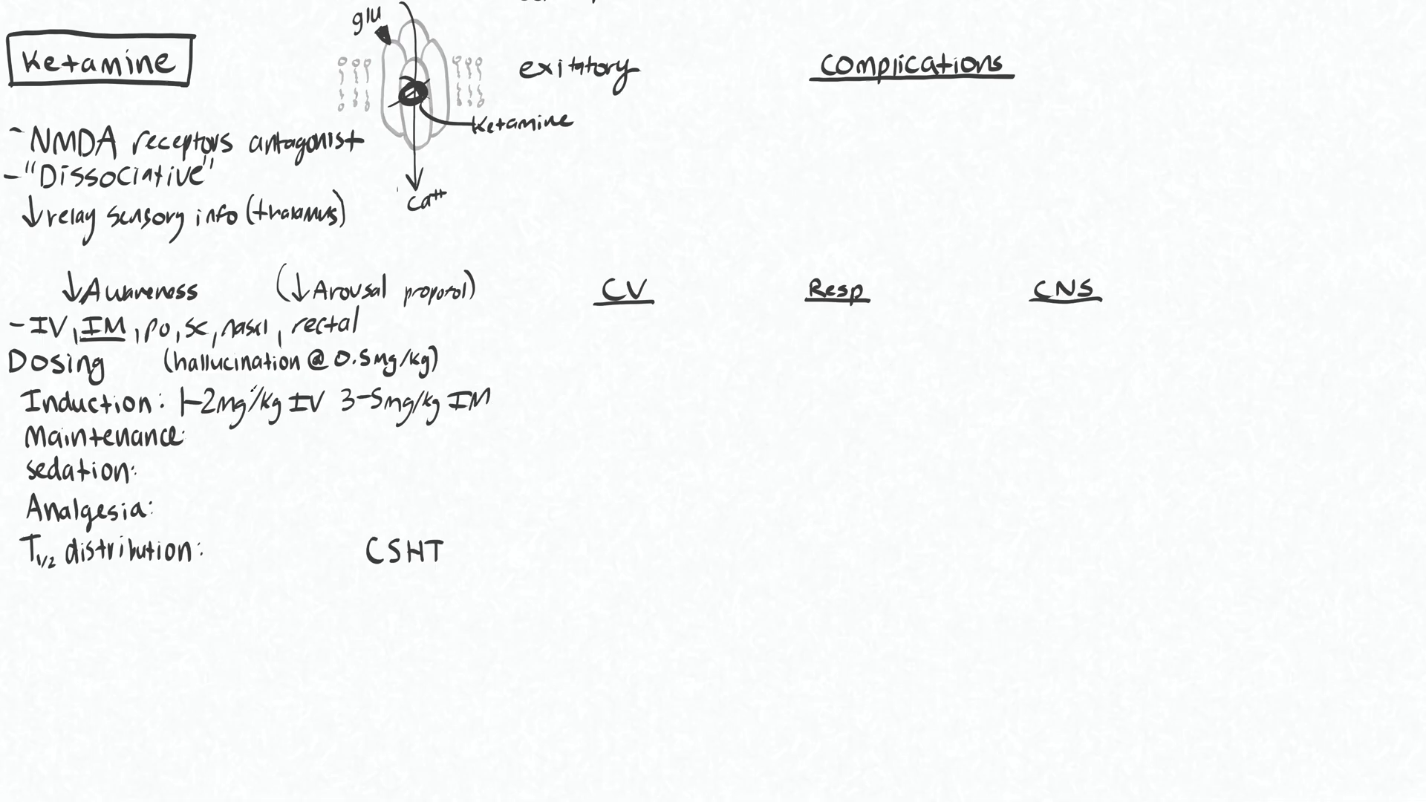
Handwrite the maintenance dose '2-6mg/kg/hr IV'
type("2,")
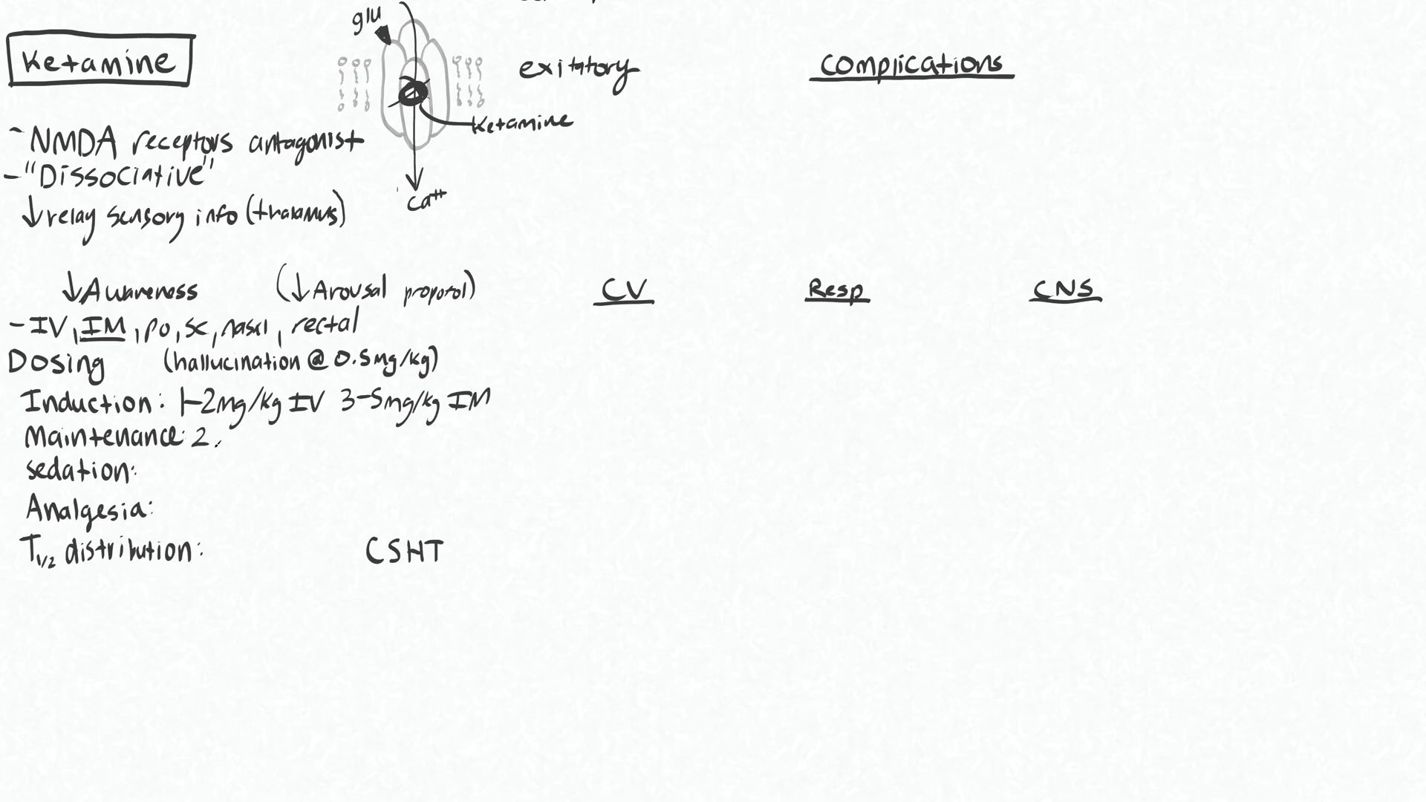
type("-6")
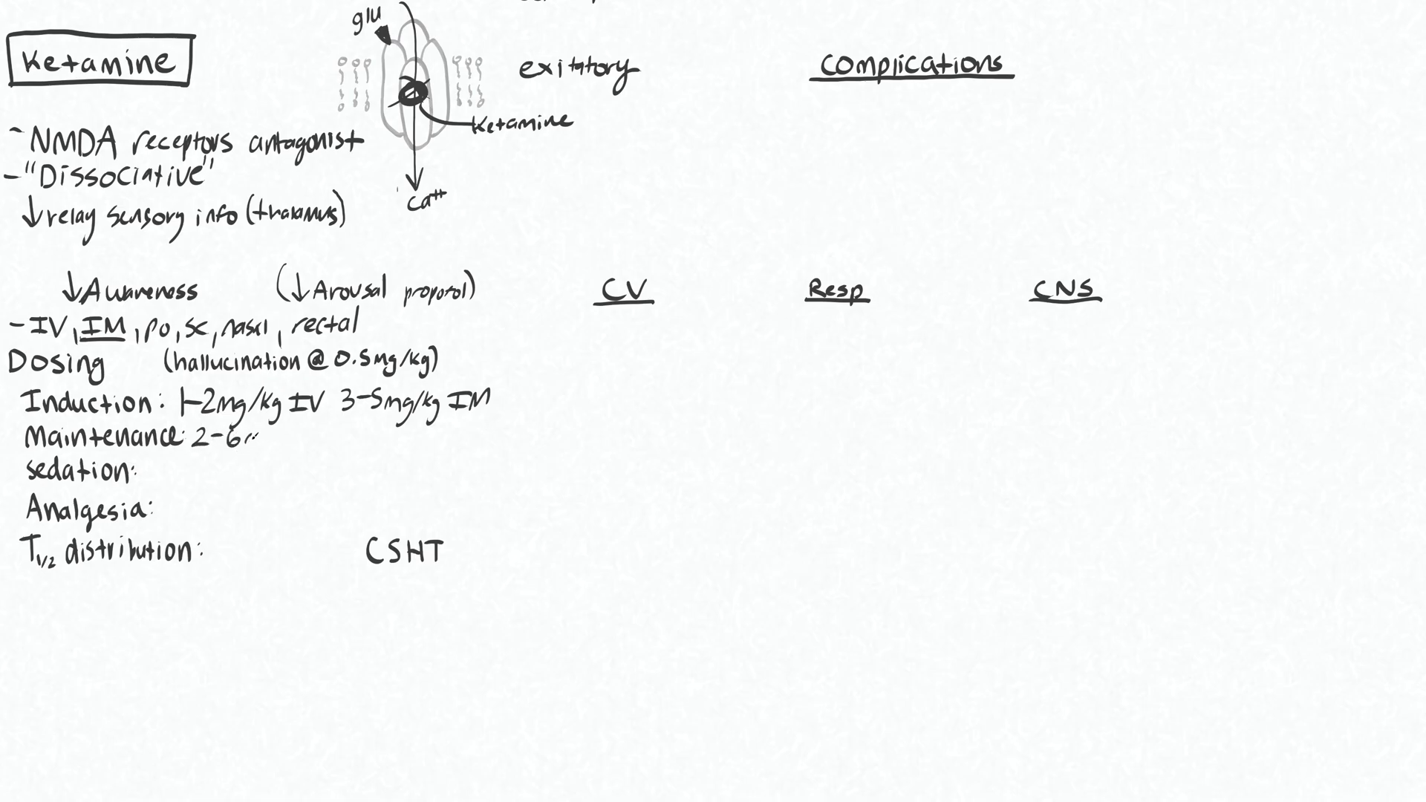
type("mg/kg")
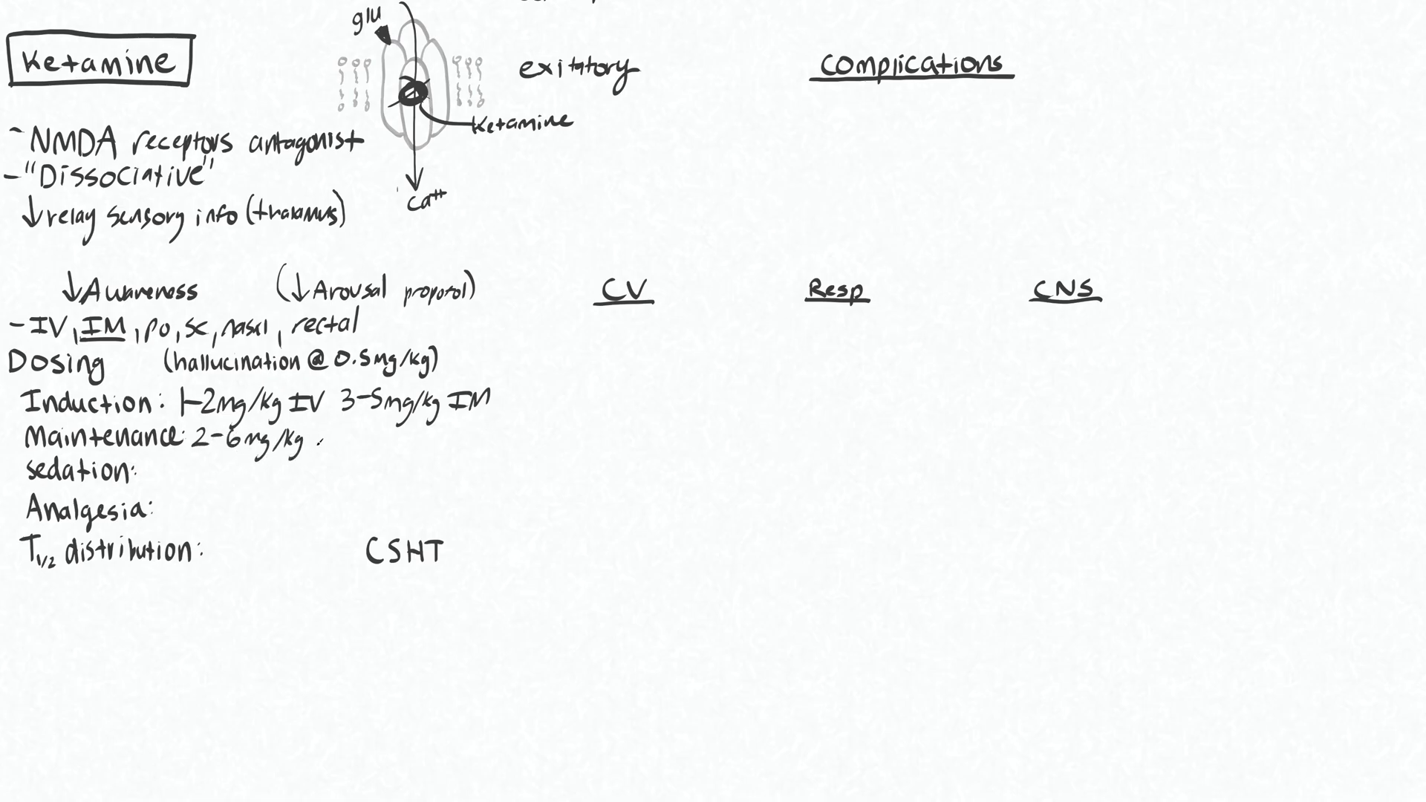
type("/hr IV")
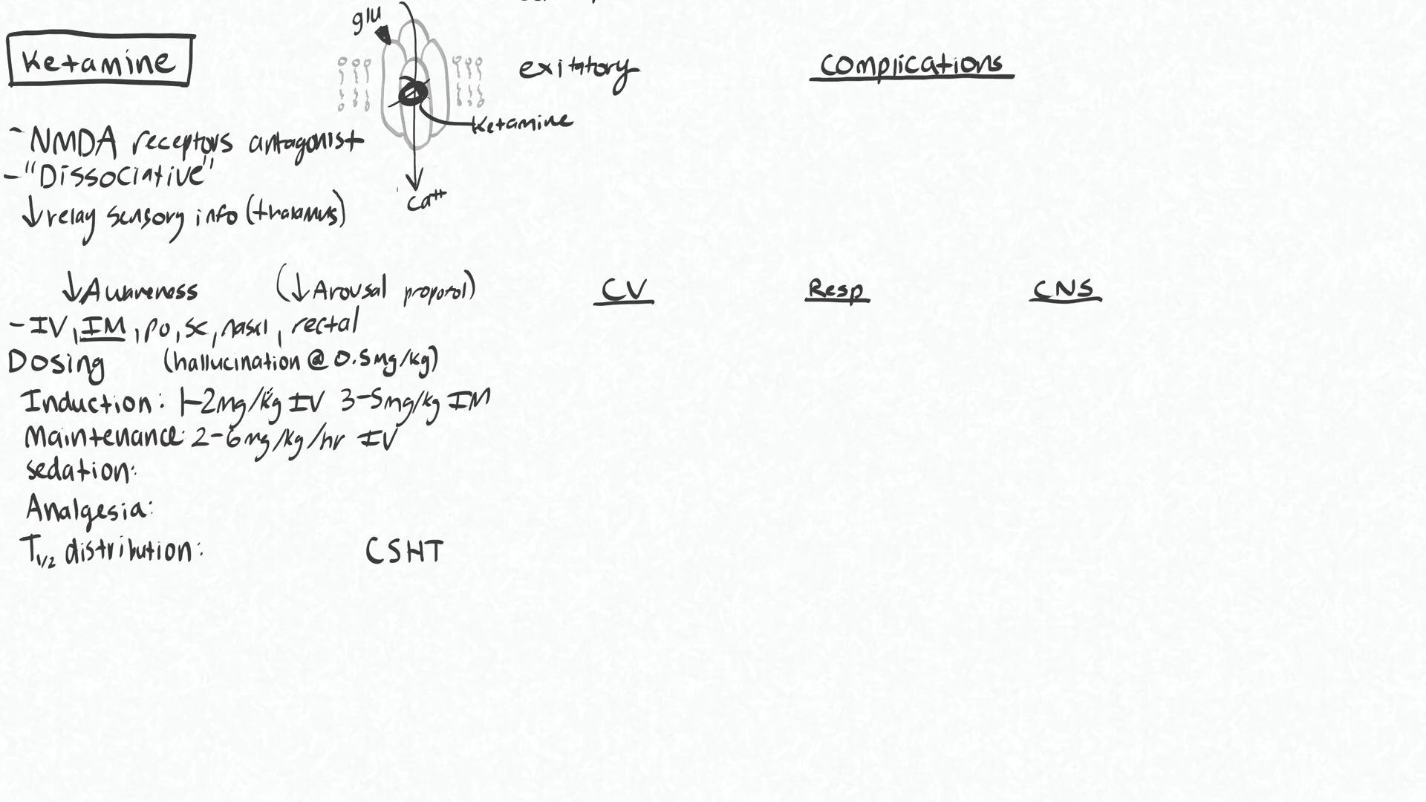
Handwrite the sedation dose '2.5-15 mcg/kg/min IV'
type("2.")
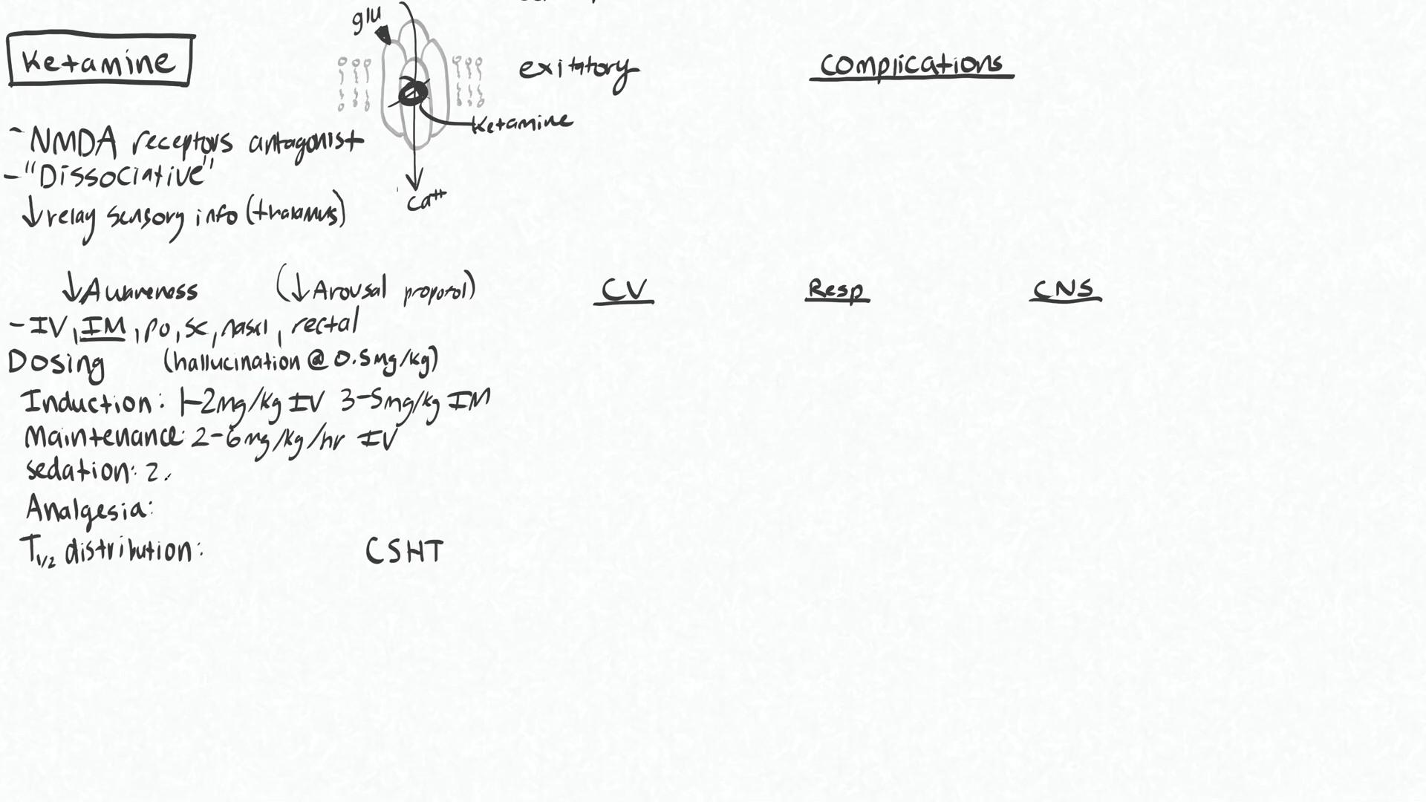
type(".5 -15 mcg/kg /min IV")
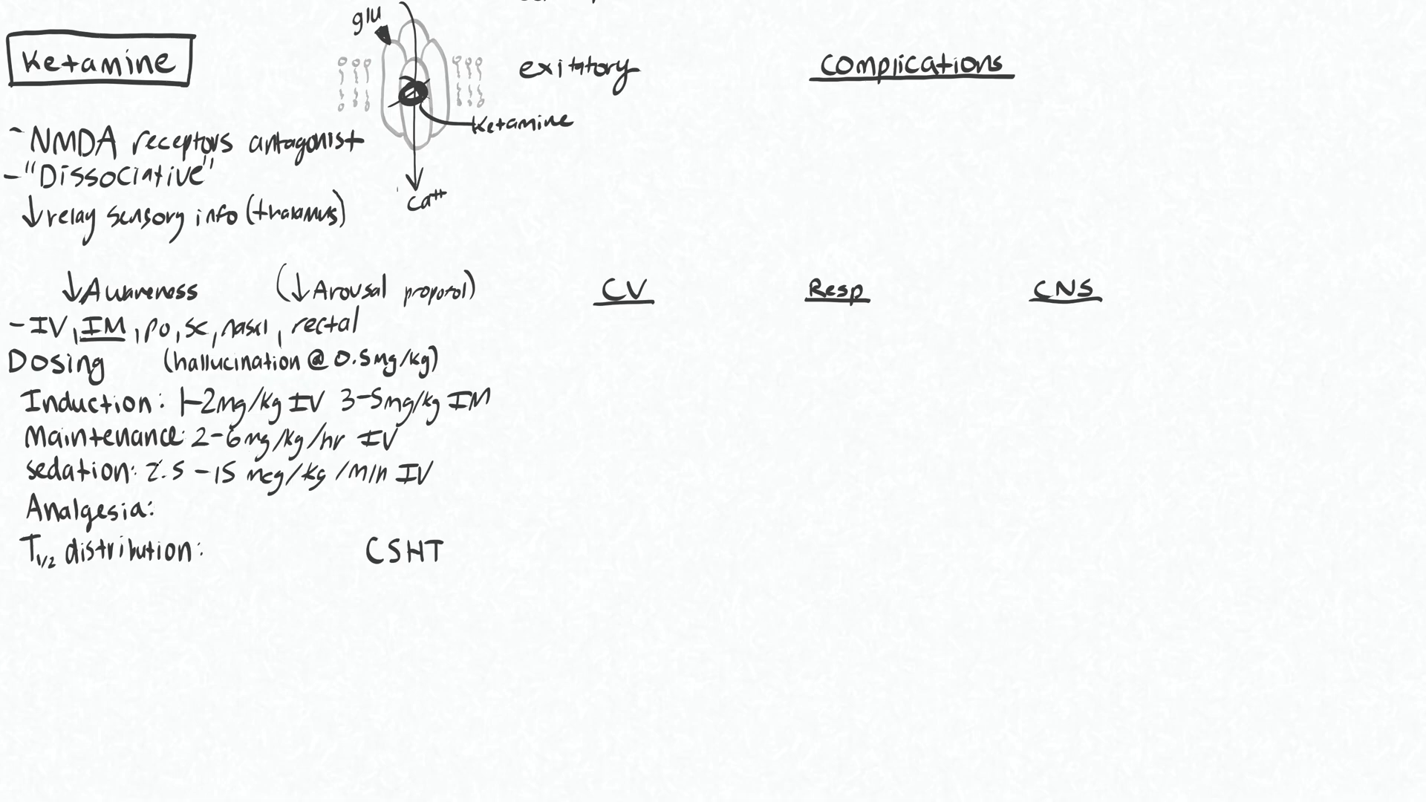
type("5-l")
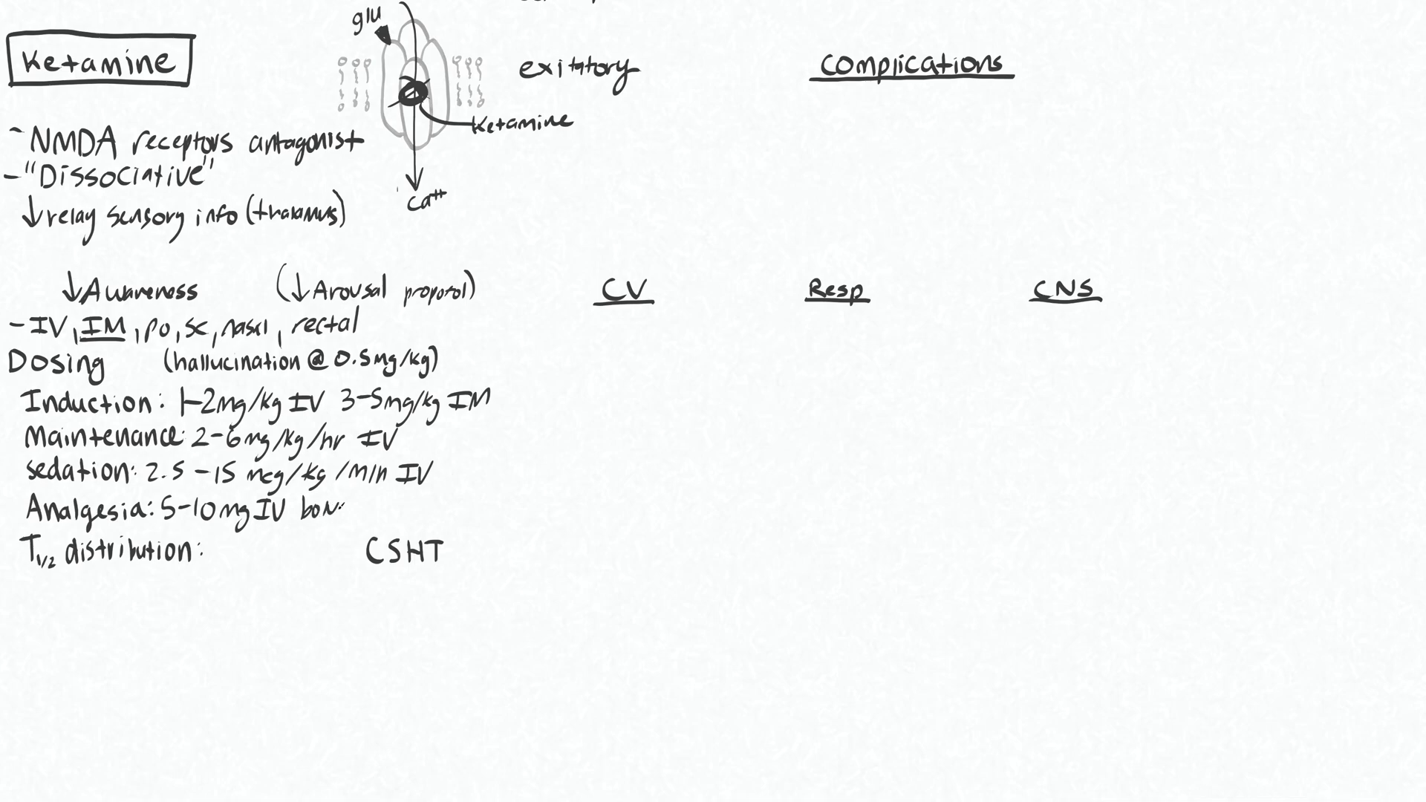
Handwrite the analgesia dose '5-10mg IV bolus or ~10mg/hr IV'
type("s or")
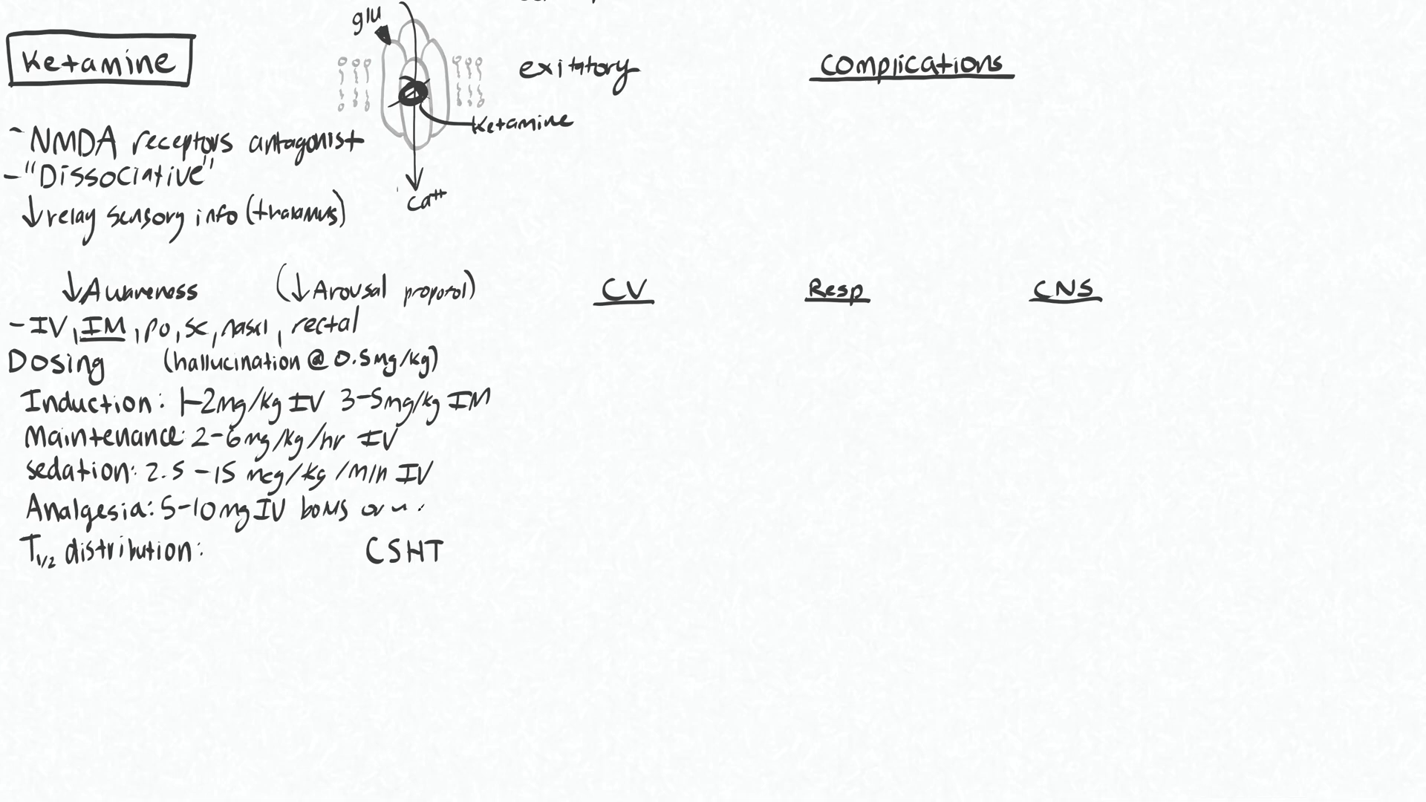
type("10mg")
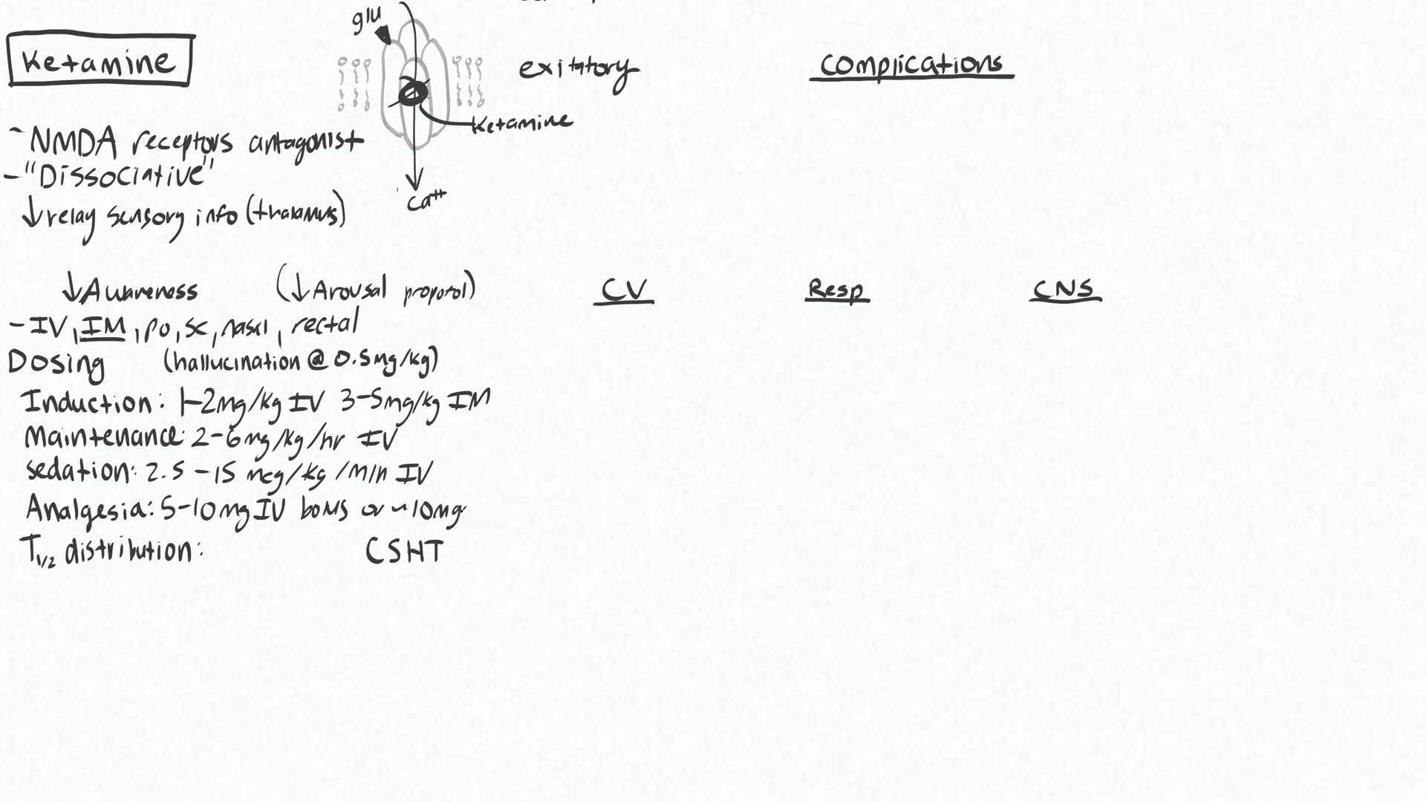
type("/l")
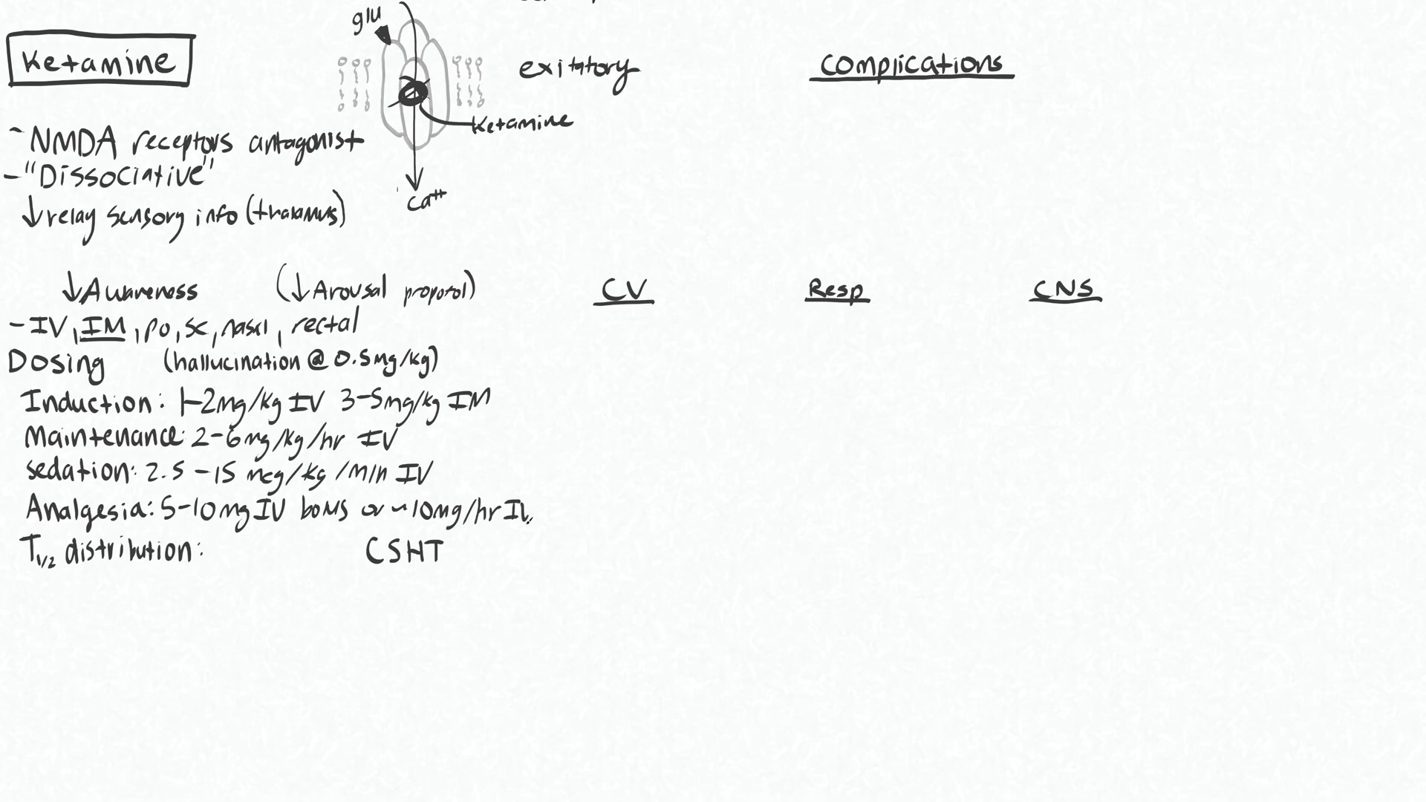
left_click(526, 513)
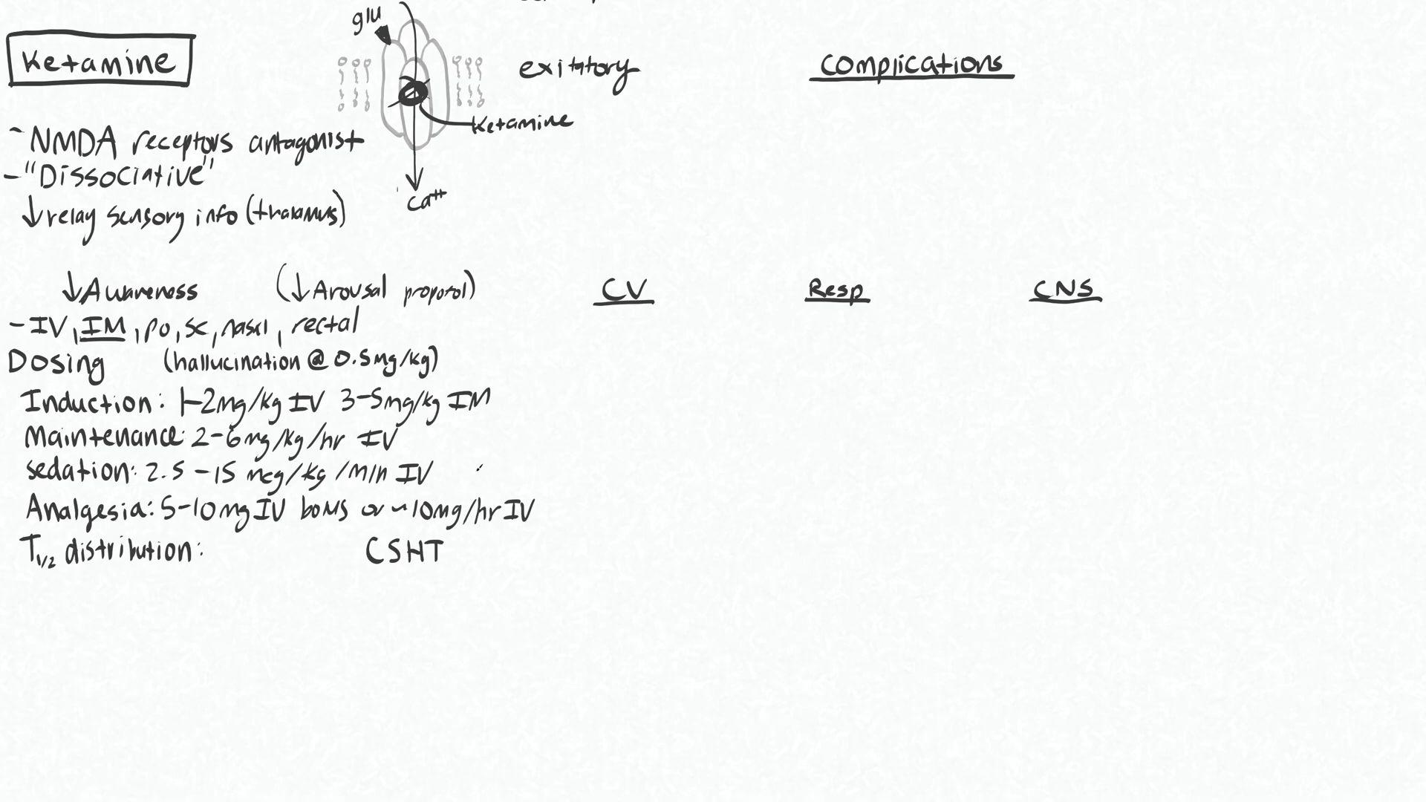
Handwrite '11-16 min' after the distribution half-life
type("11-")
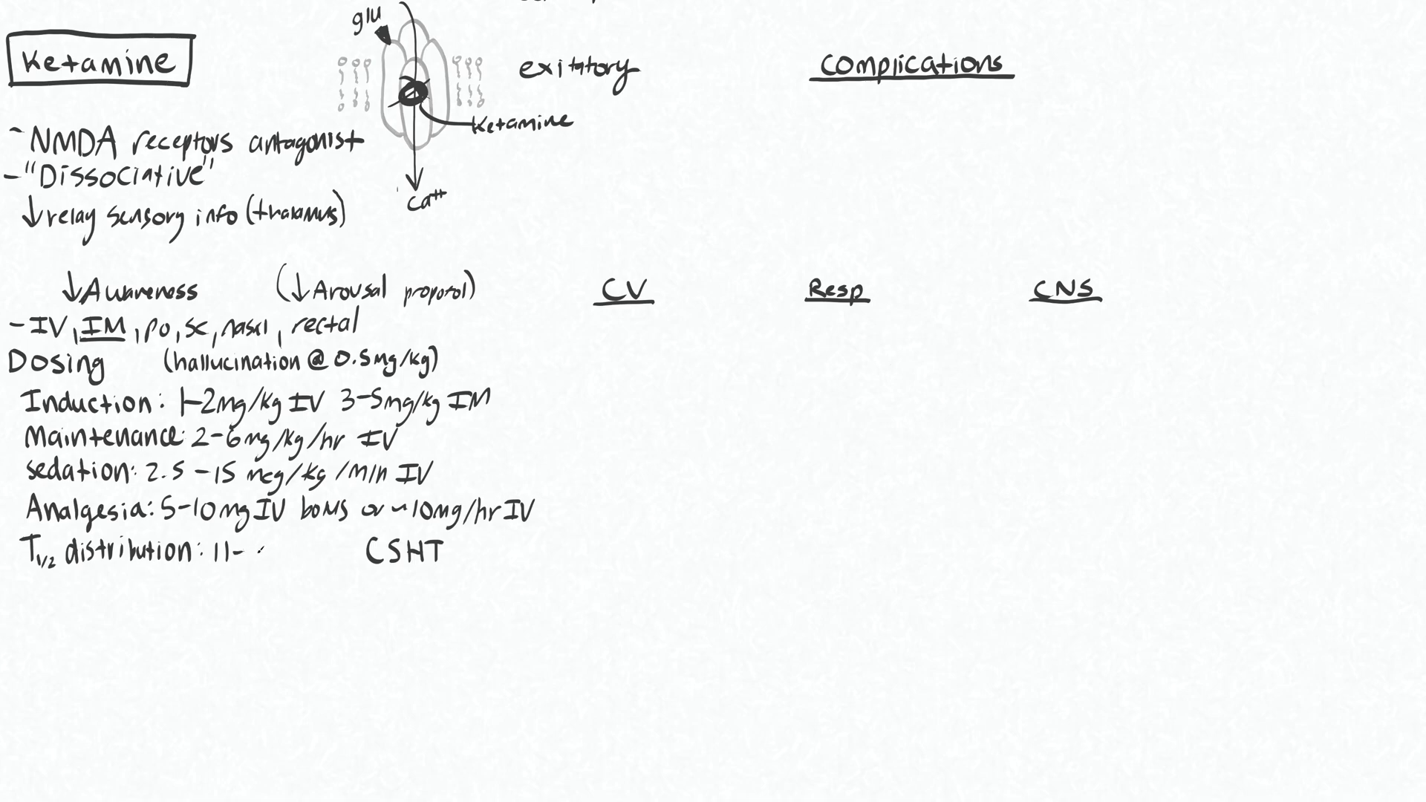
type("16 min")
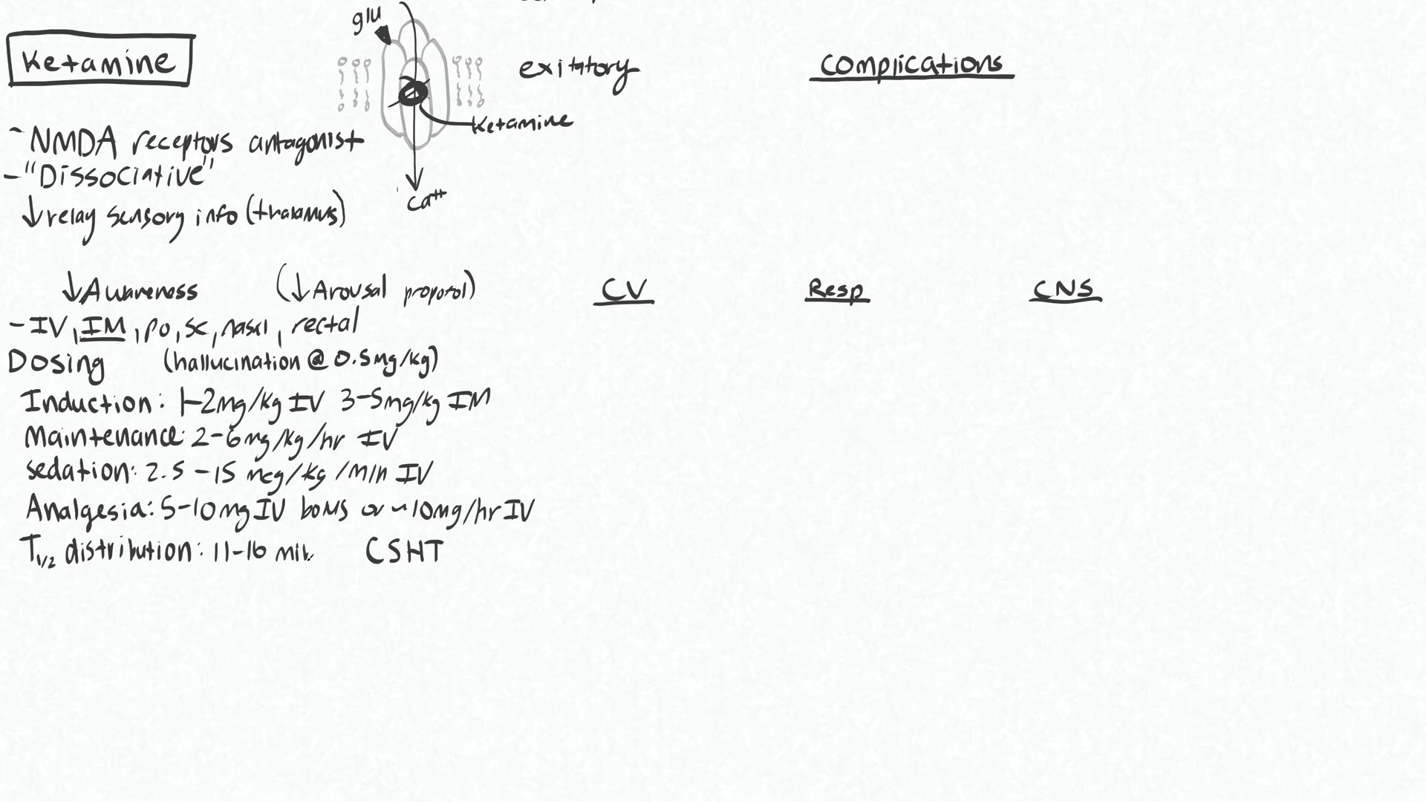
type("min")
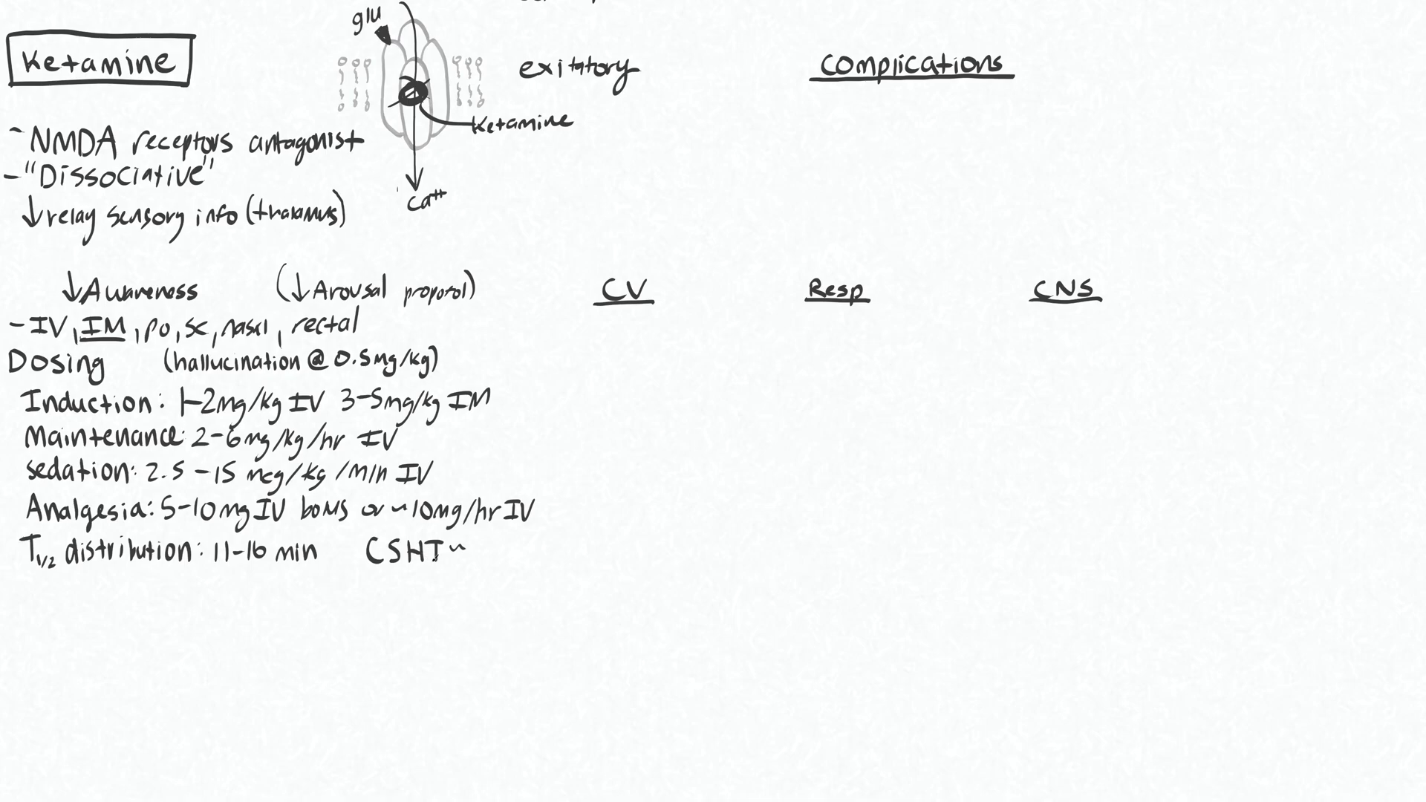
Handwrite '~30min for >1hr infusion' beside CSHT
type("30")
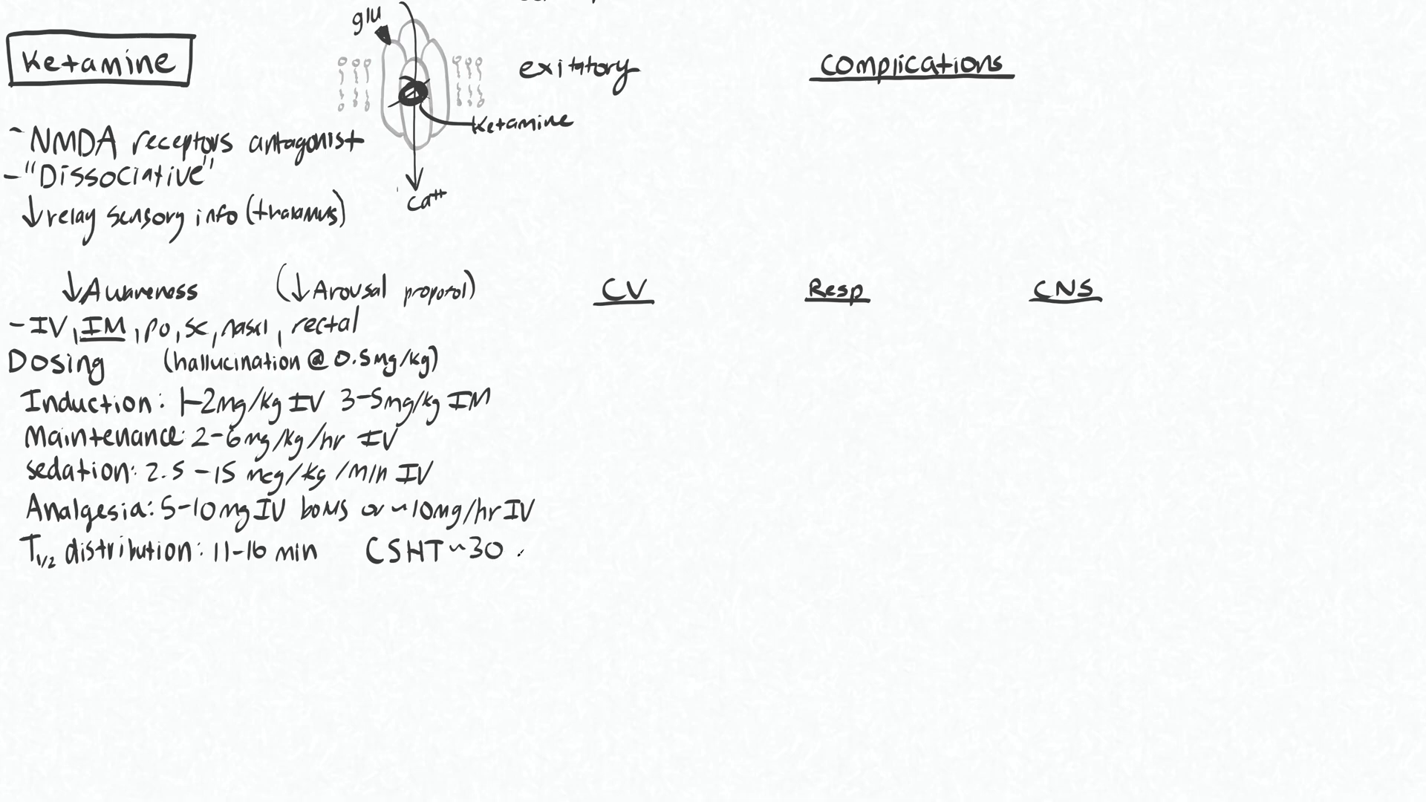
type("min")
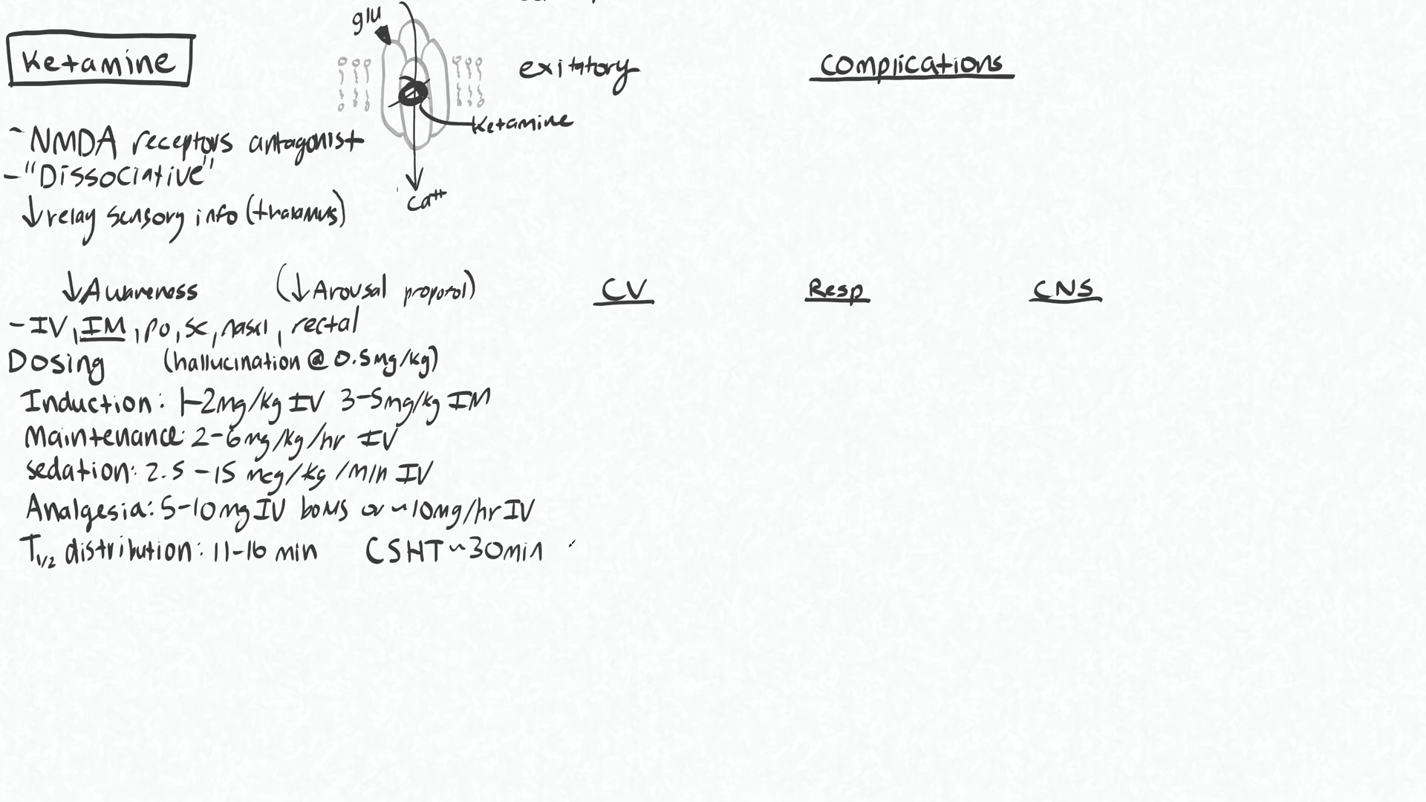
type("for")
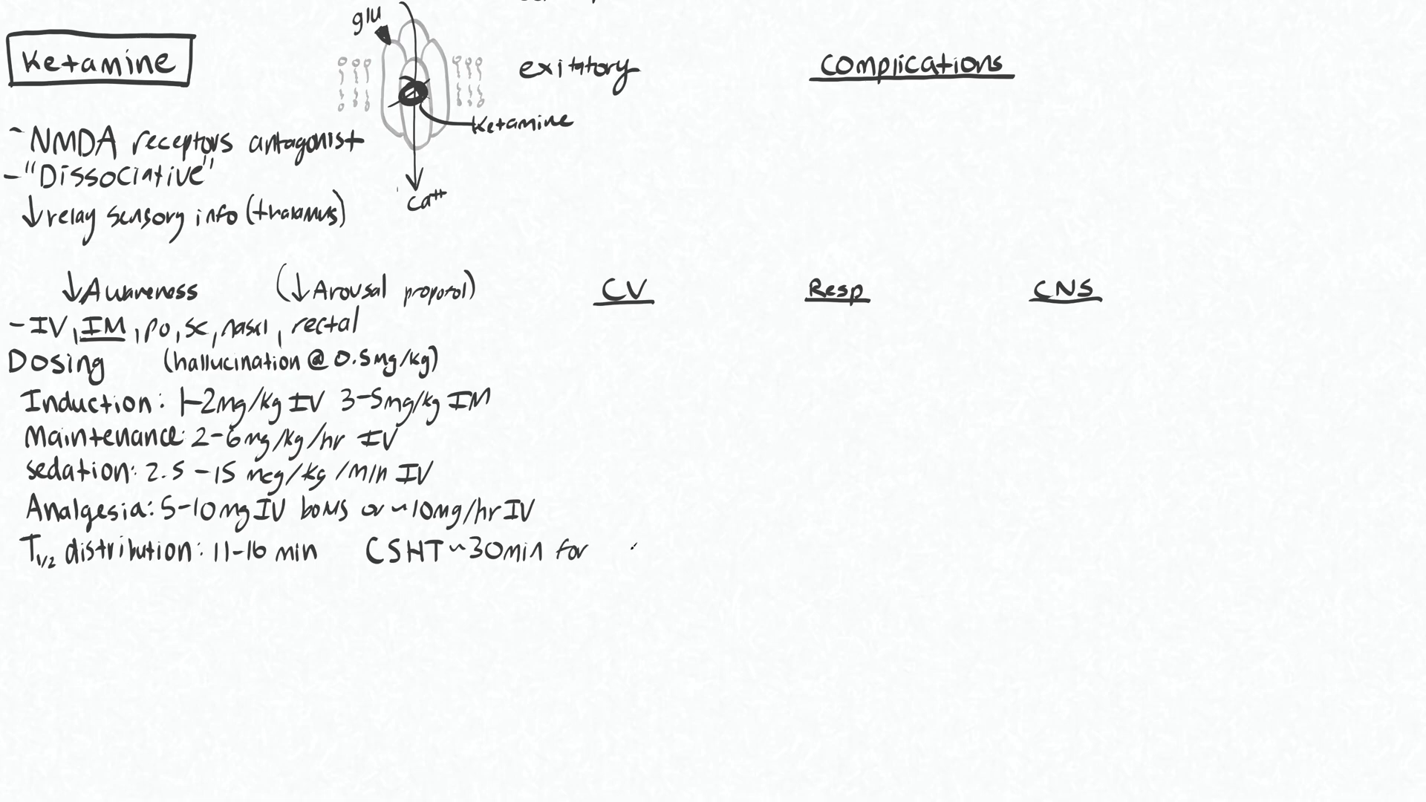
type(">1hr")
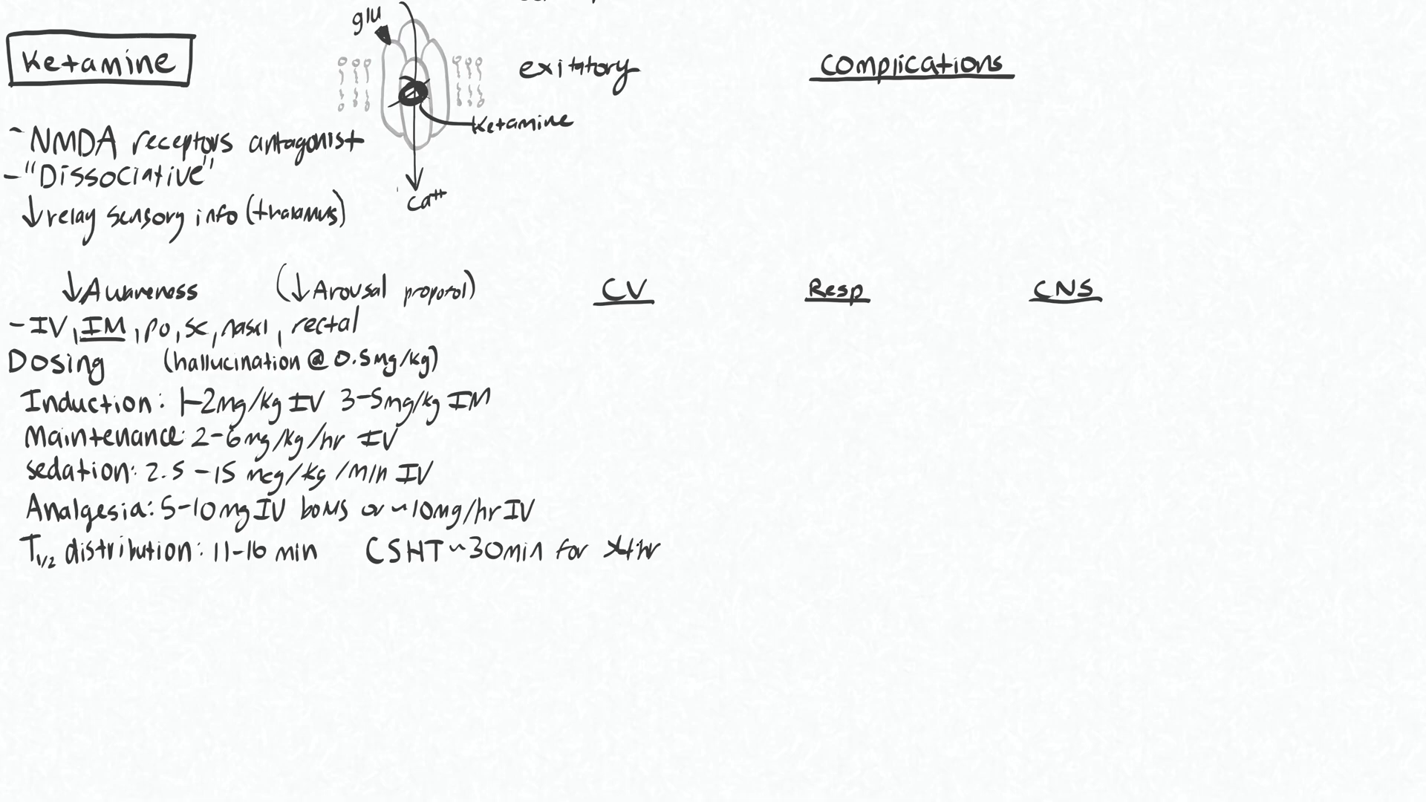
type("infusn")
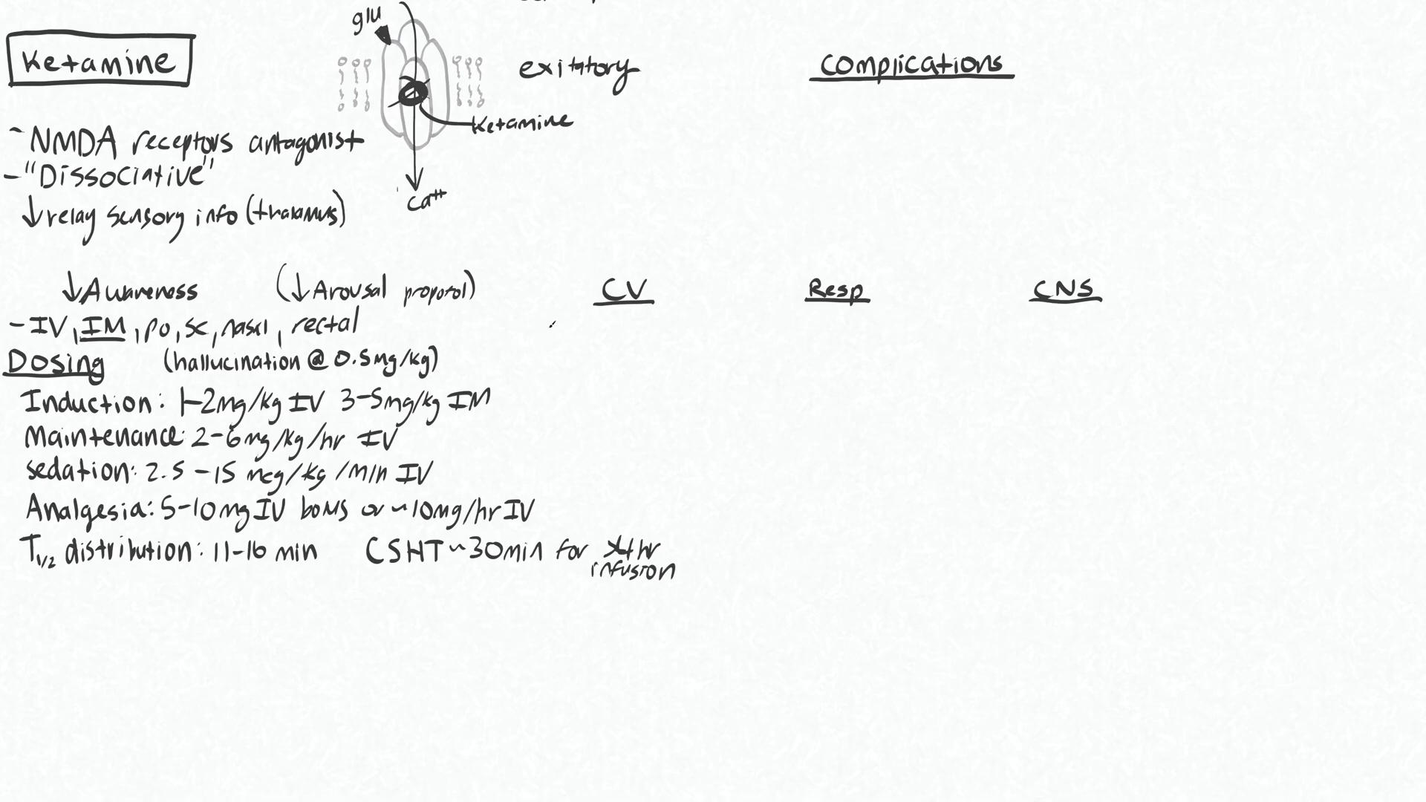
Under CV, handwrite 'indirect sympathomimetic' and '↑norepi release'
type("In.")
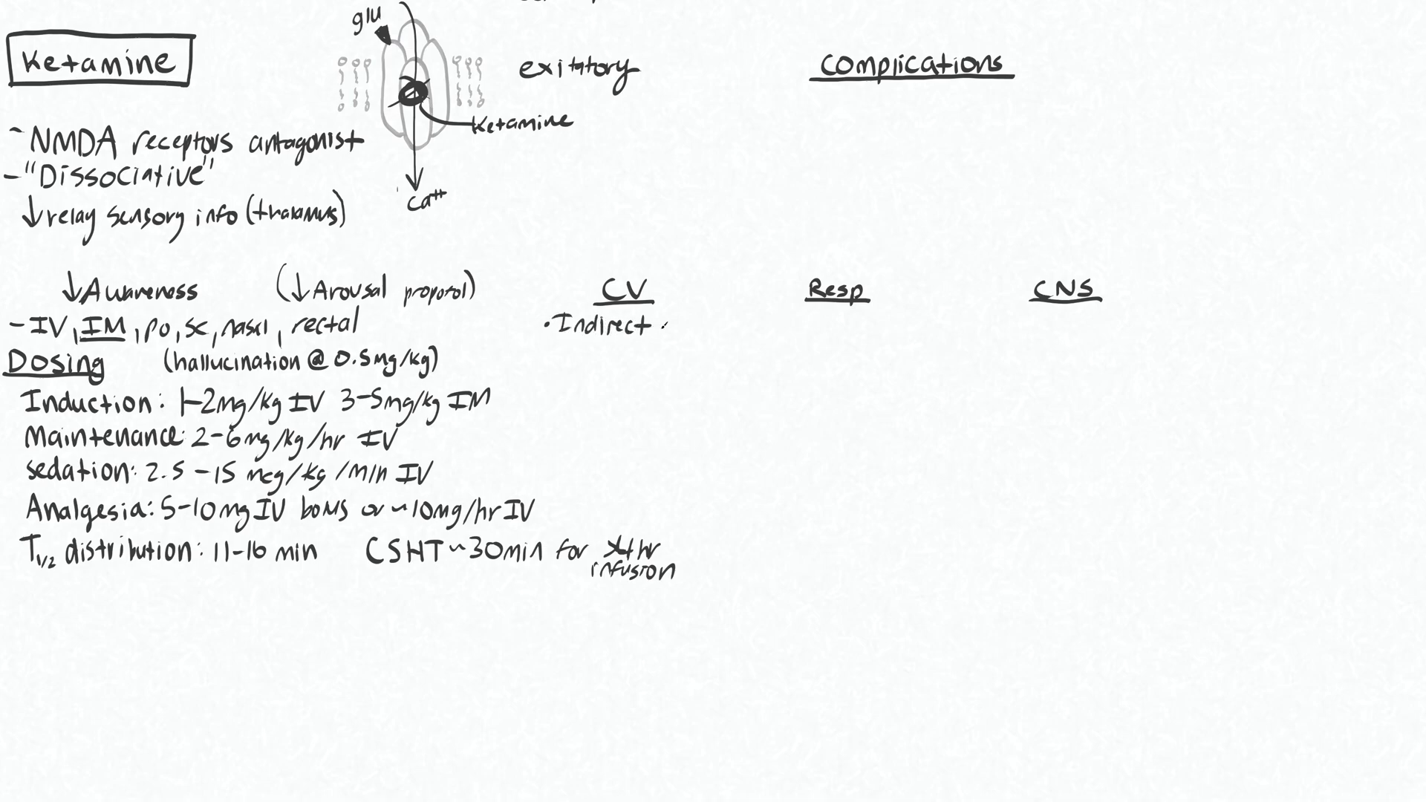
type("sym")
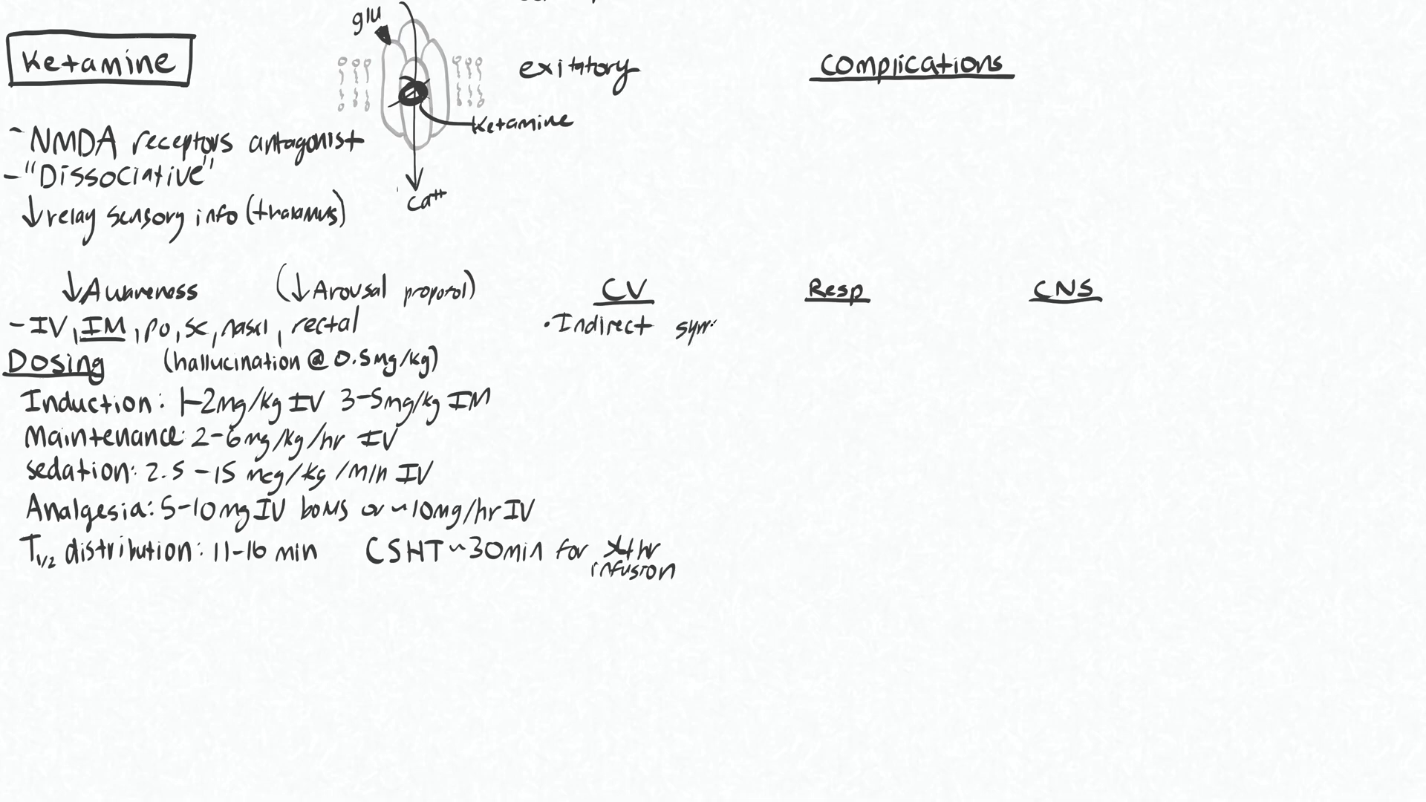
type("sympathu")
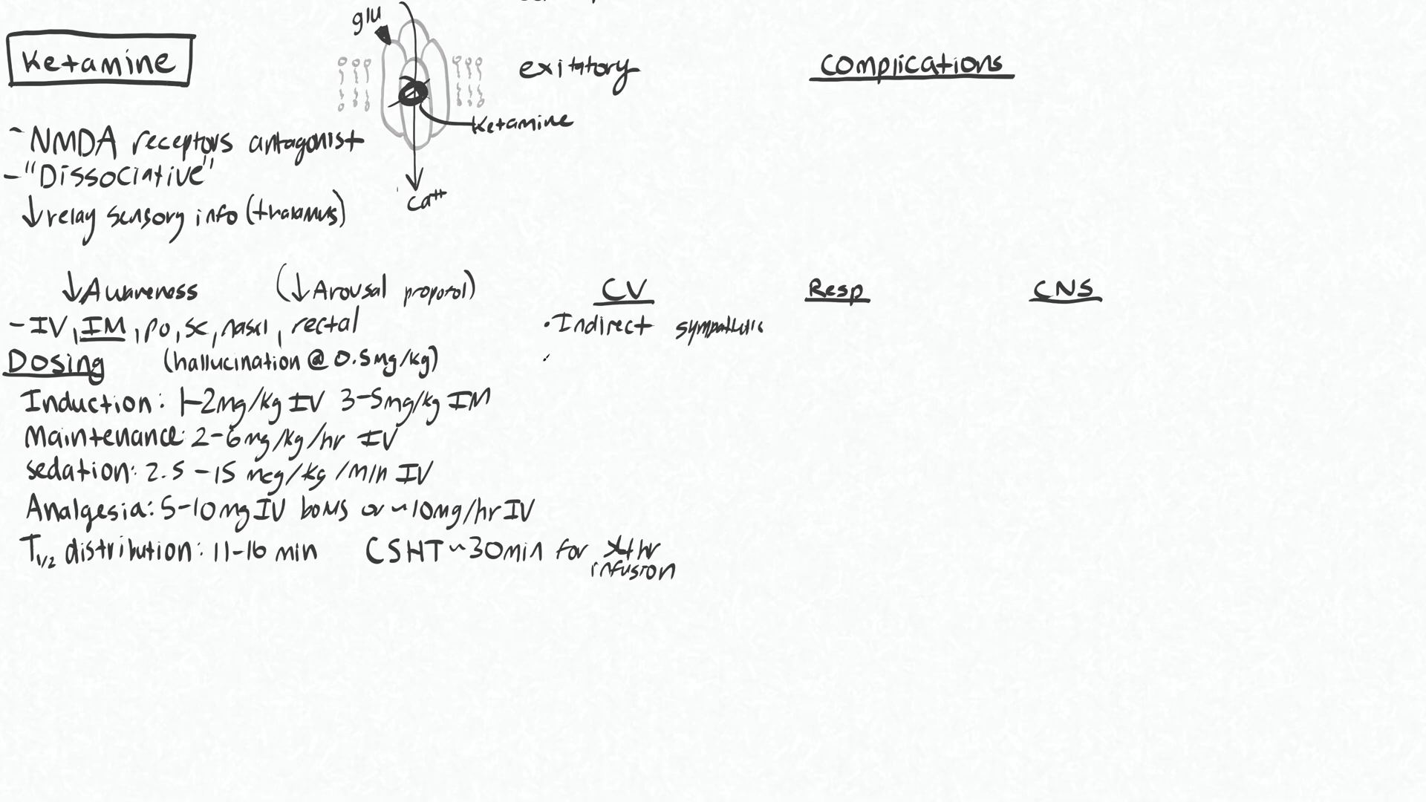
left_click(545, 353)
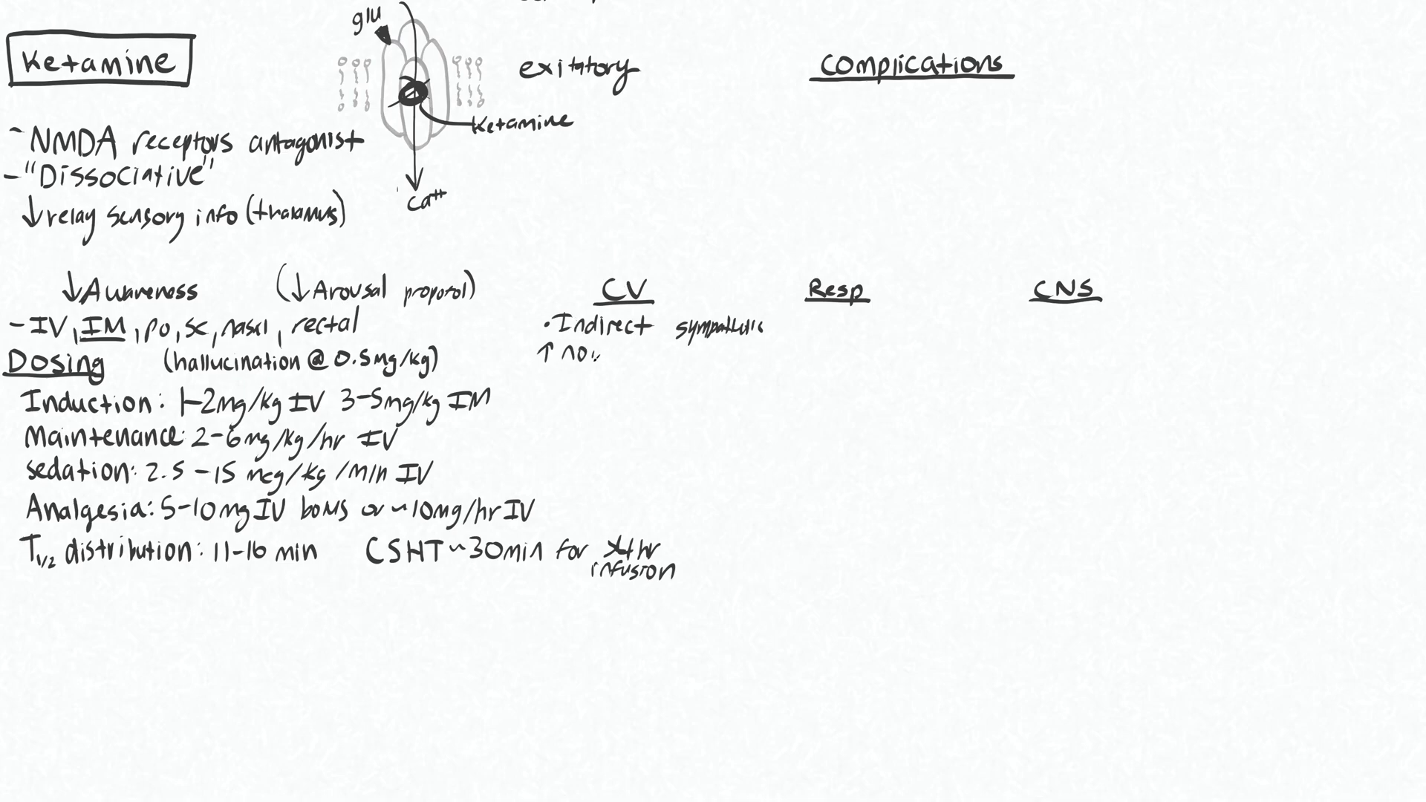
type("norepi re")
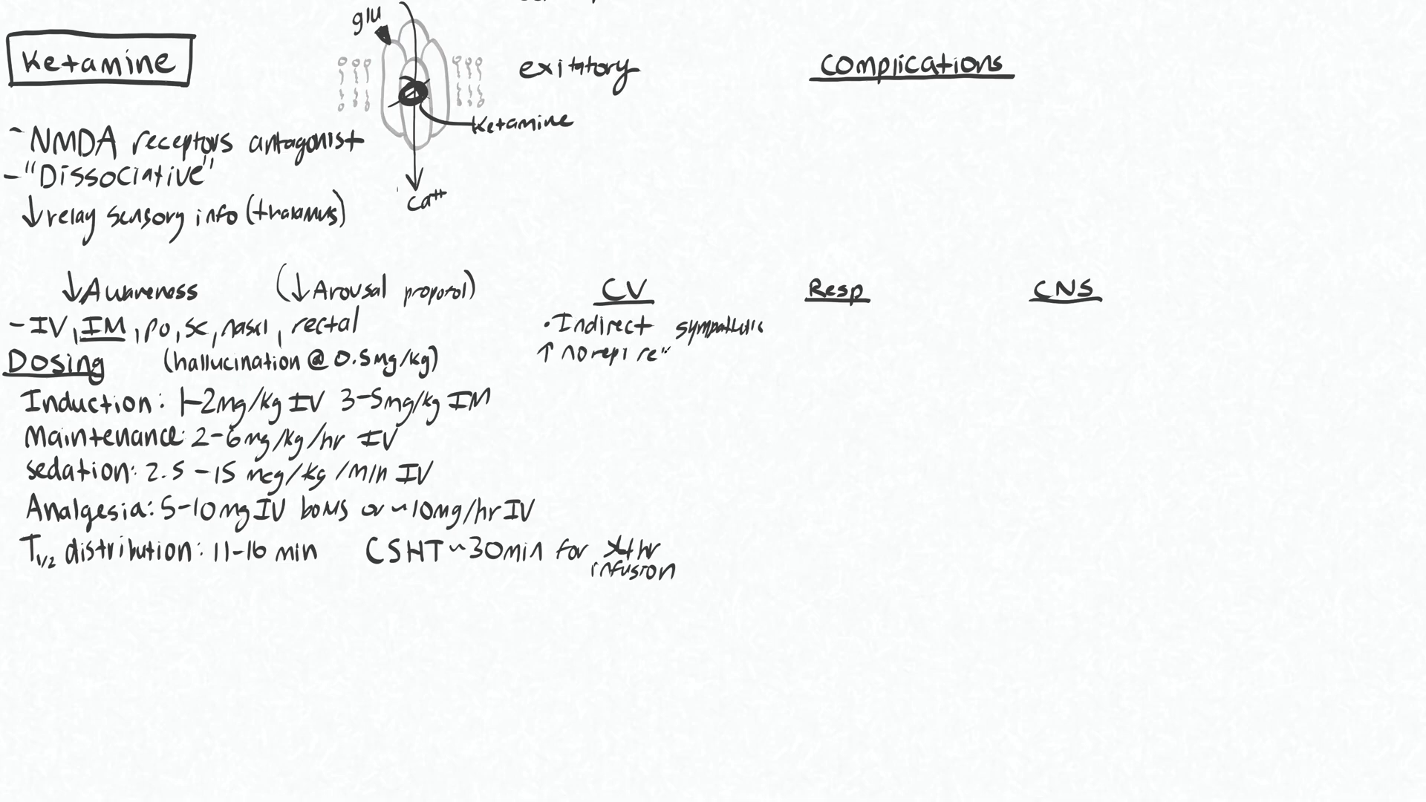
type("release")
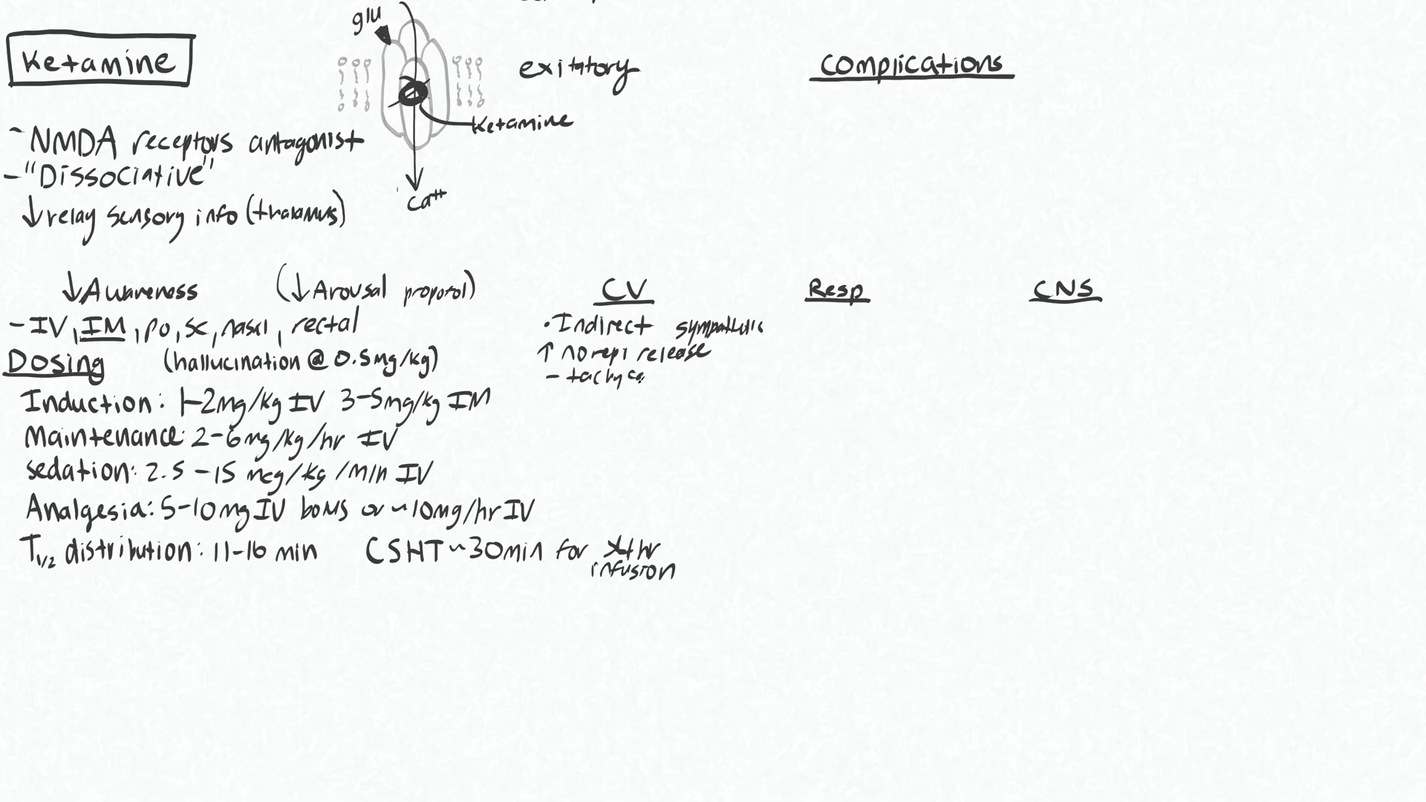
Add 'tachycardia', '↑BP' and 'myocardial depressant' to the CV column
type("cardia")
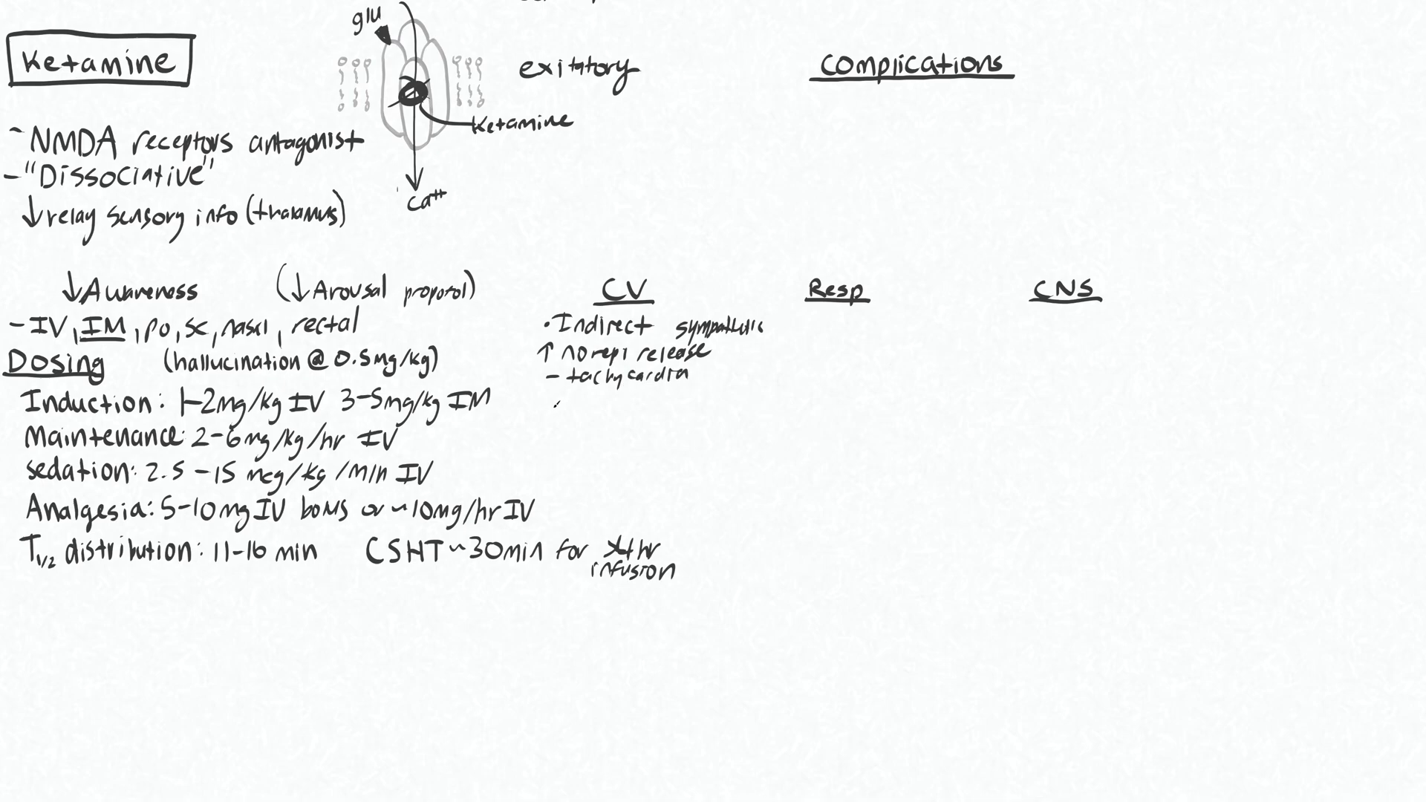
type("-↑BP")
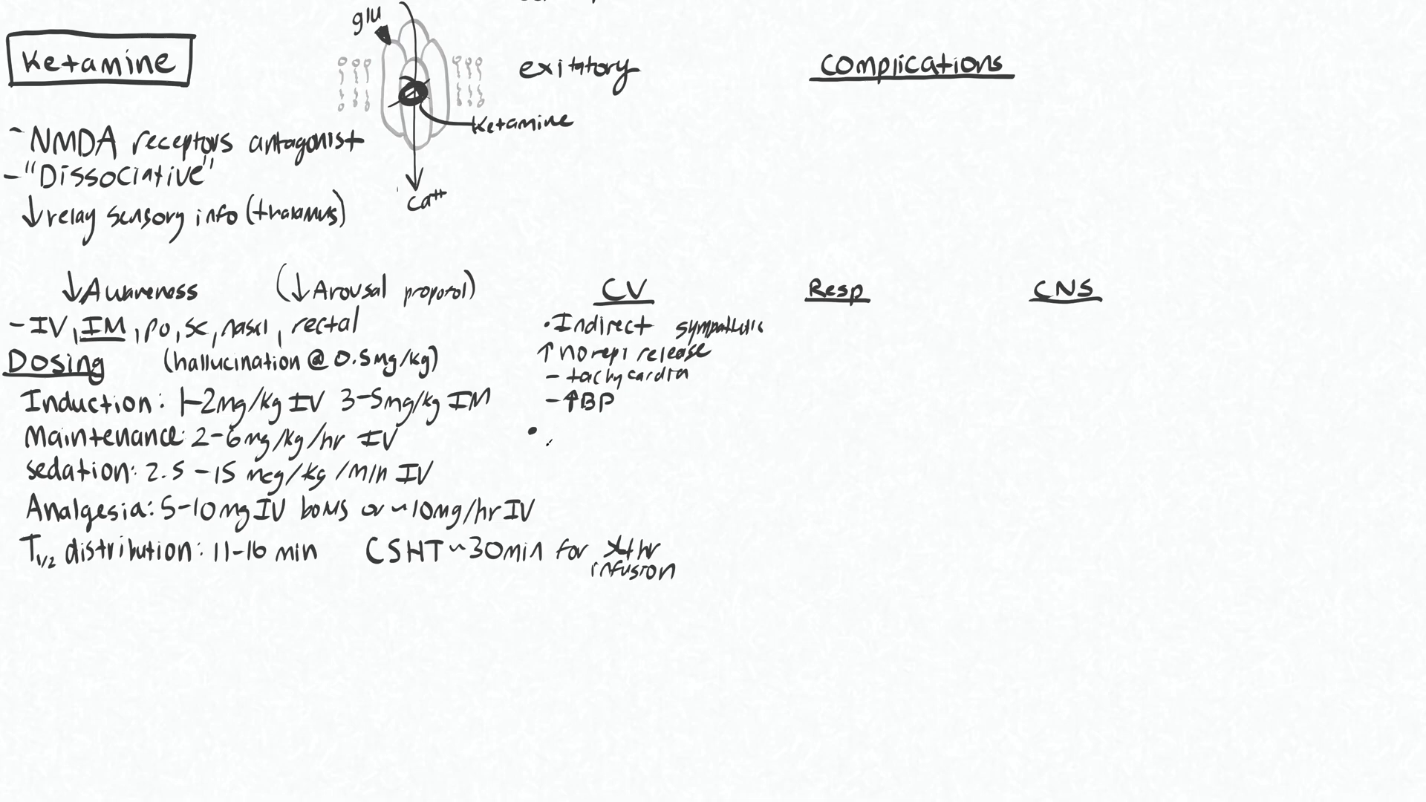
type("My")
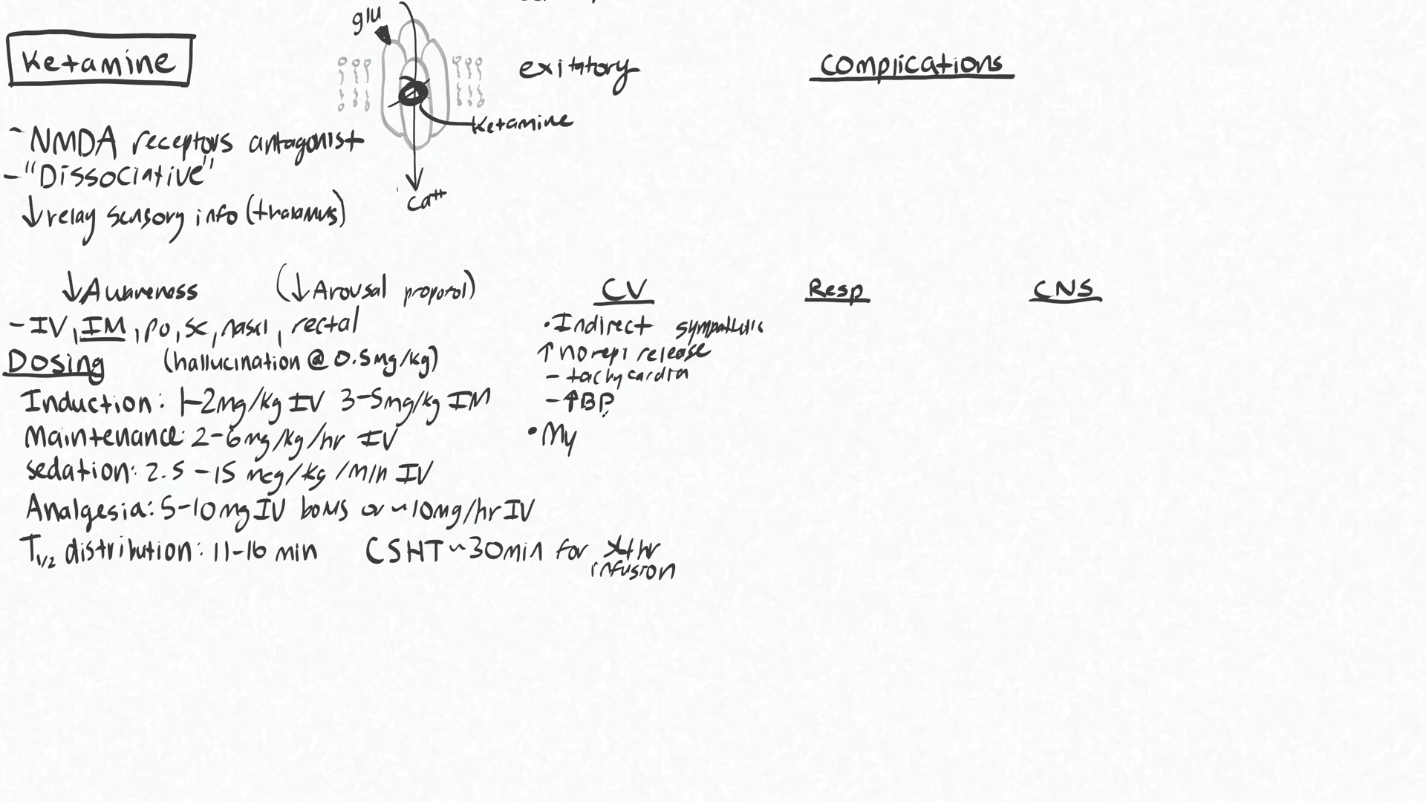
type("ocardial depressant")
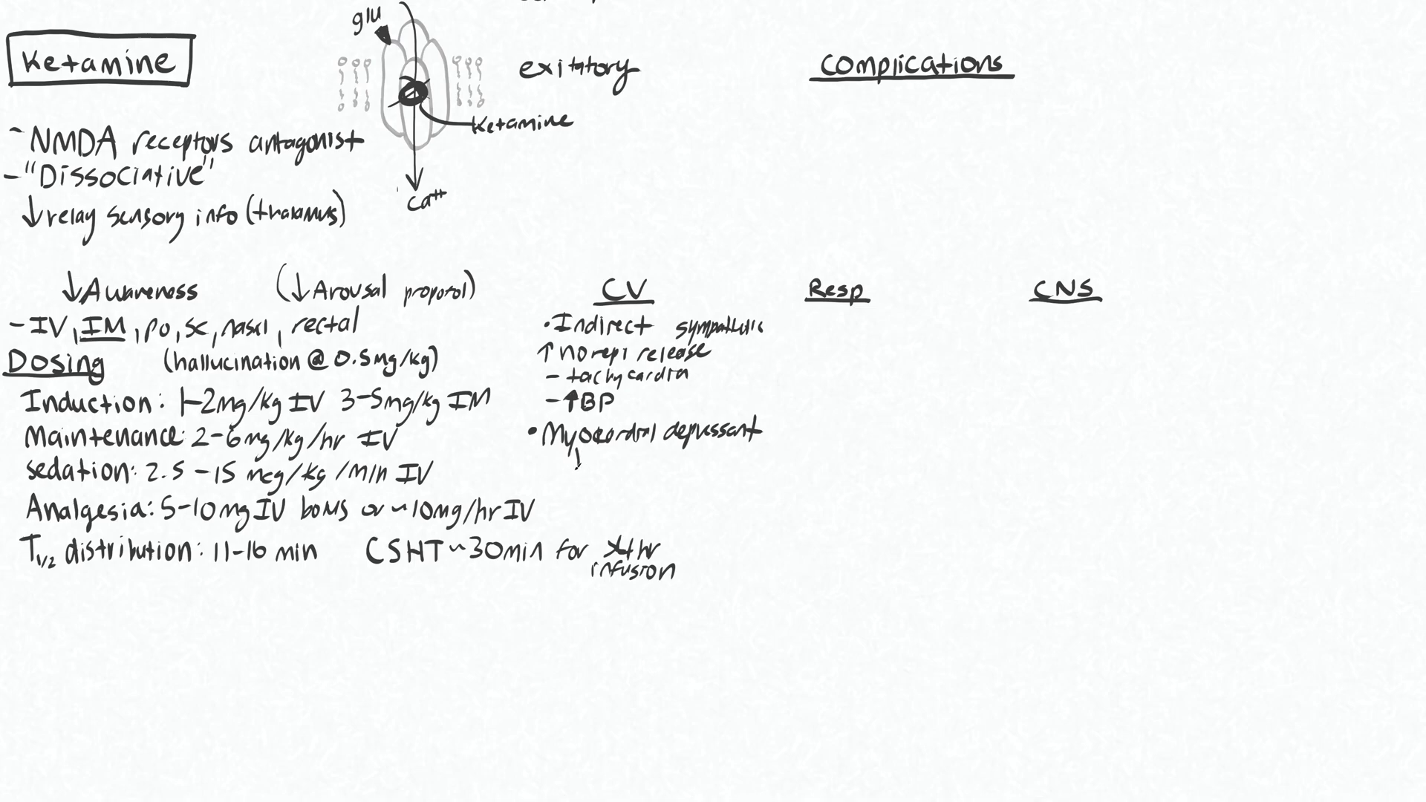
type("↓BP")
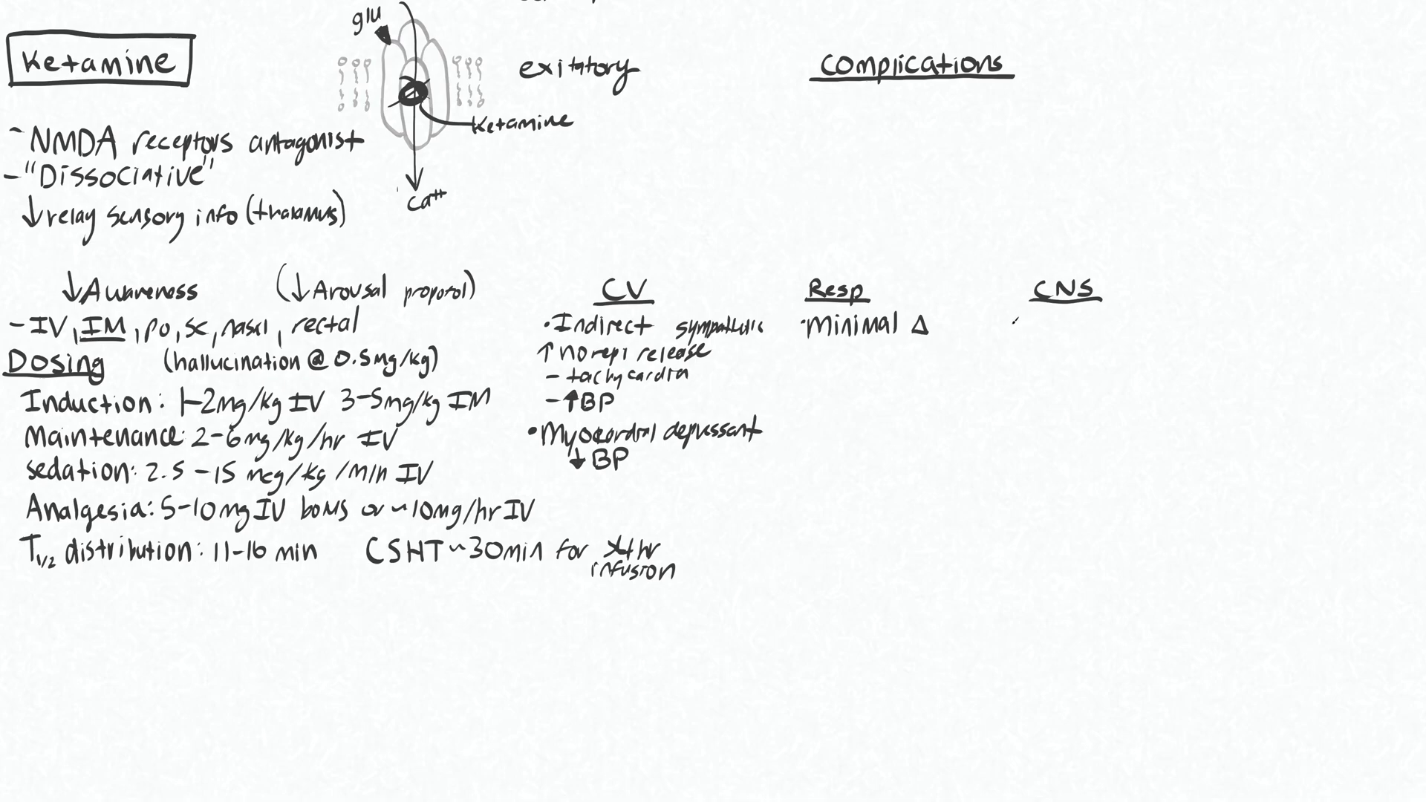
Under CNS, handwrite 'Dissociative', '↑CMR' and '↑CBF'
type("Dis")
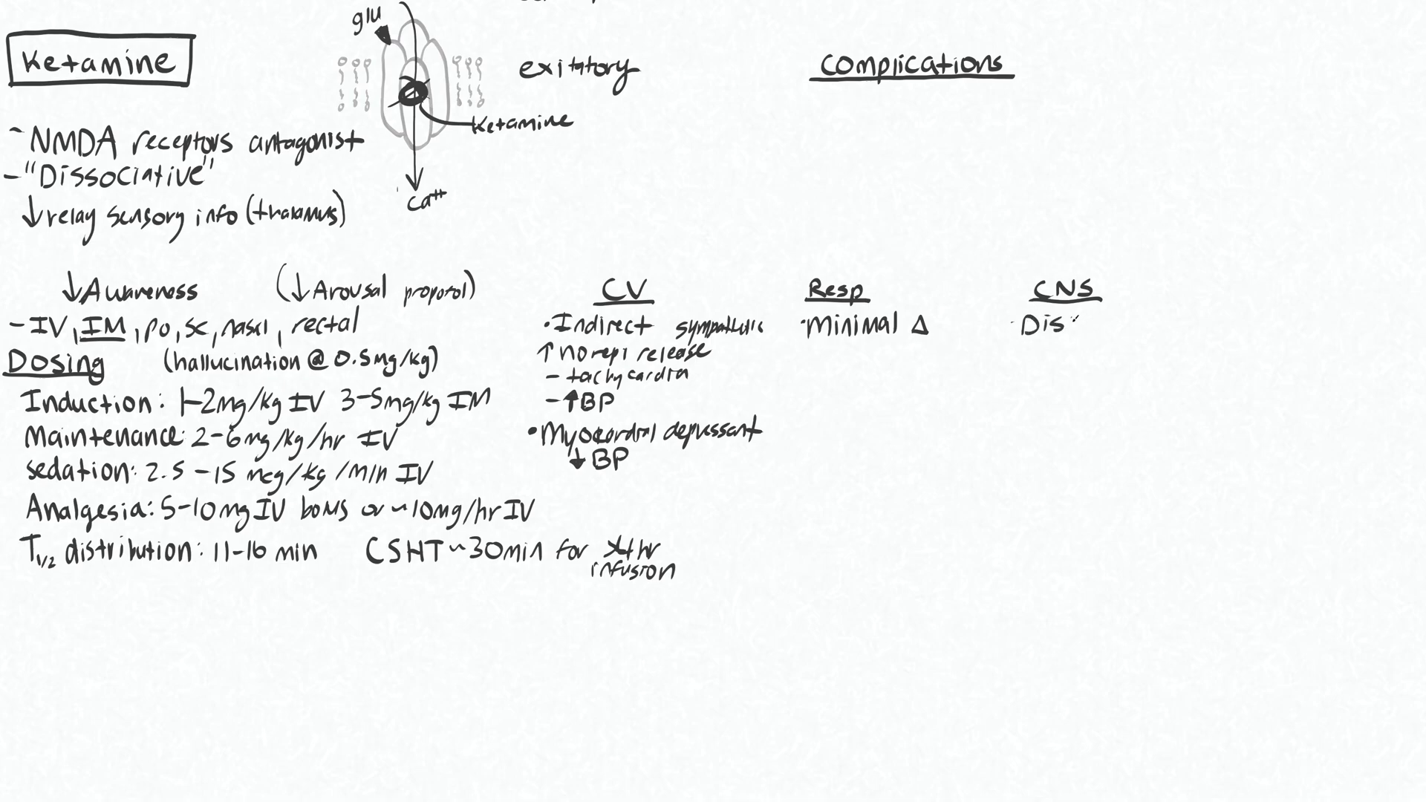
type("Dissociative")
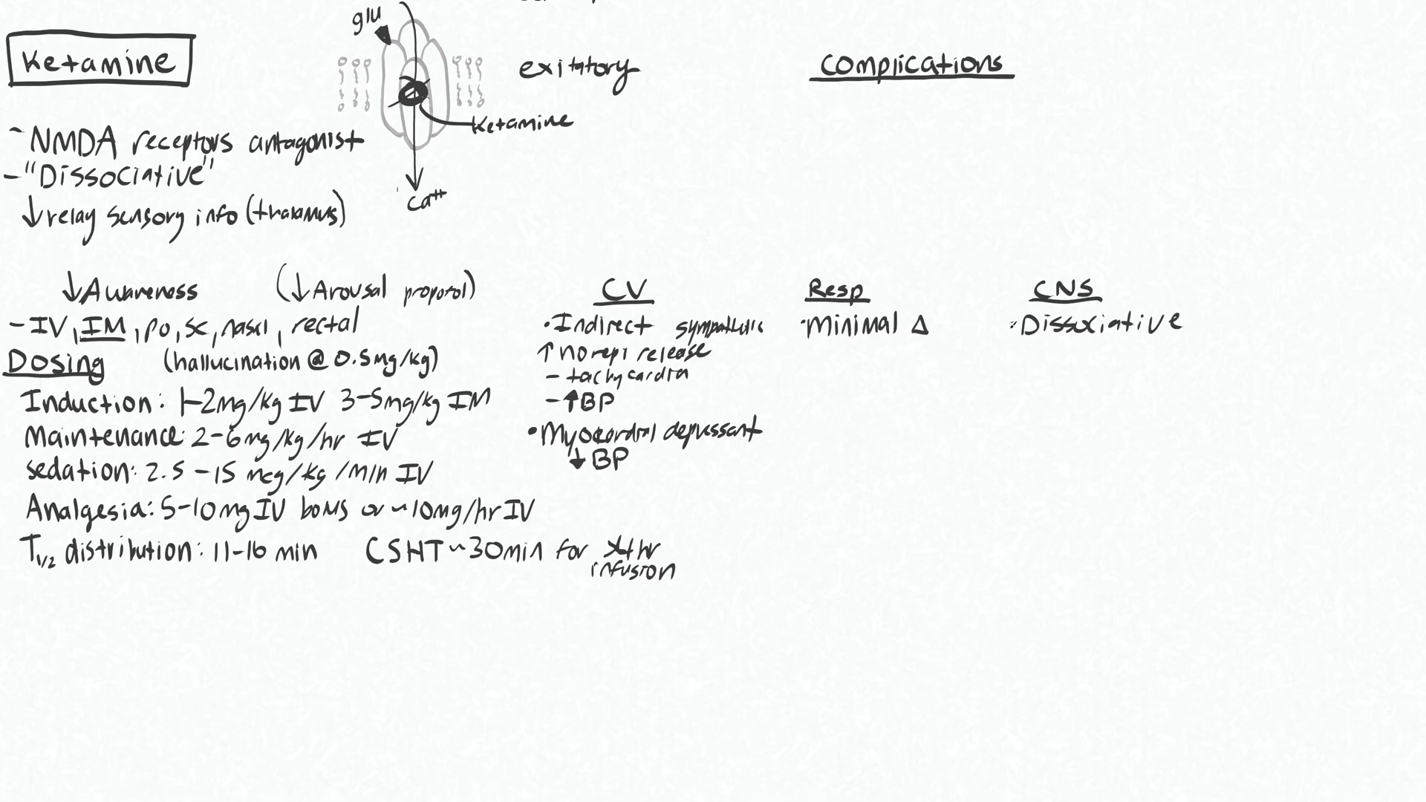
type("k")
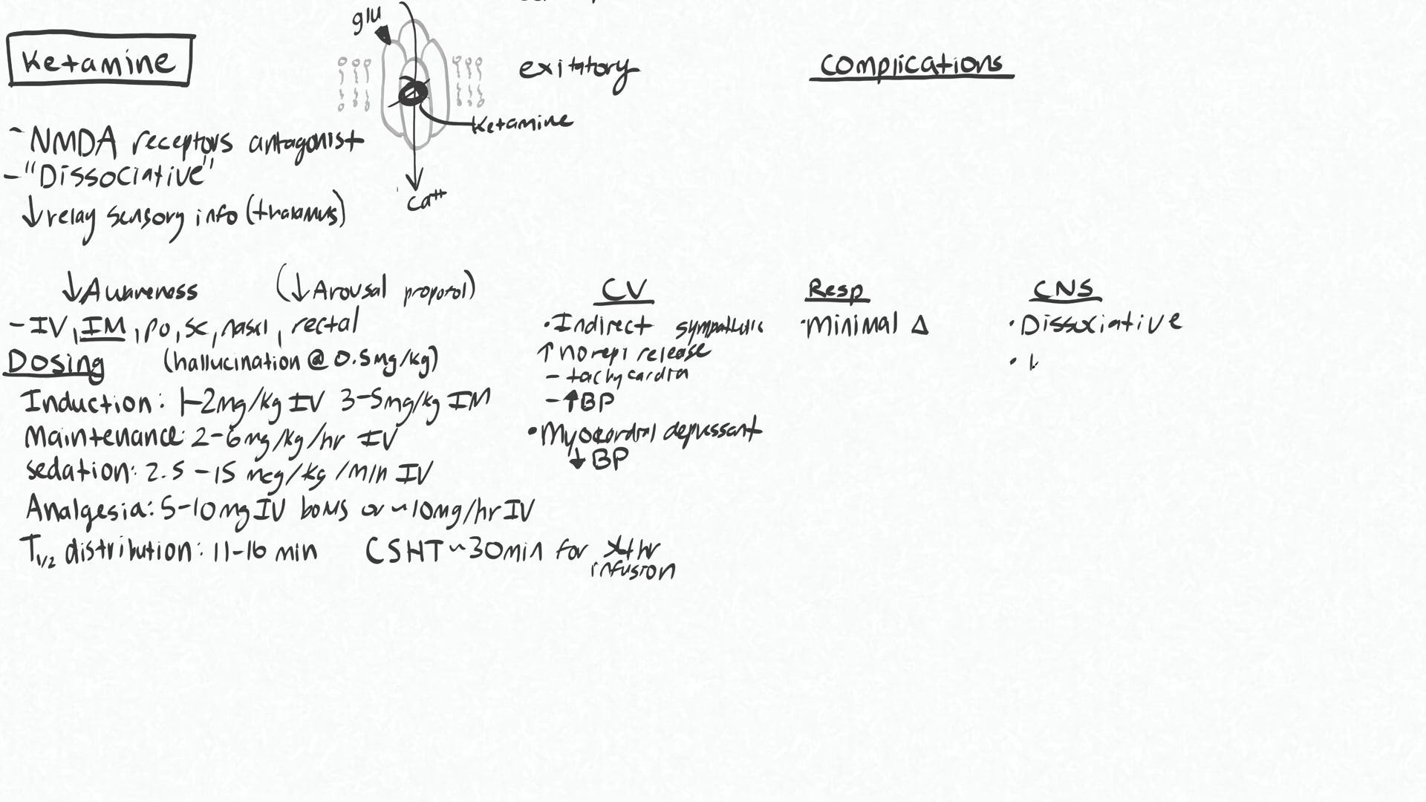
type("↑CM,")
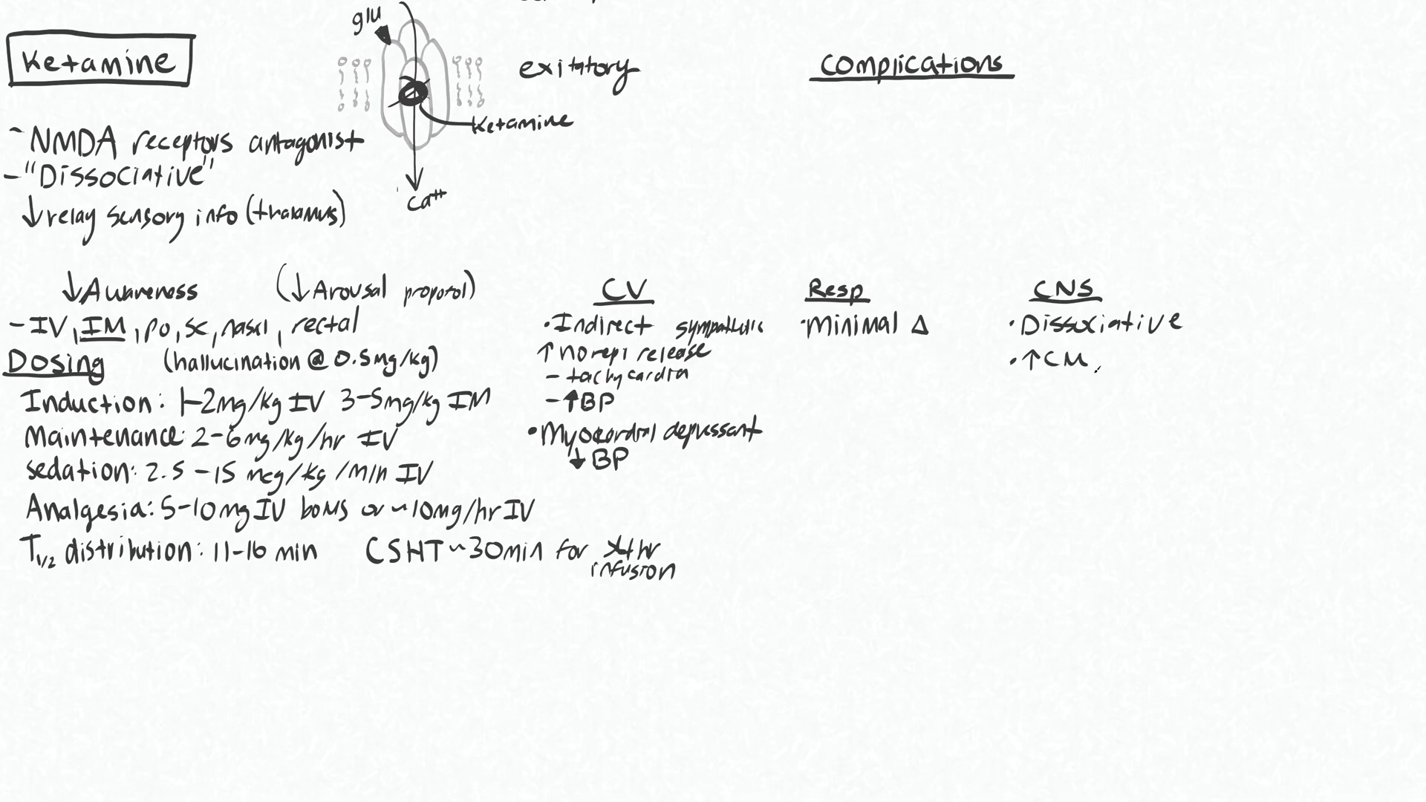
type("R")
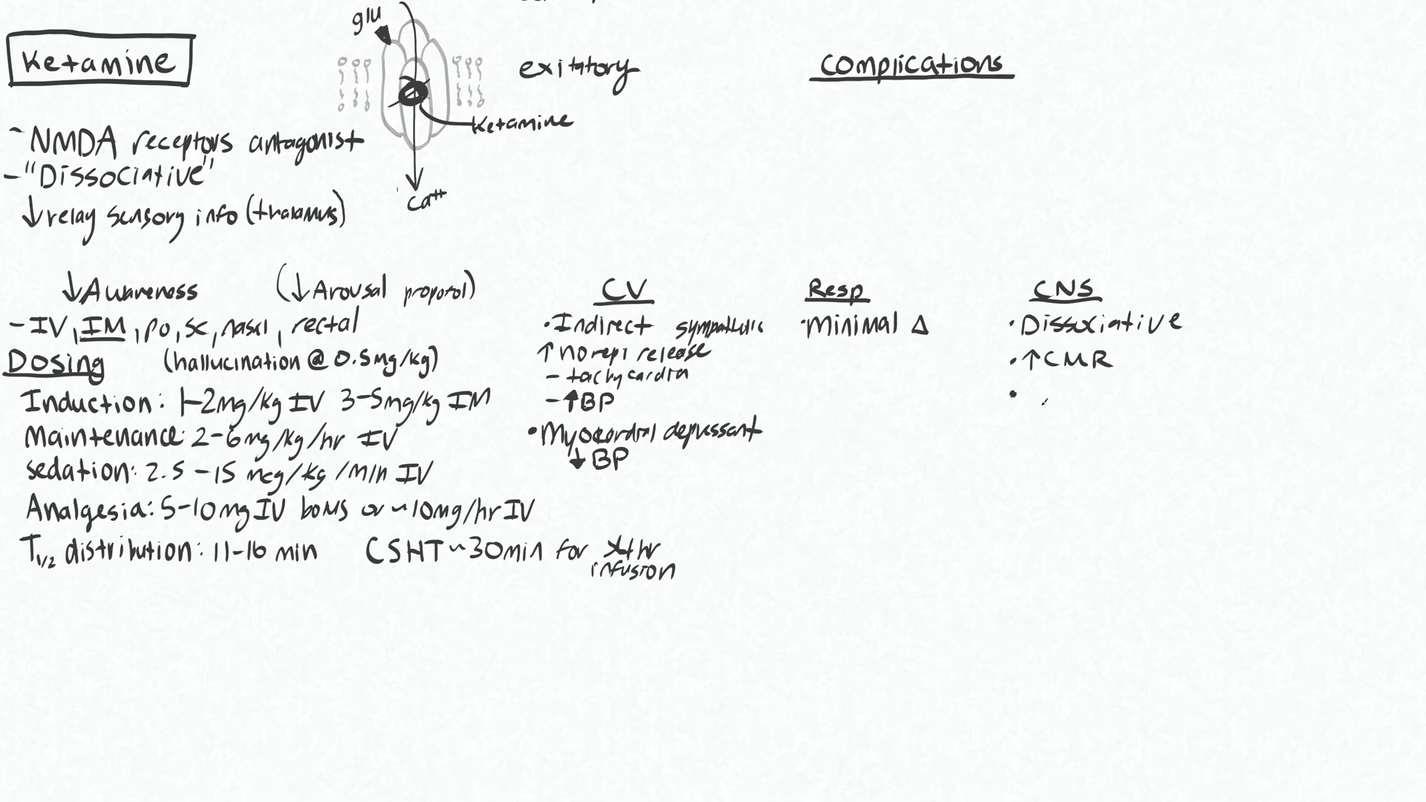
type("↑CB")
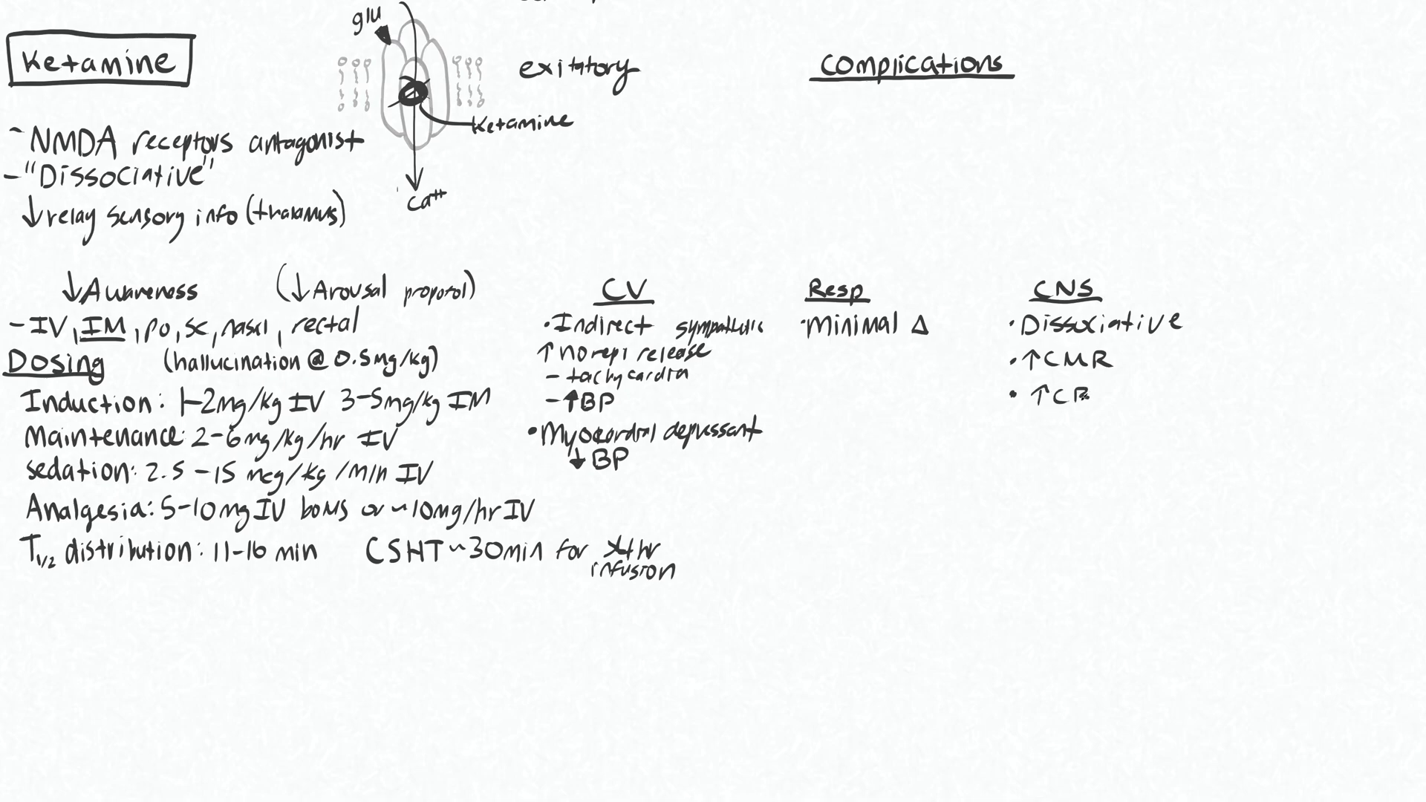
type("F")
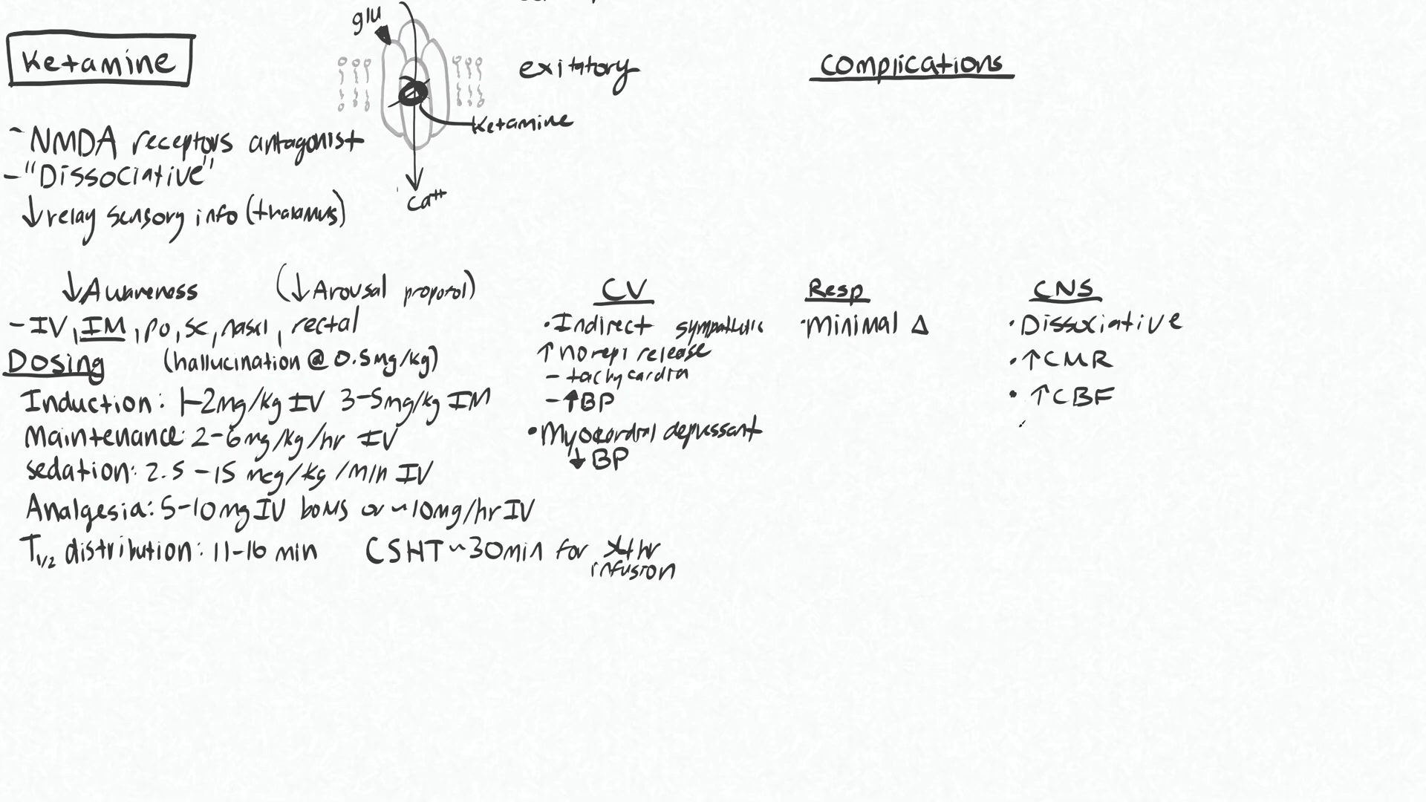
Draw an arrow from ↑CBF to '↑ICP (?)'
left_click_drag(1022, 425, 1071, 420)
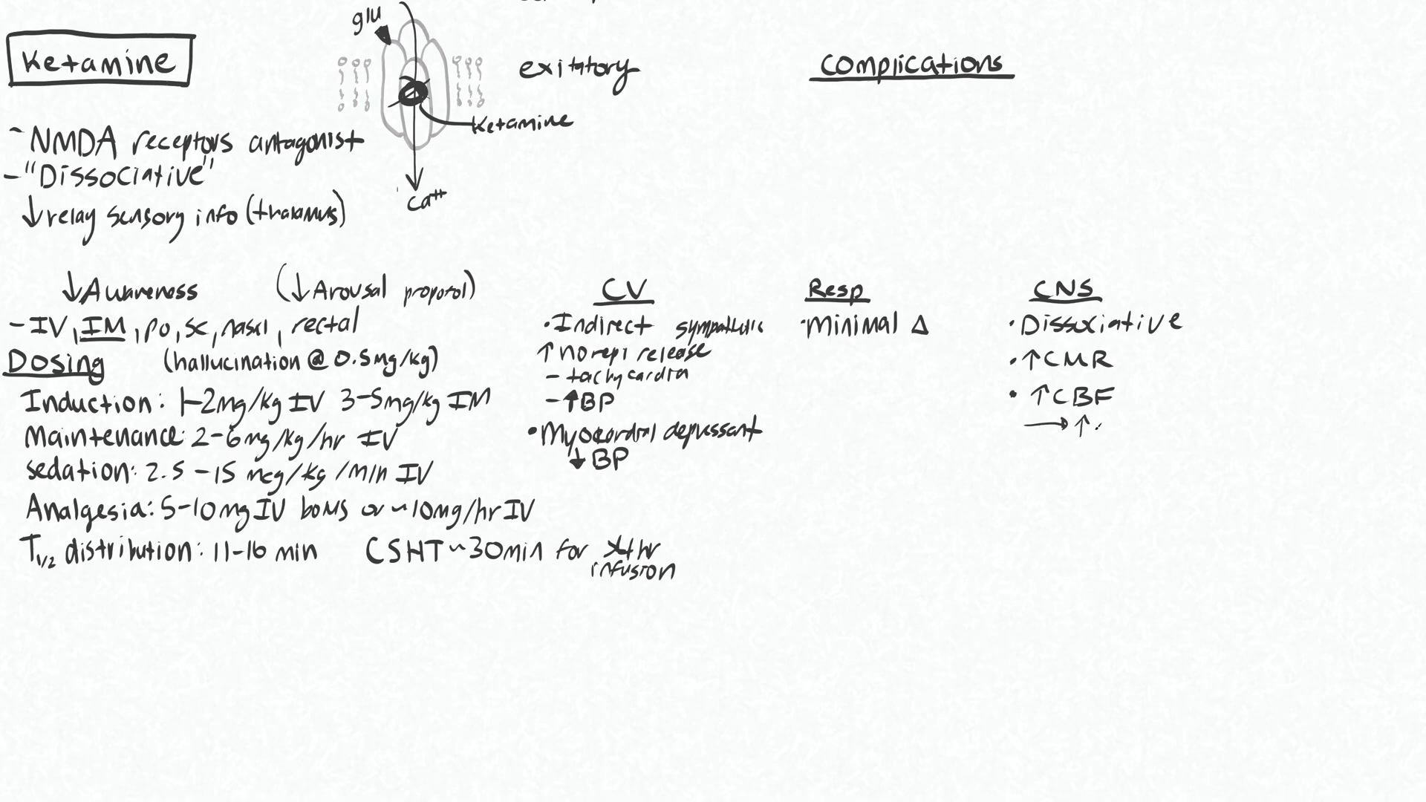
type("ICP")
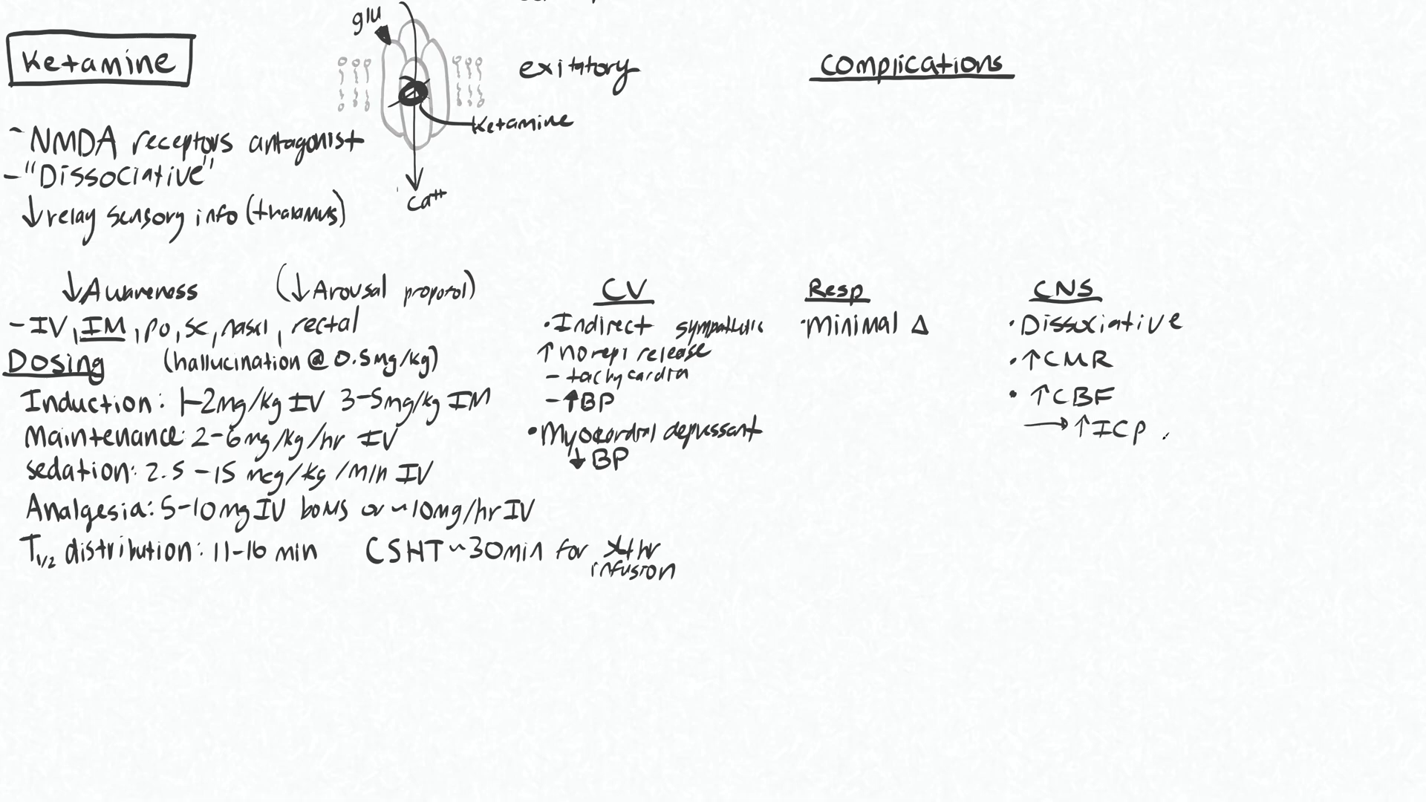
type("(?),")
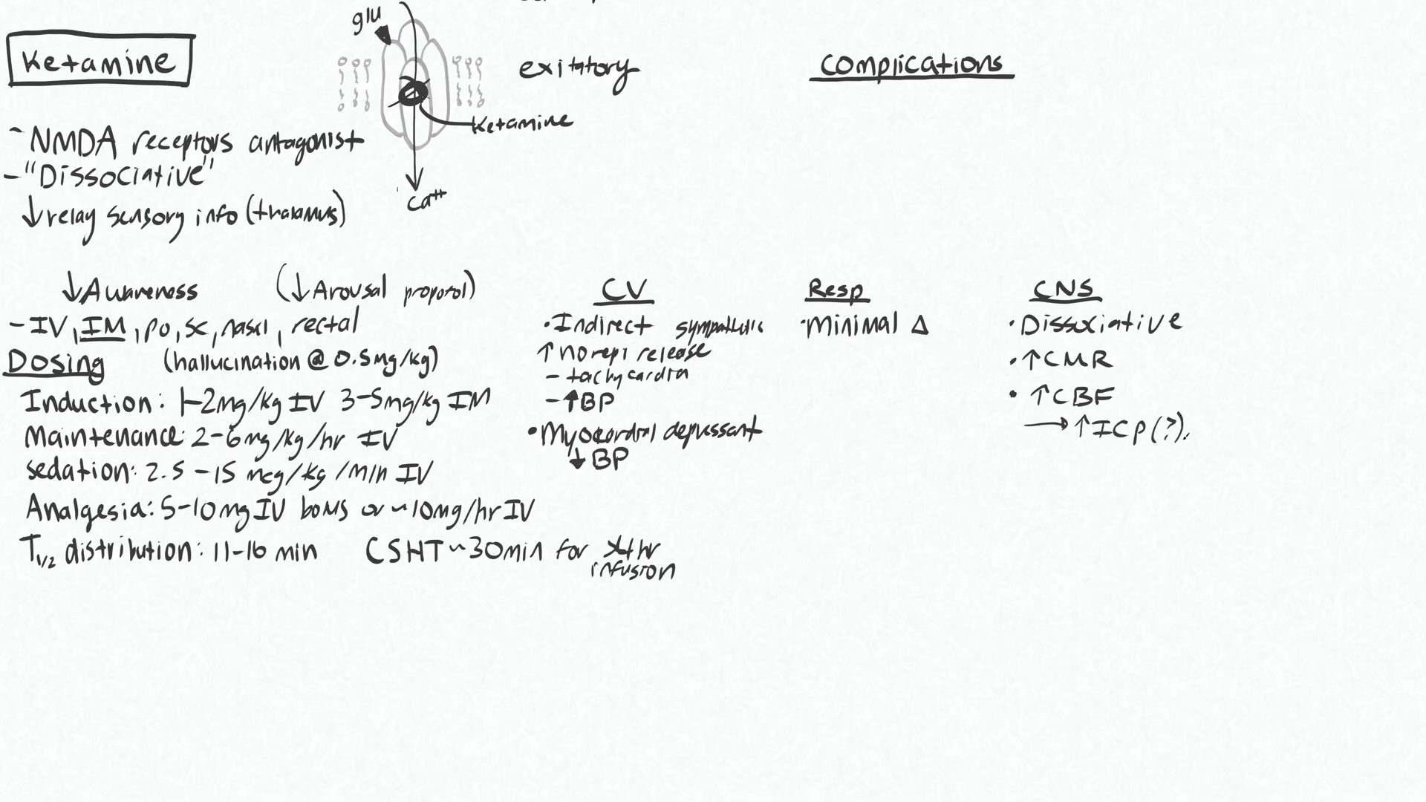
left_click(1119, 428)
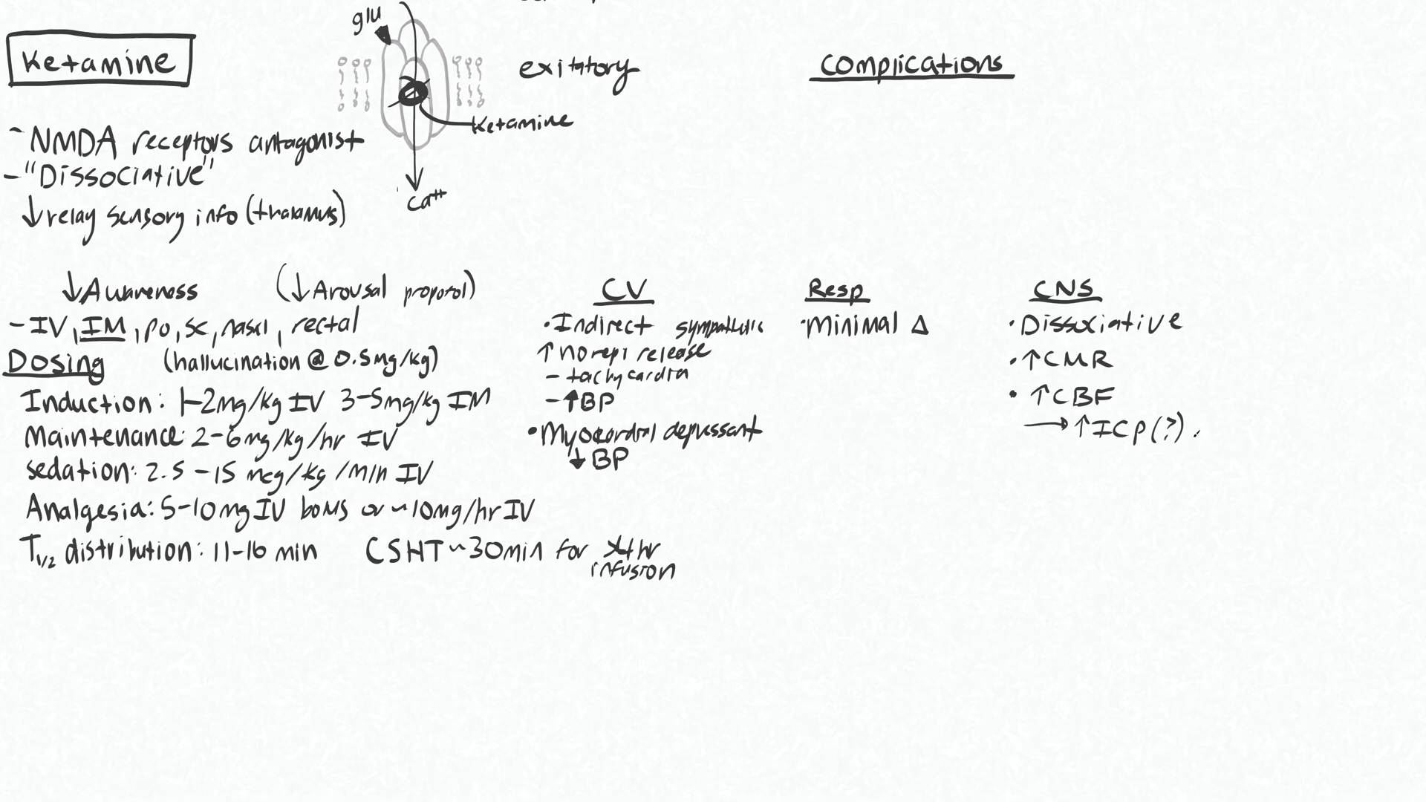
mouse_move(1205, 427)
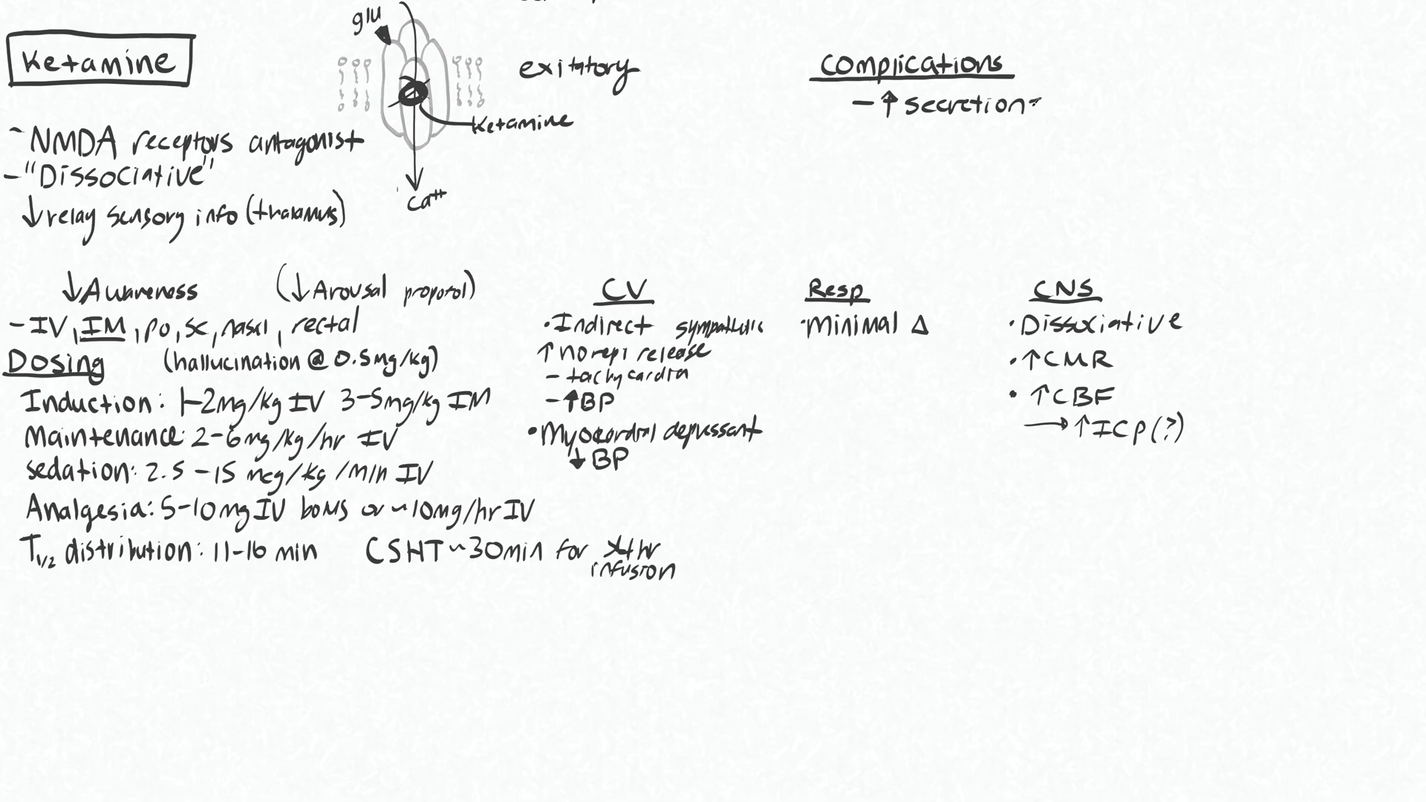
Under Complications, handwrite '↑ secretions (pretreat w/ glyco 0.2mg IV)'
type("s")
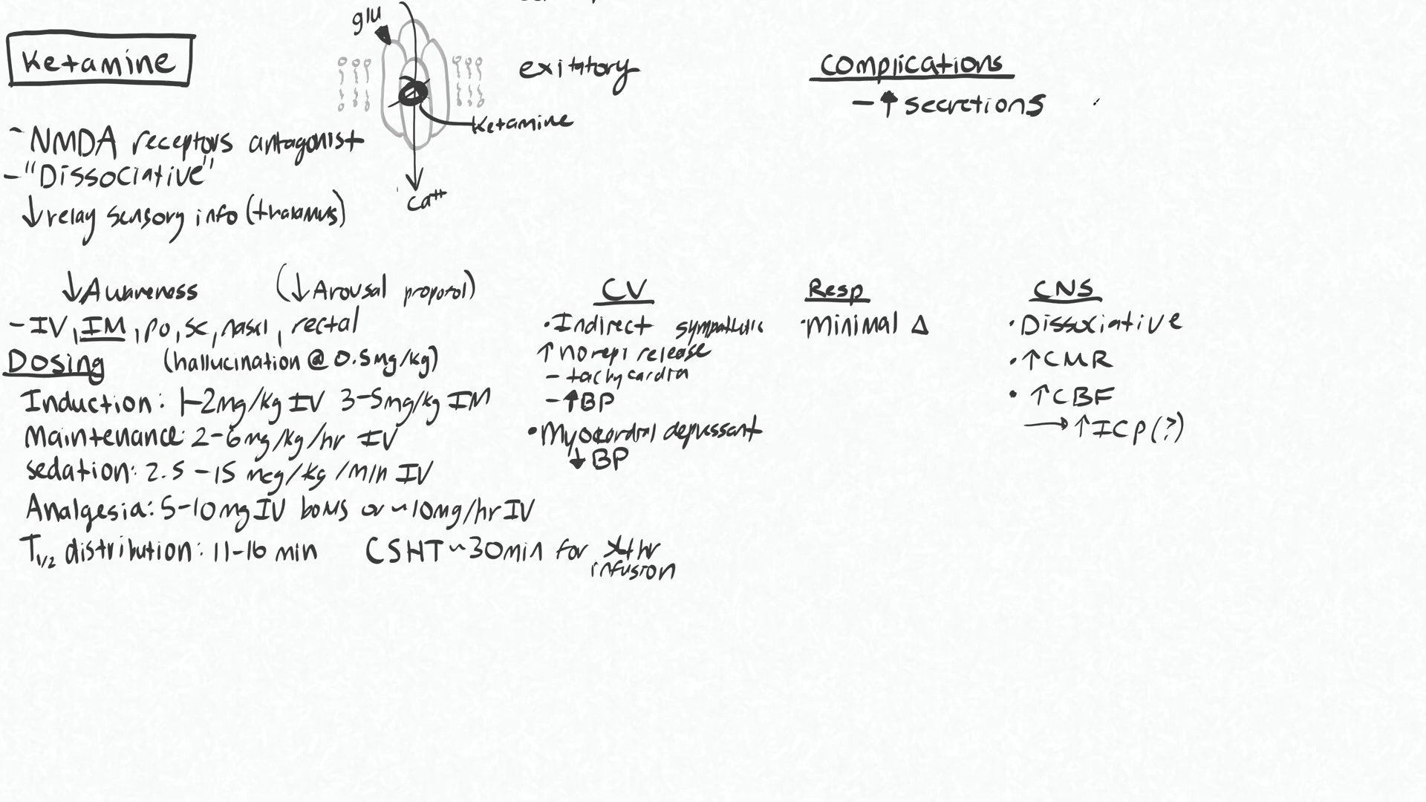
type("(pretreat w/")
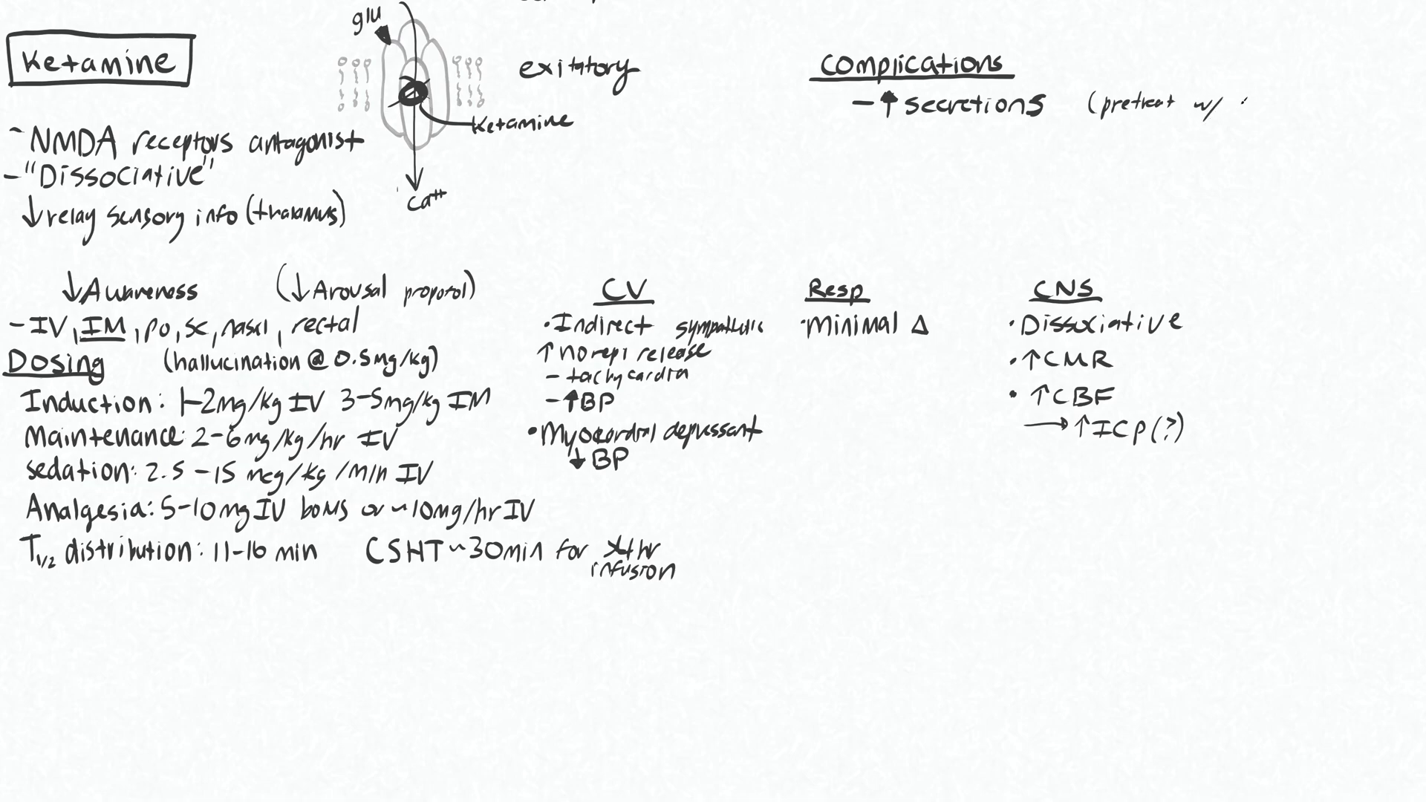
type("glyco 0.2mg IV")
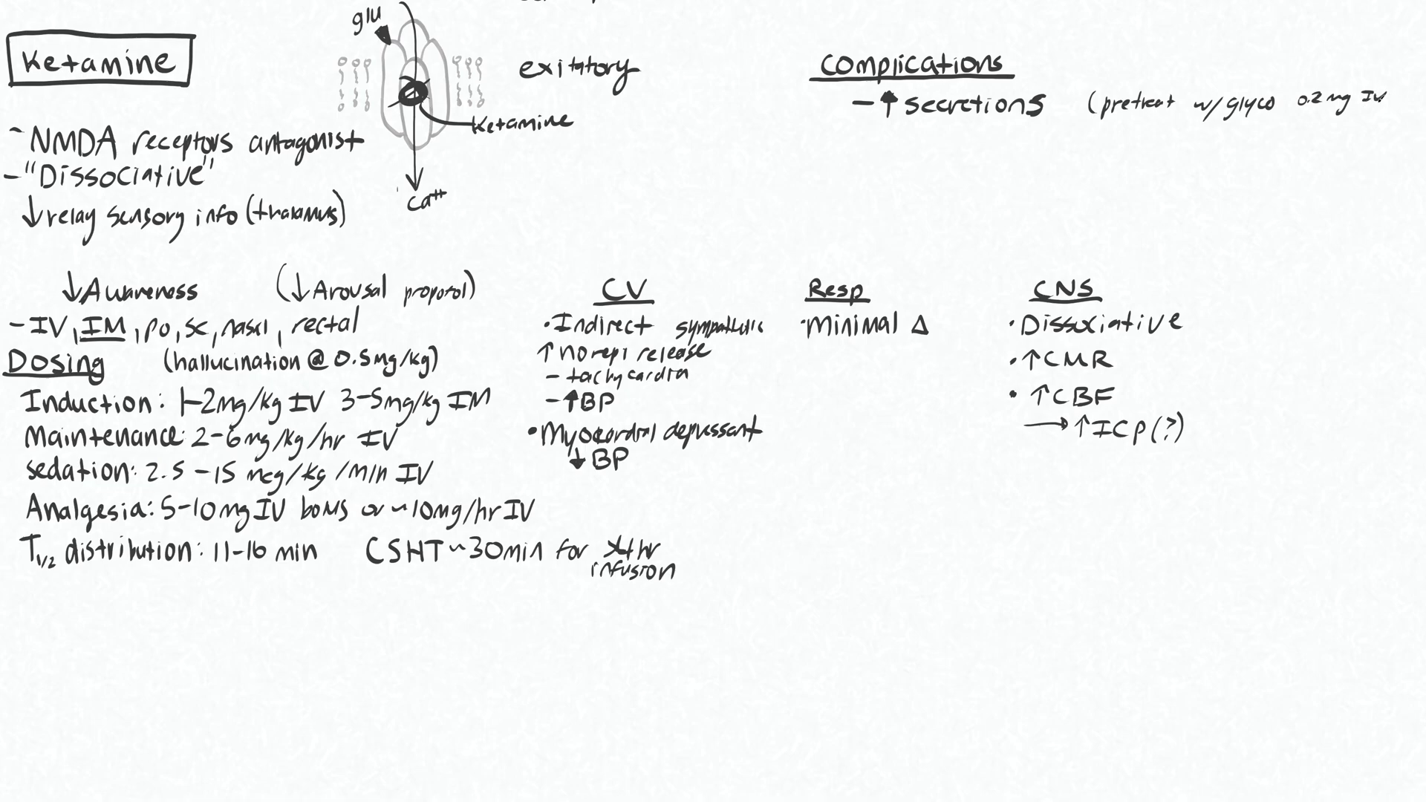
type("),")
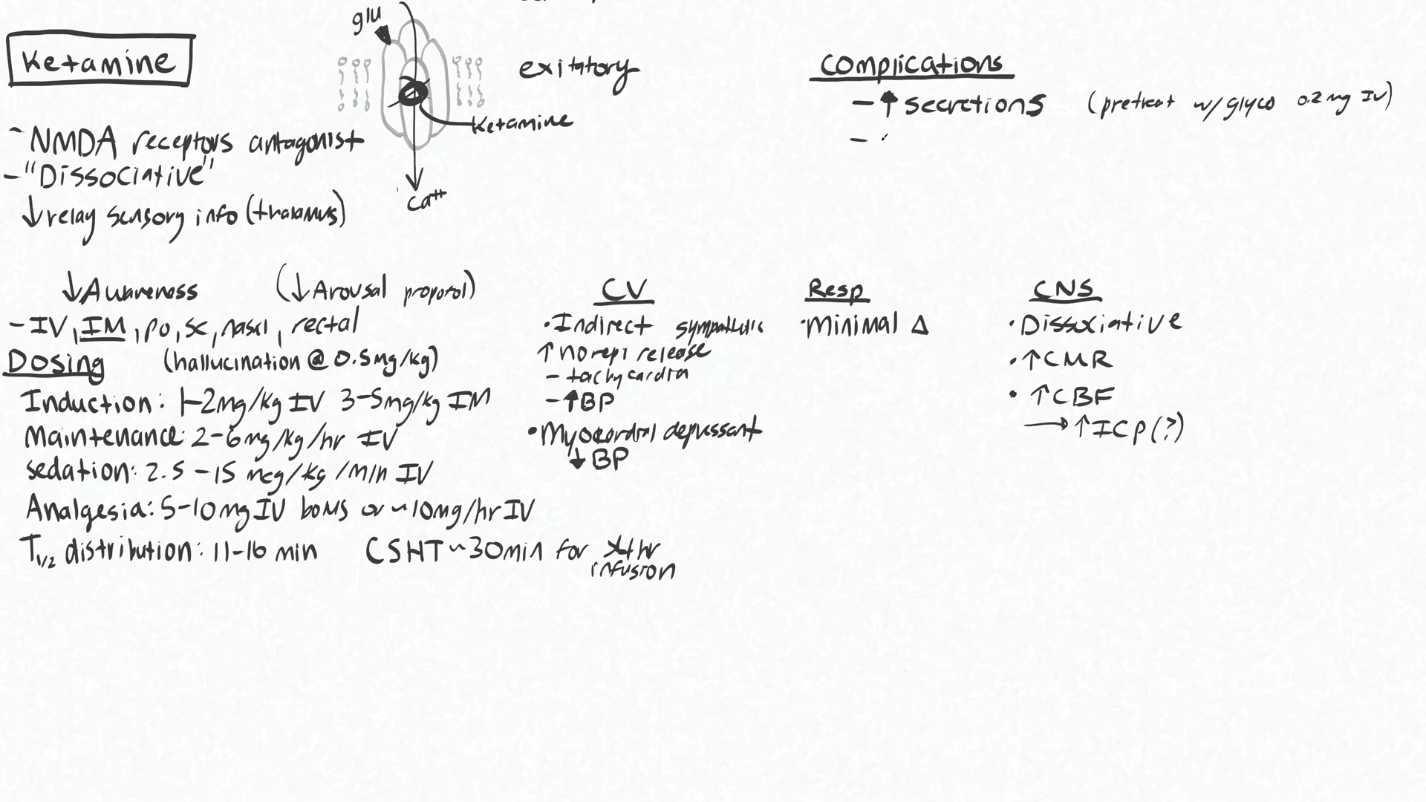
Write 'myocardial depressant' and 'laryngospasm' bullets under Complications
type("mycoc")
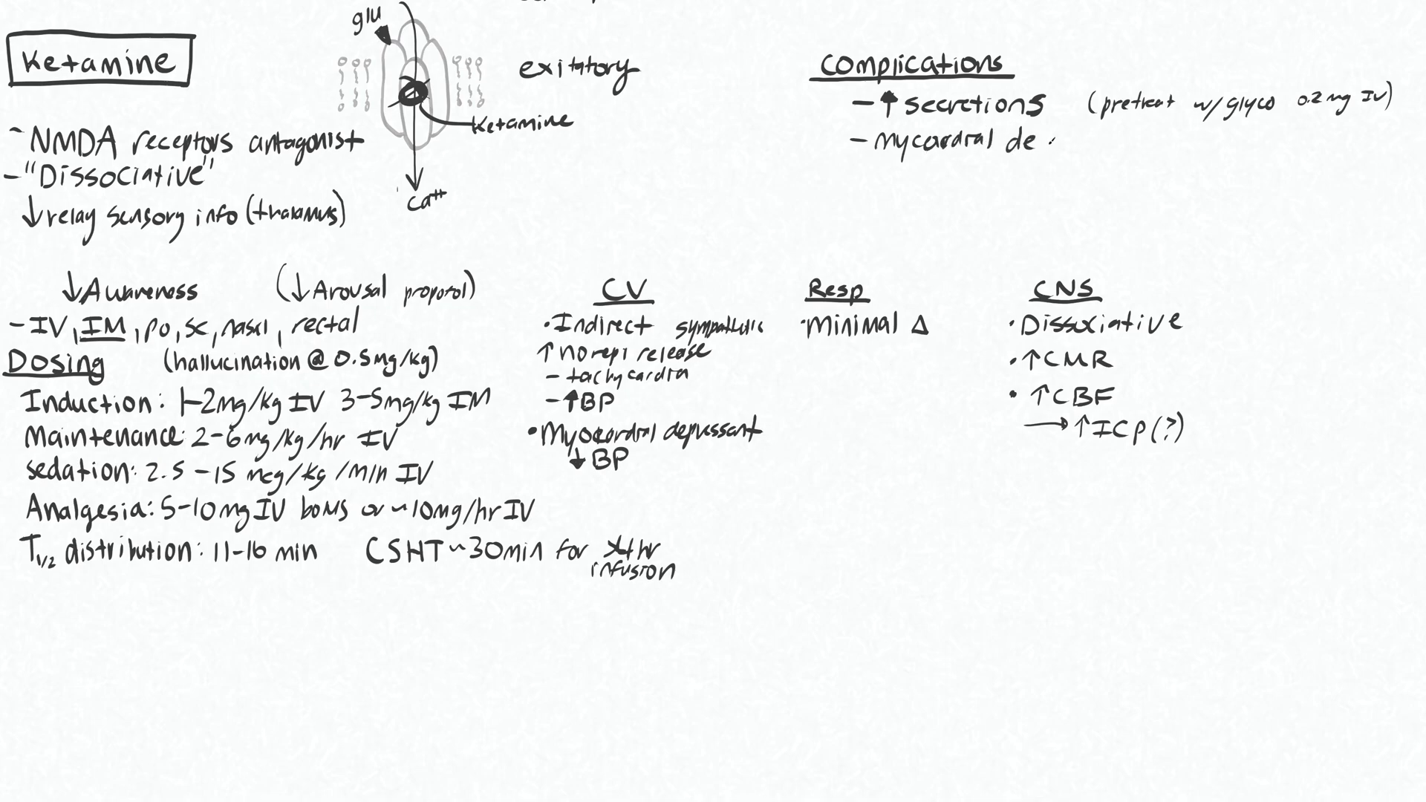
type("depress")
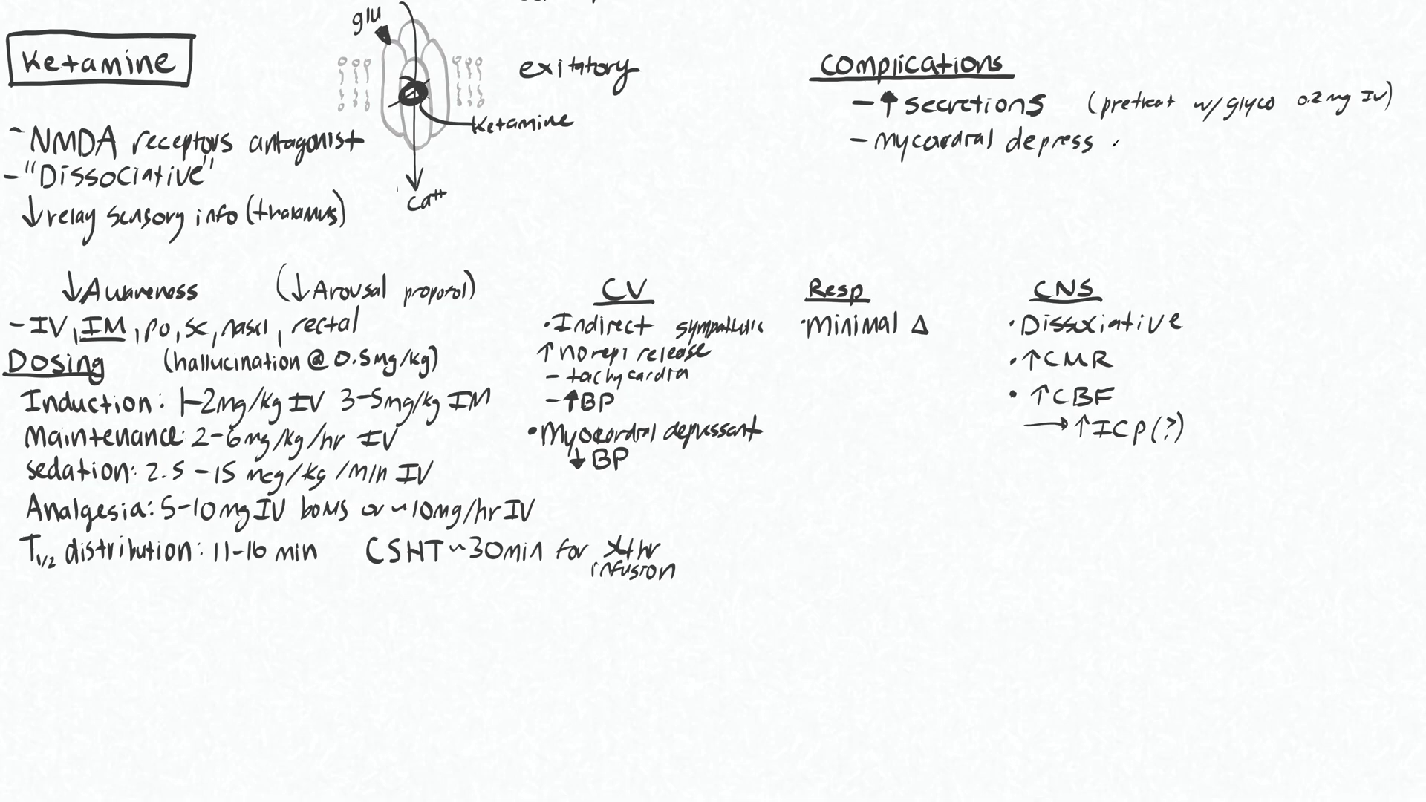
type("ant")
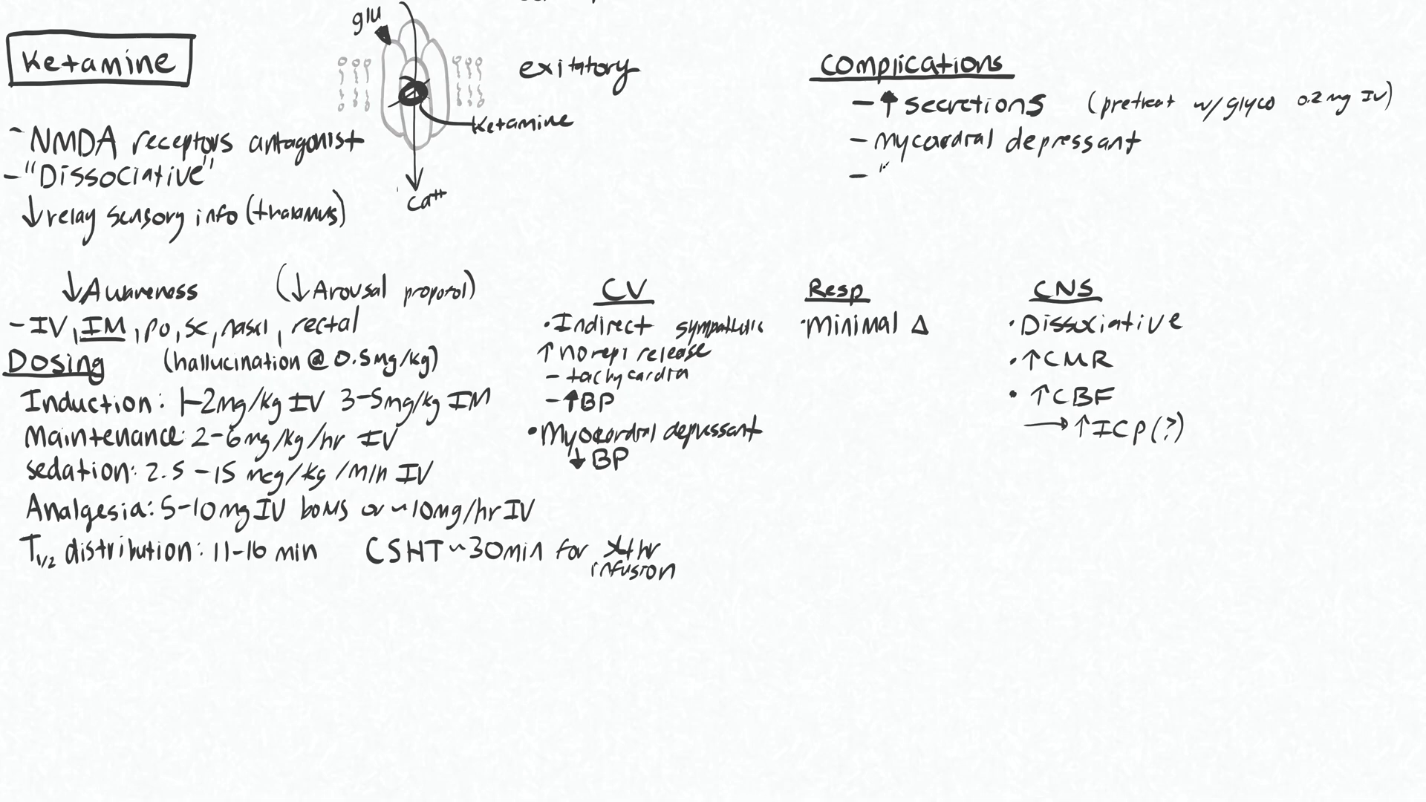
type("Laryngospa")
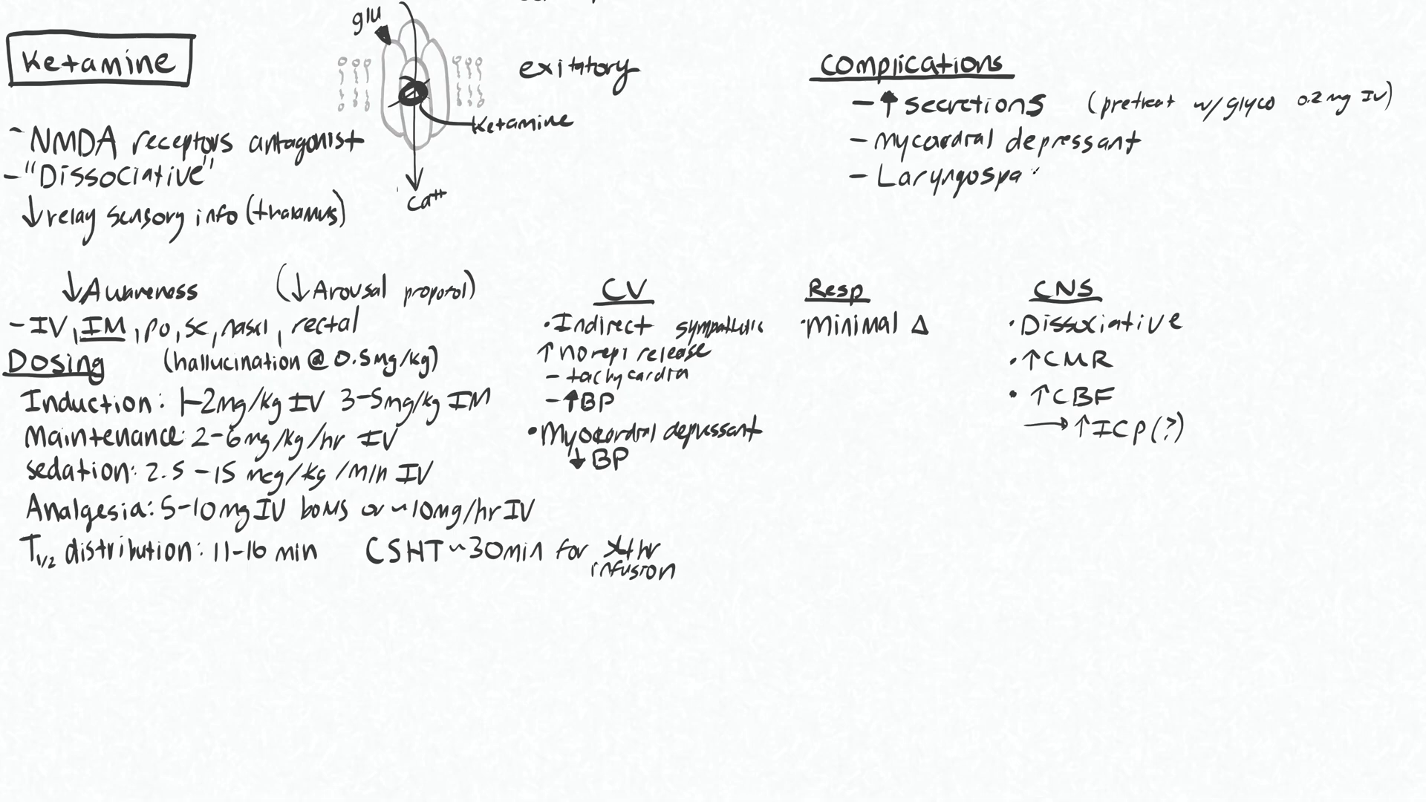
type("sm")
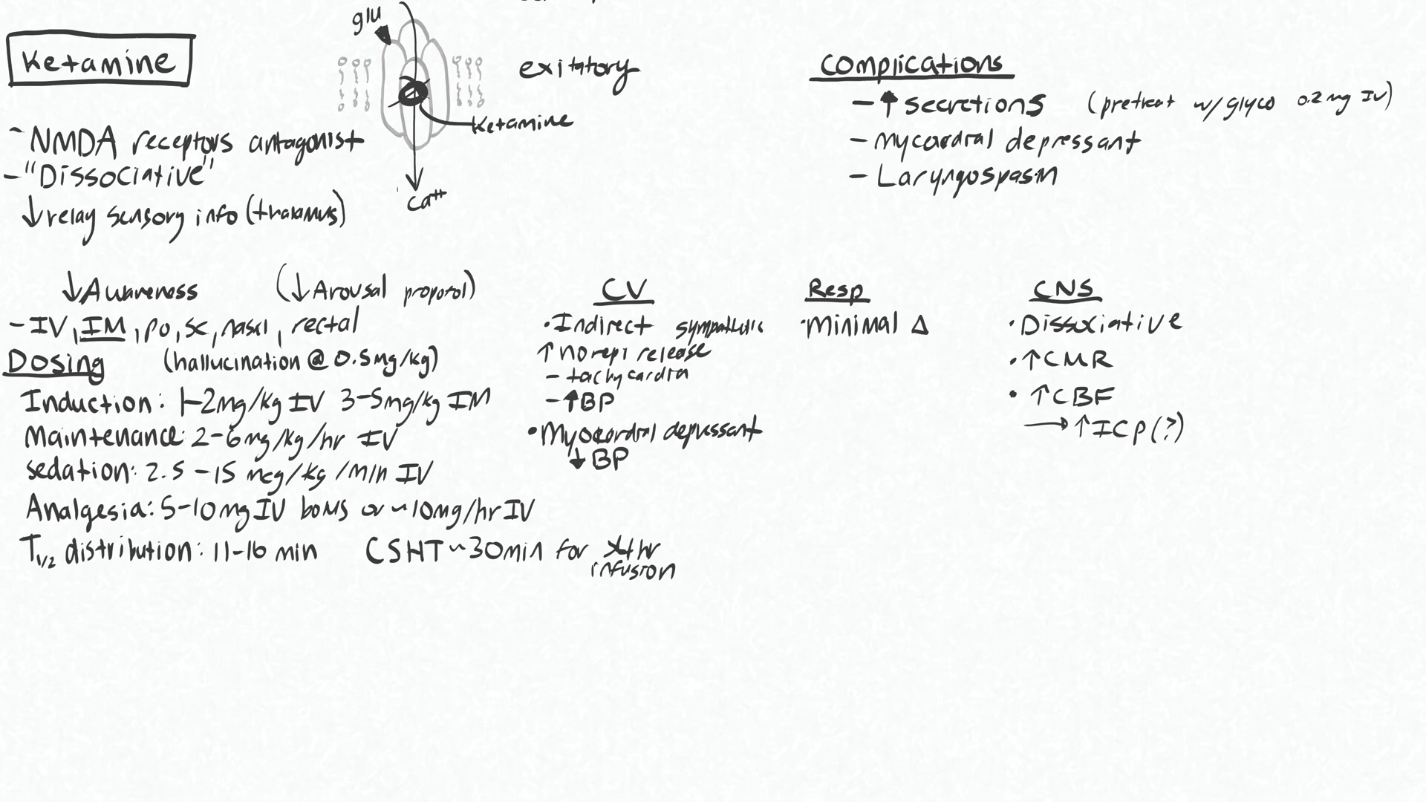
Write 'hallucination (midaz)' and 'N/V' bullets to finish the Complications list
type("h")
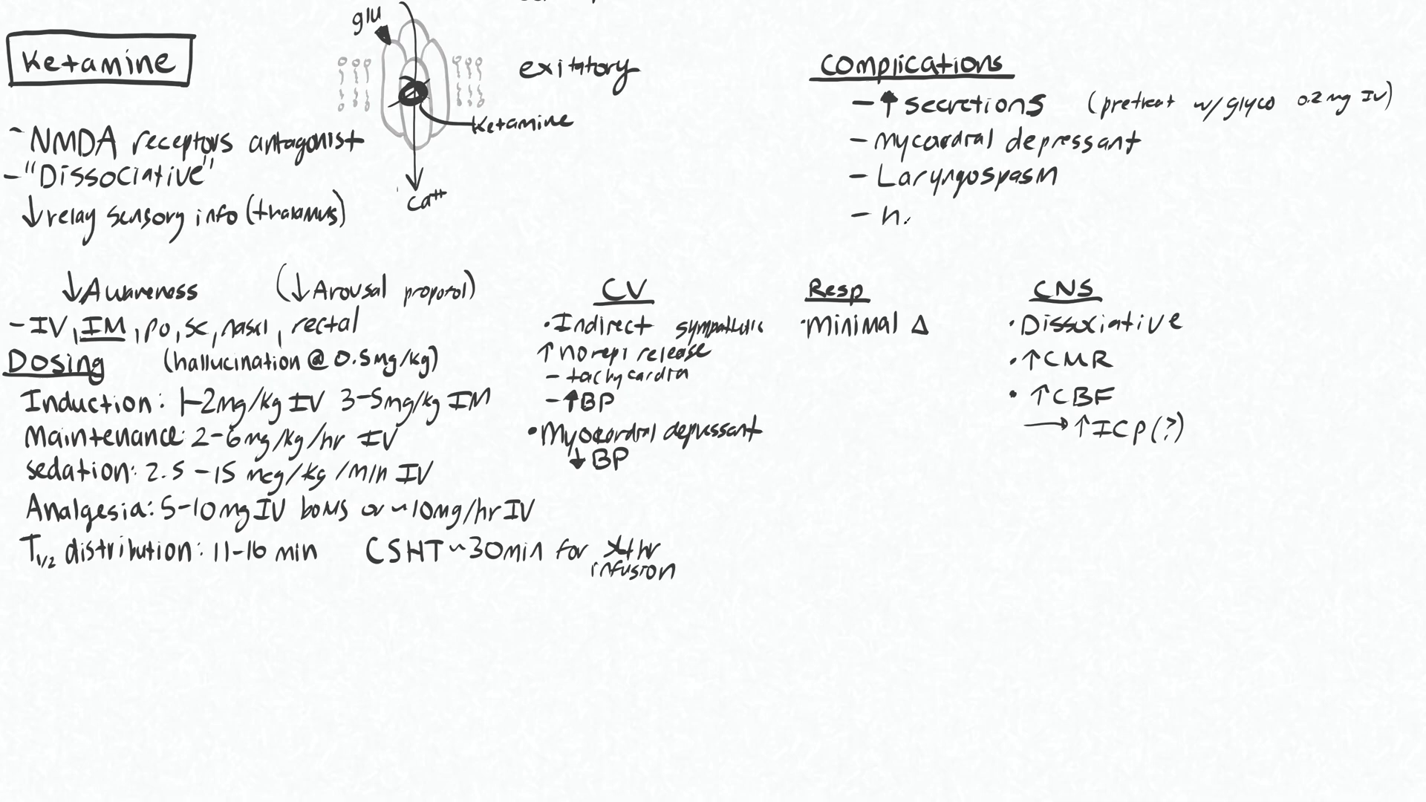
type("hallucin")
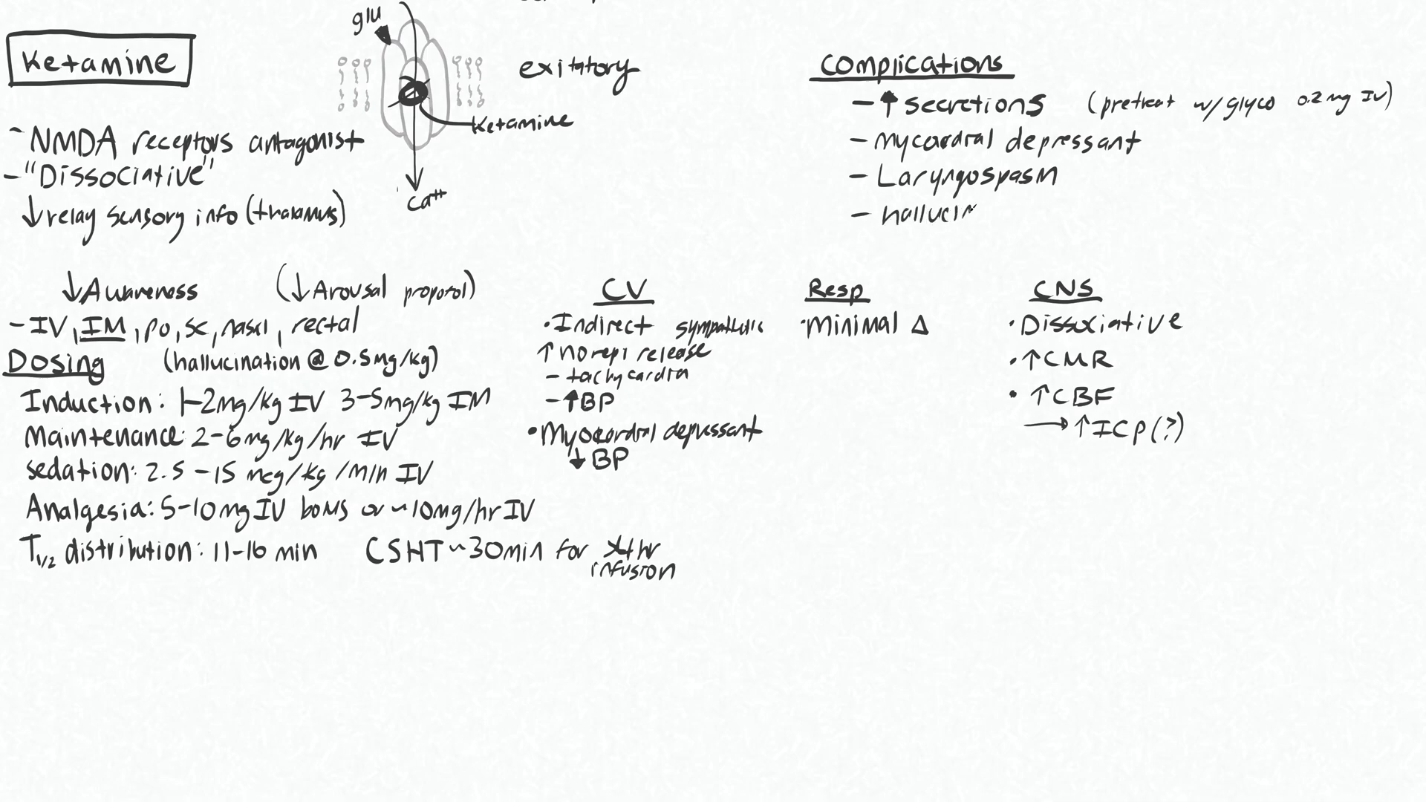
type("ation")
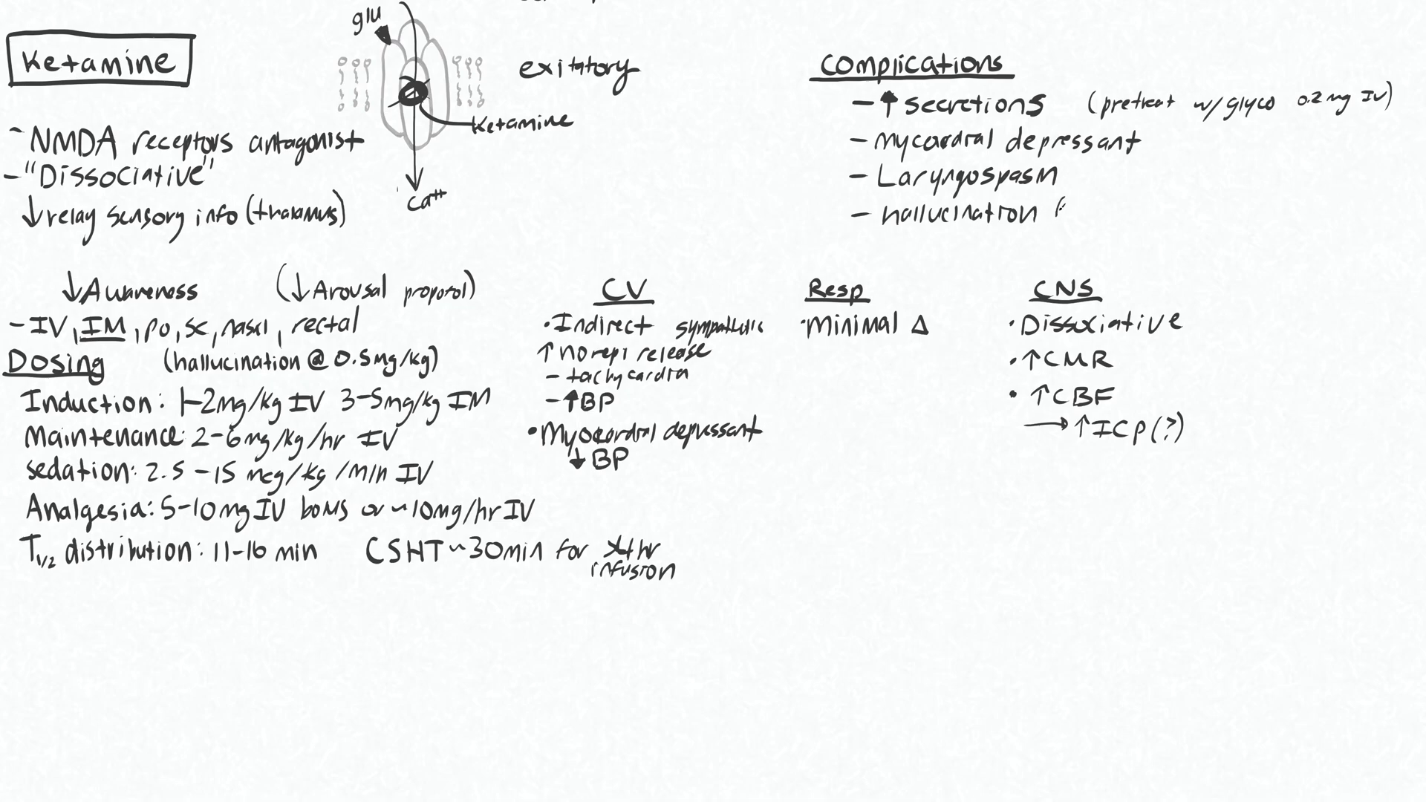
type("(Midaz")
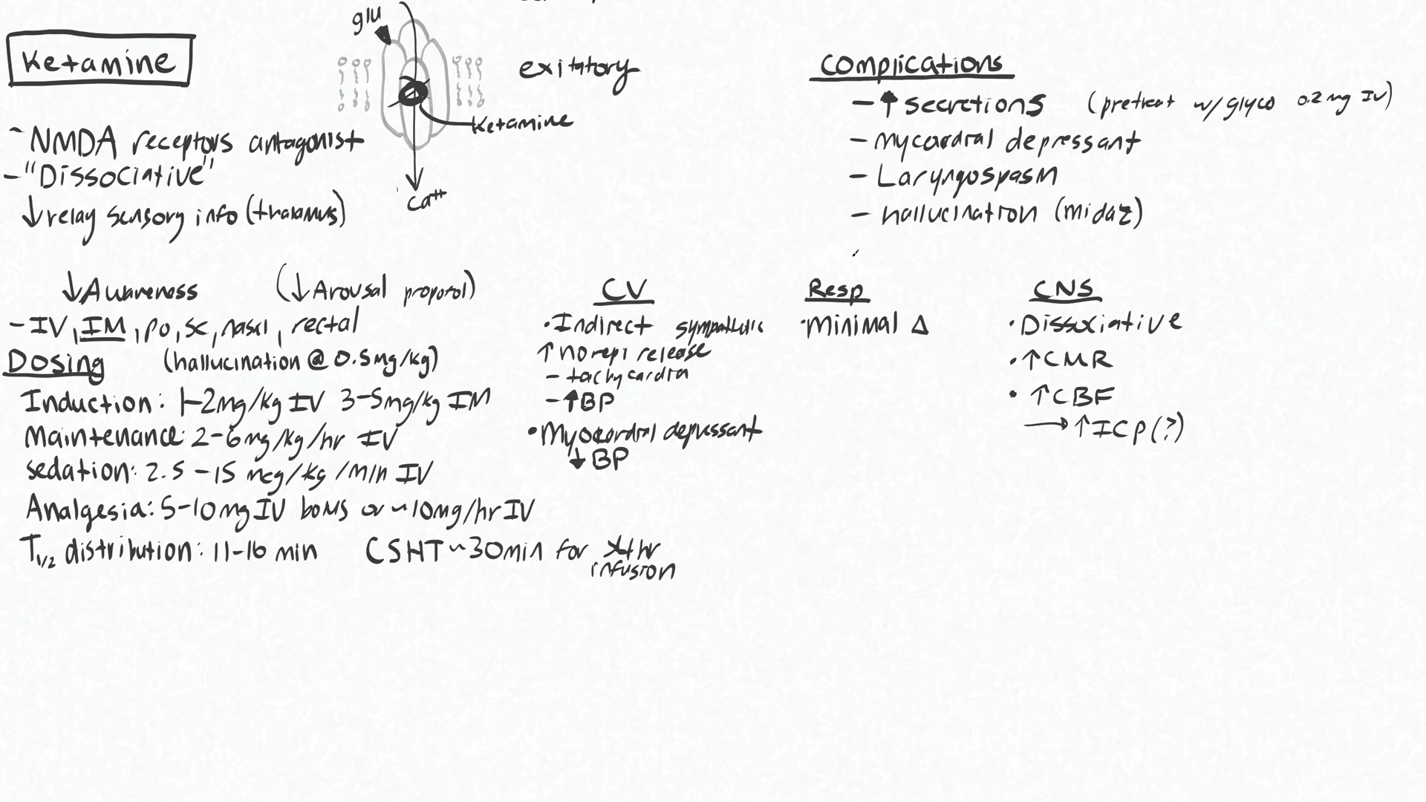
type("k")
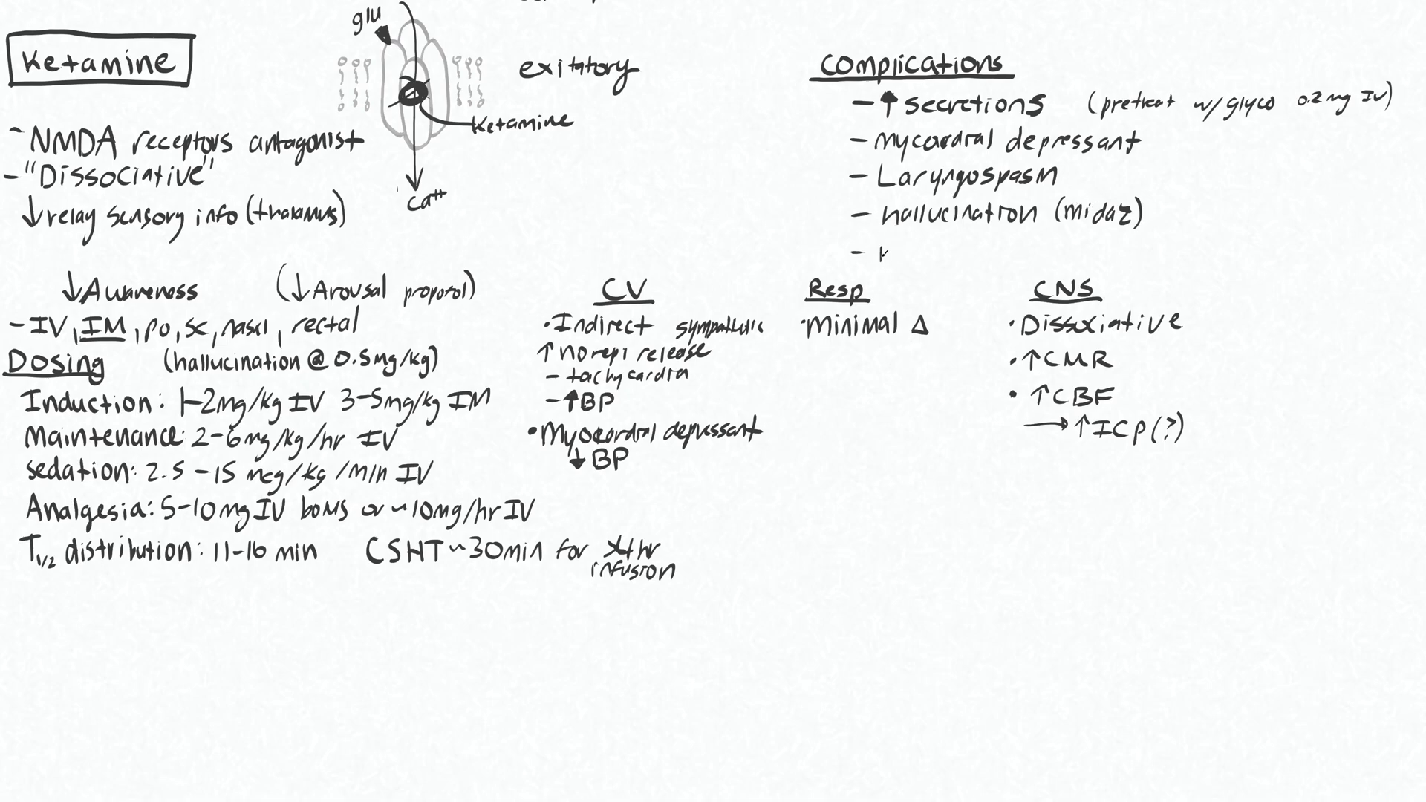
type("N/v")
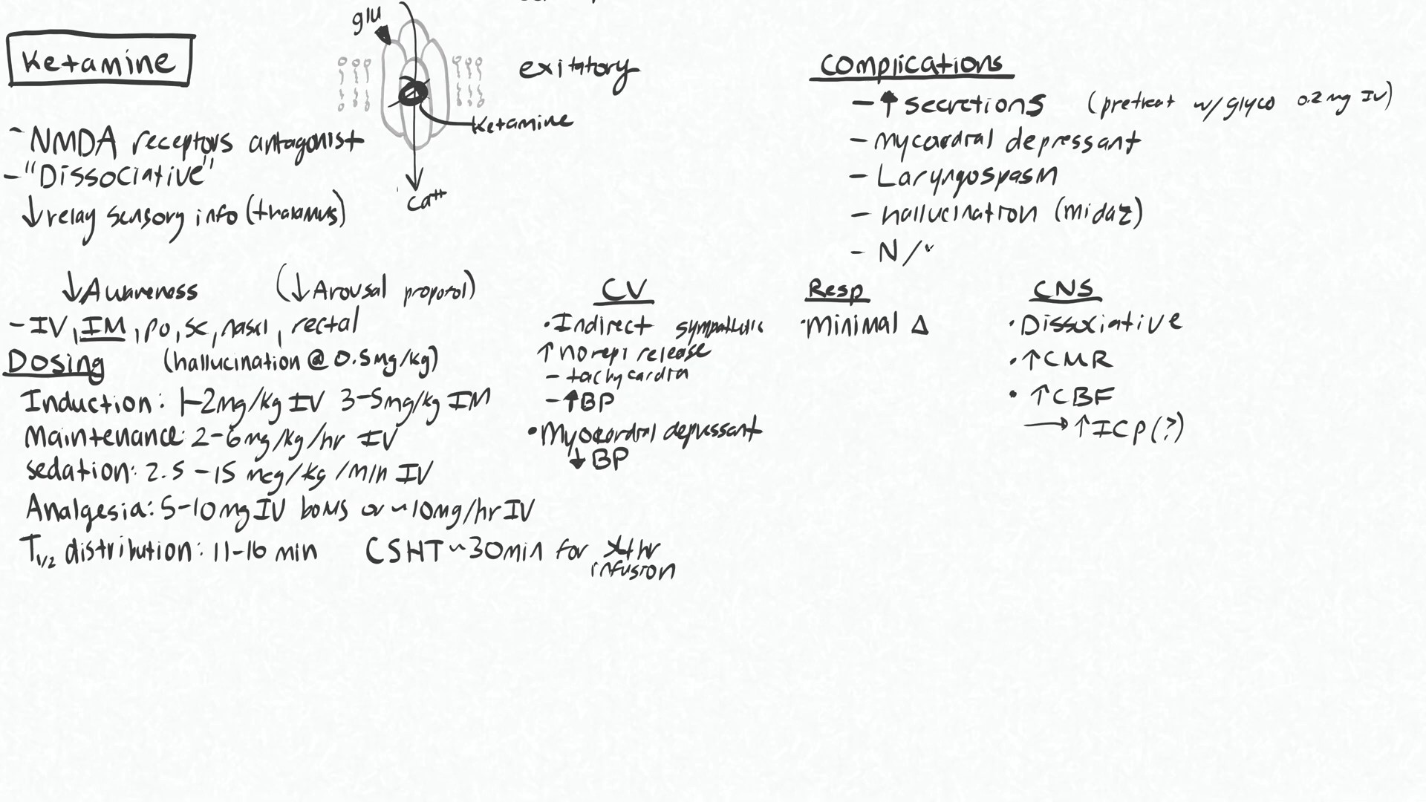
left_click(909, 253)
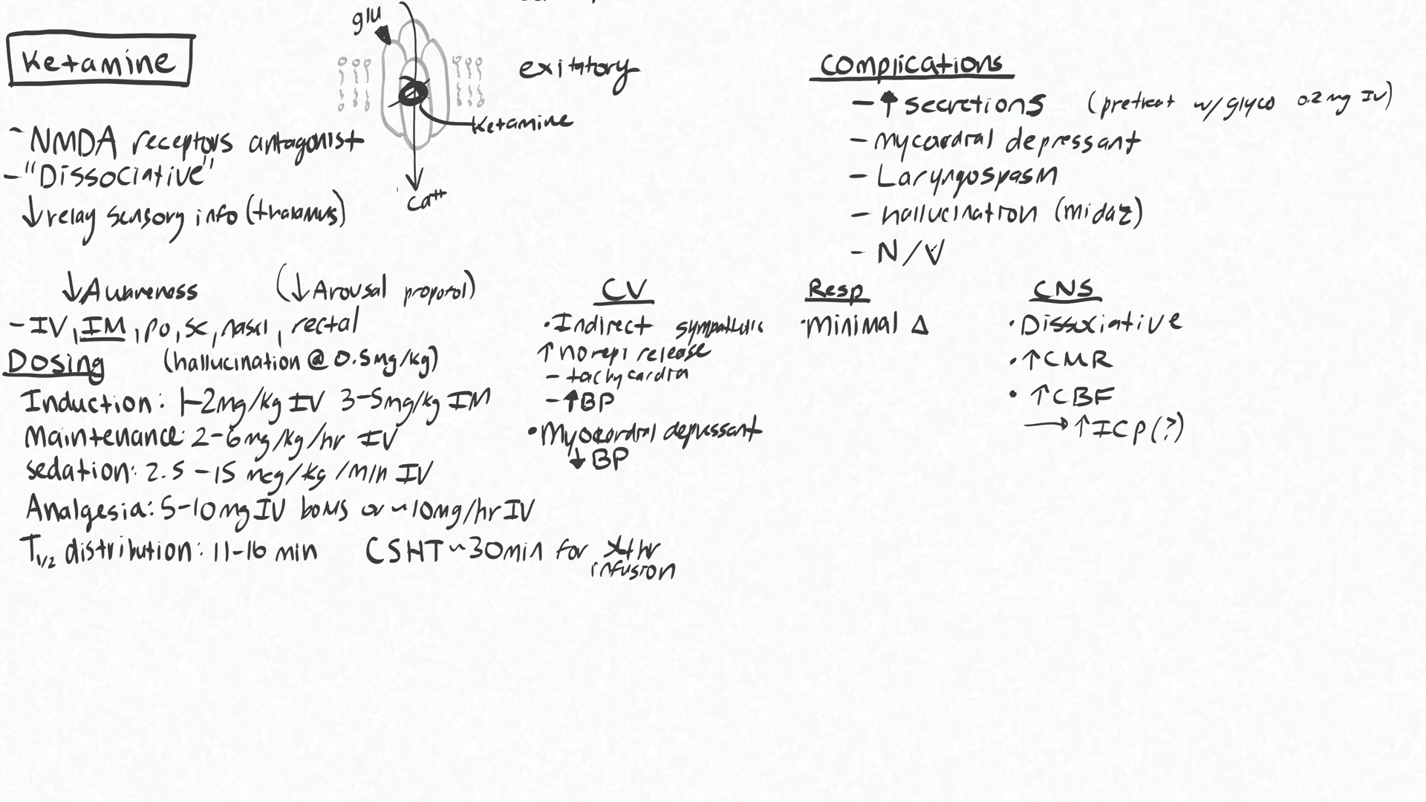
left_click(937, 249)
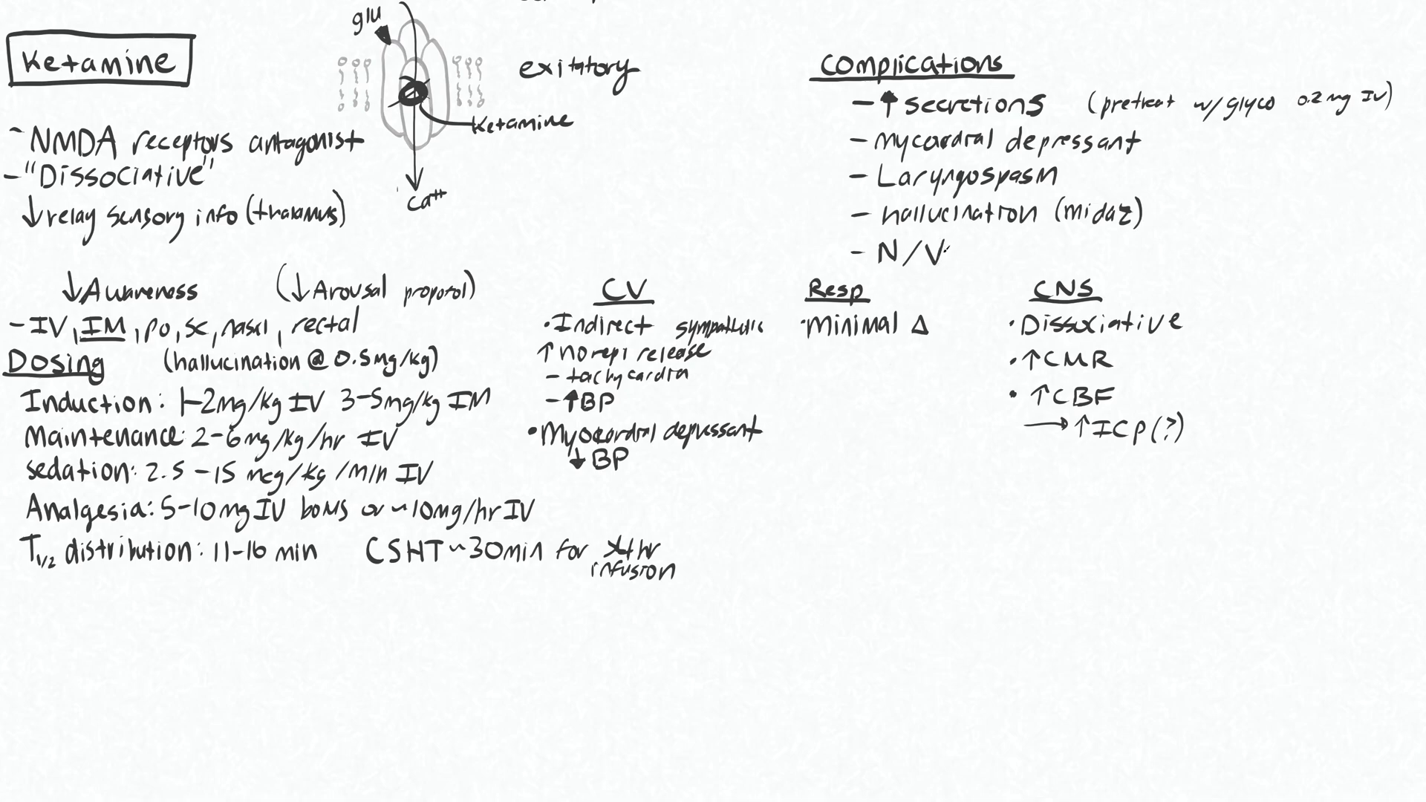